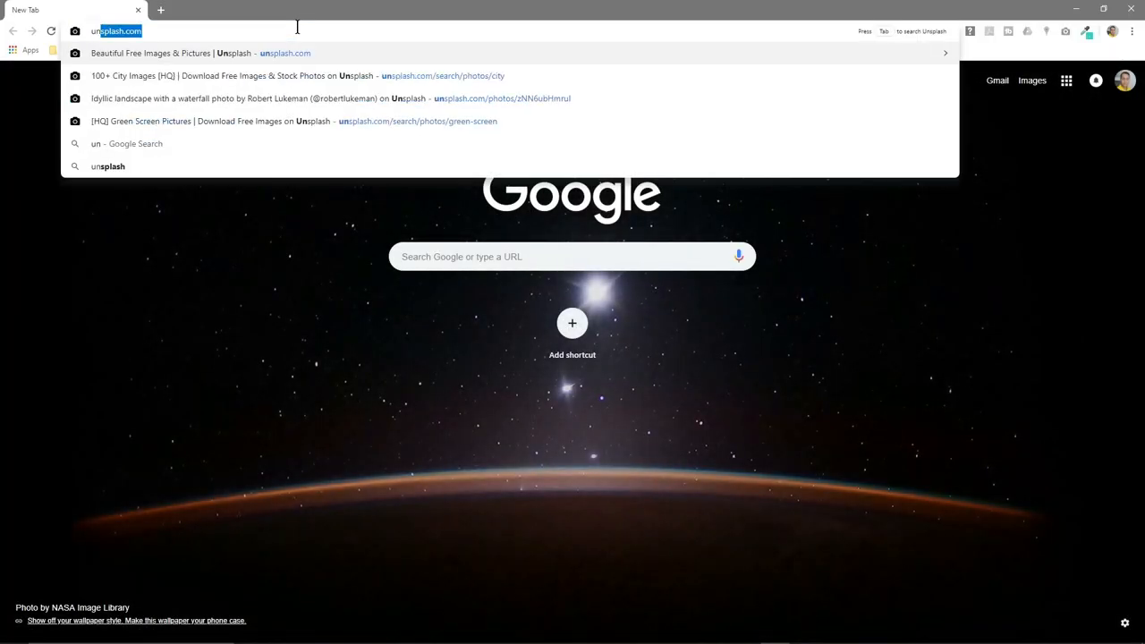
Search Unsplash for 'landscape' and browse the results
left_click(202, 53)
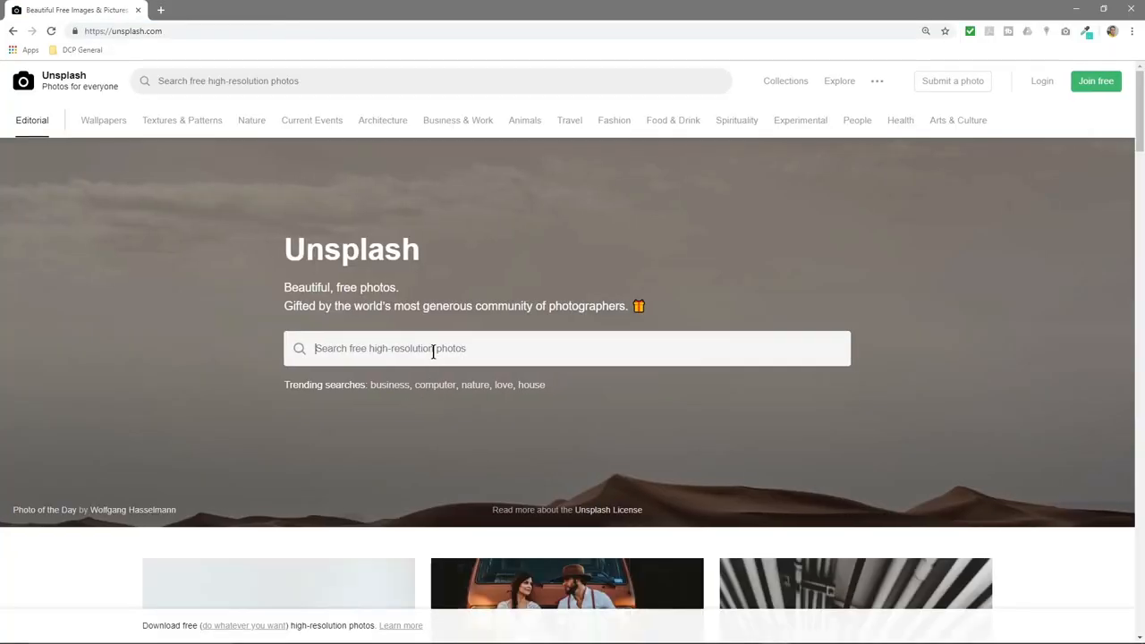
type("landscape")
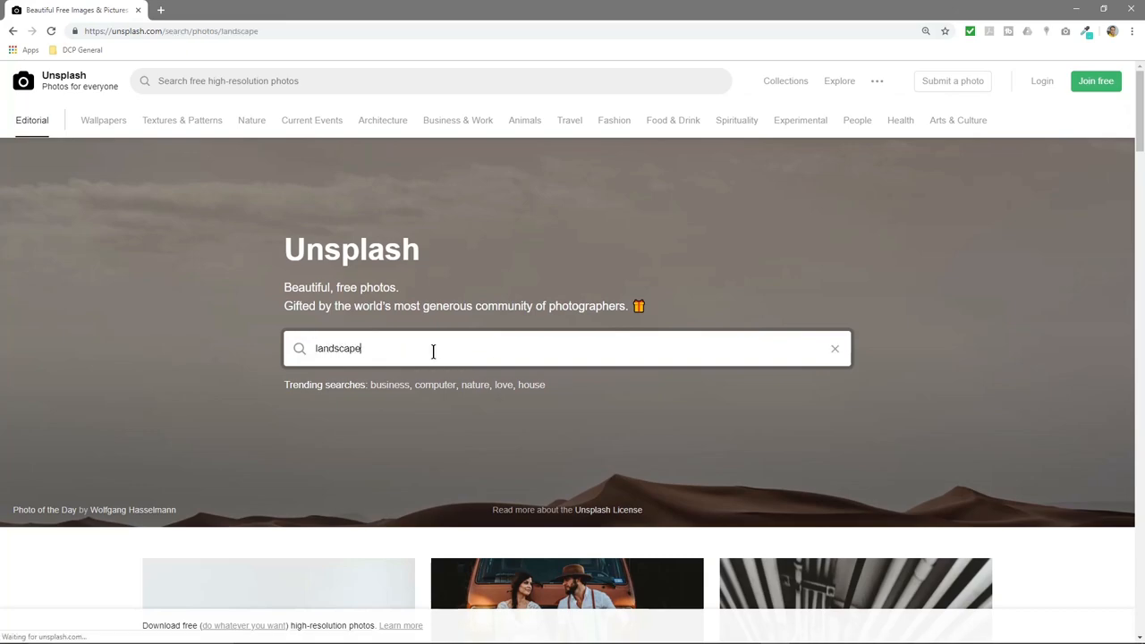
key("Return")
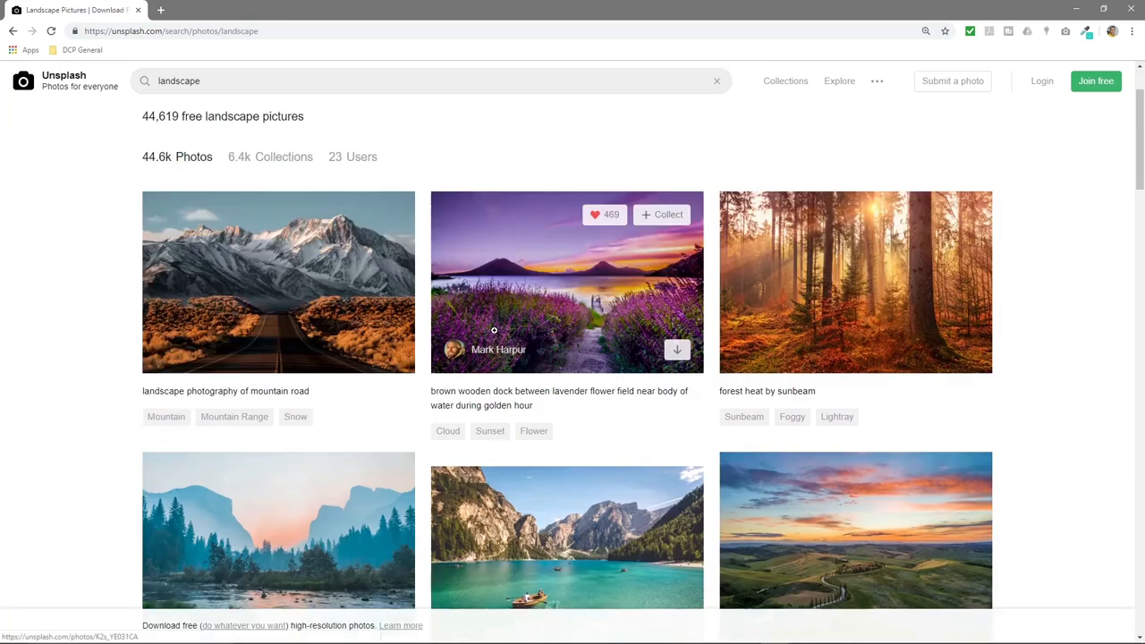
scroll("down", 3)
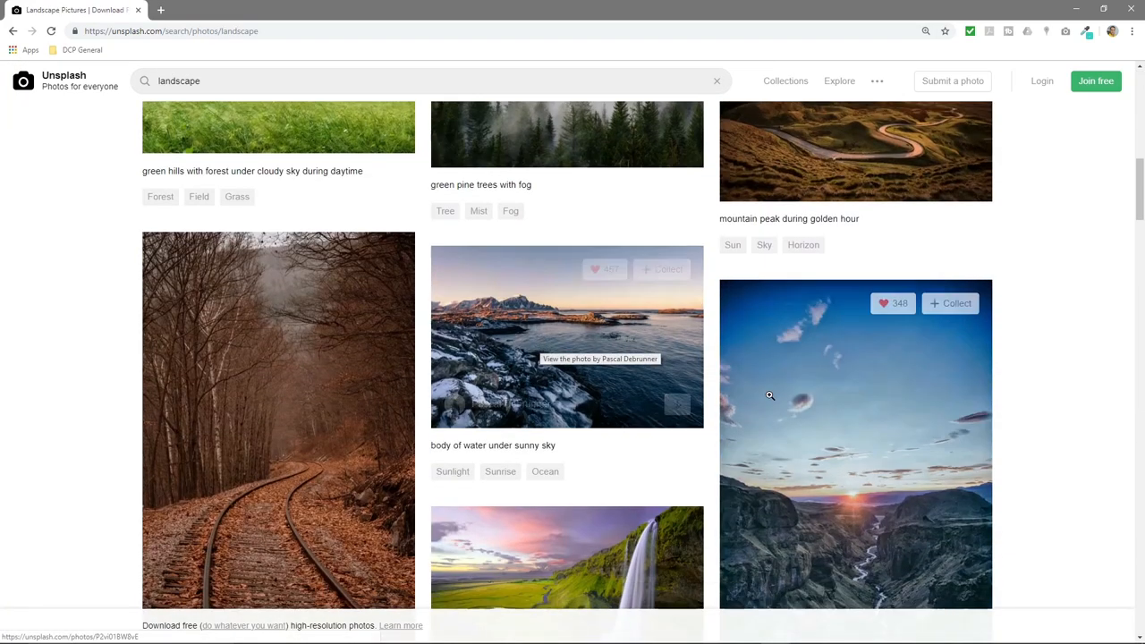
scroll("down", 3)
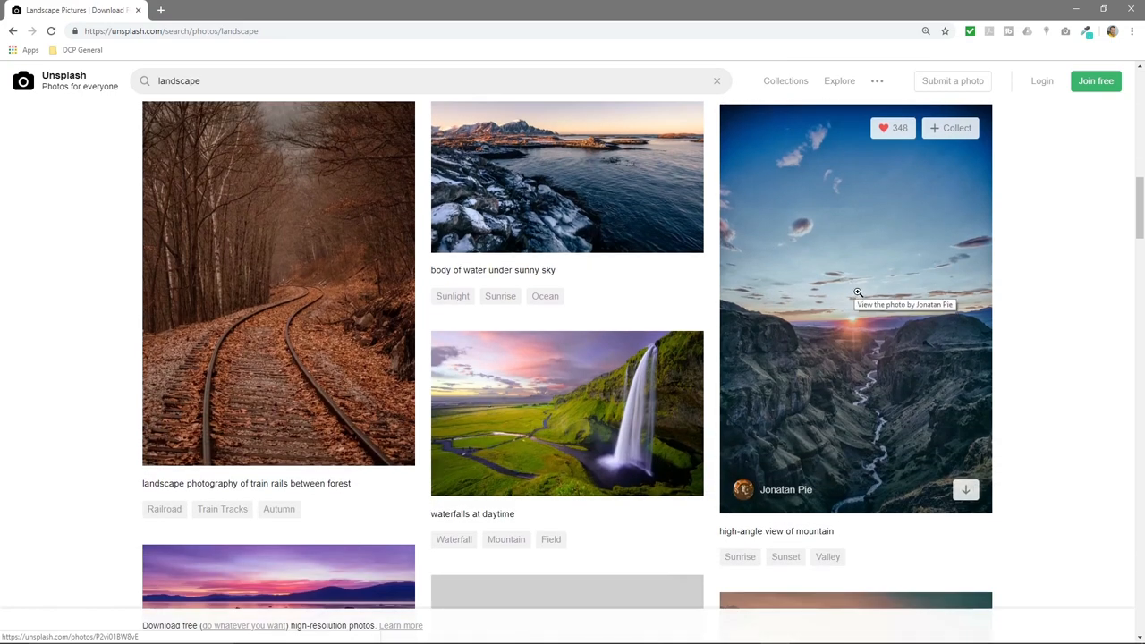
Choose the waterfalls-at-daytime photo and download it at full resolution
left_click(856, 307)
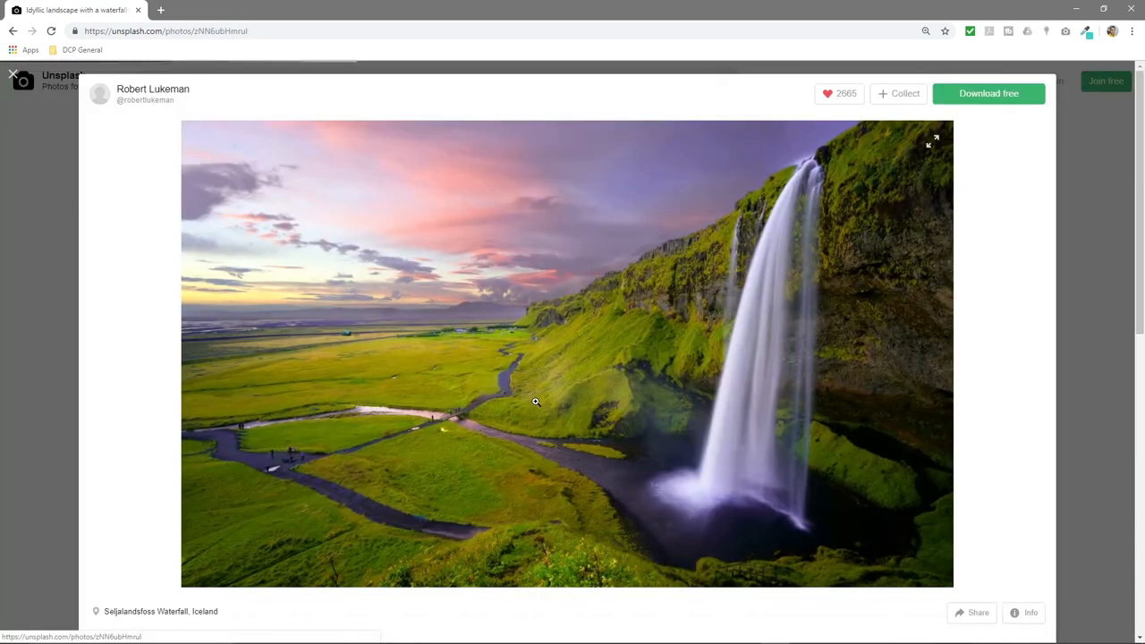
left_click(987, 93)
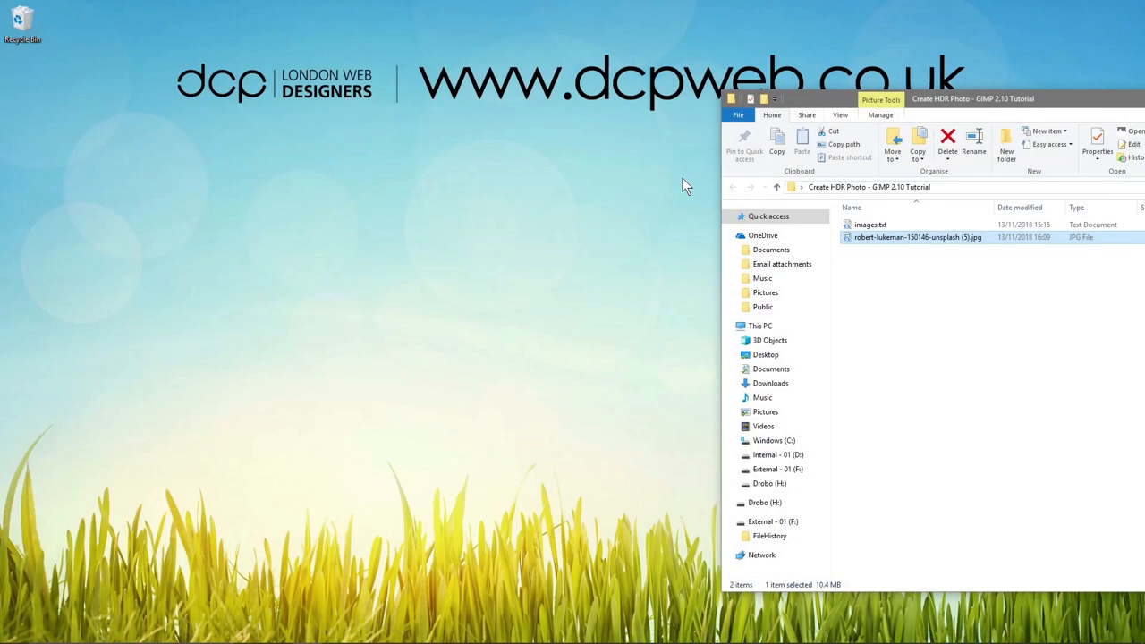
Open the downloaded robert-lukeman waterfall JPG in GIMP from File Explorer
double_click(917, 237)
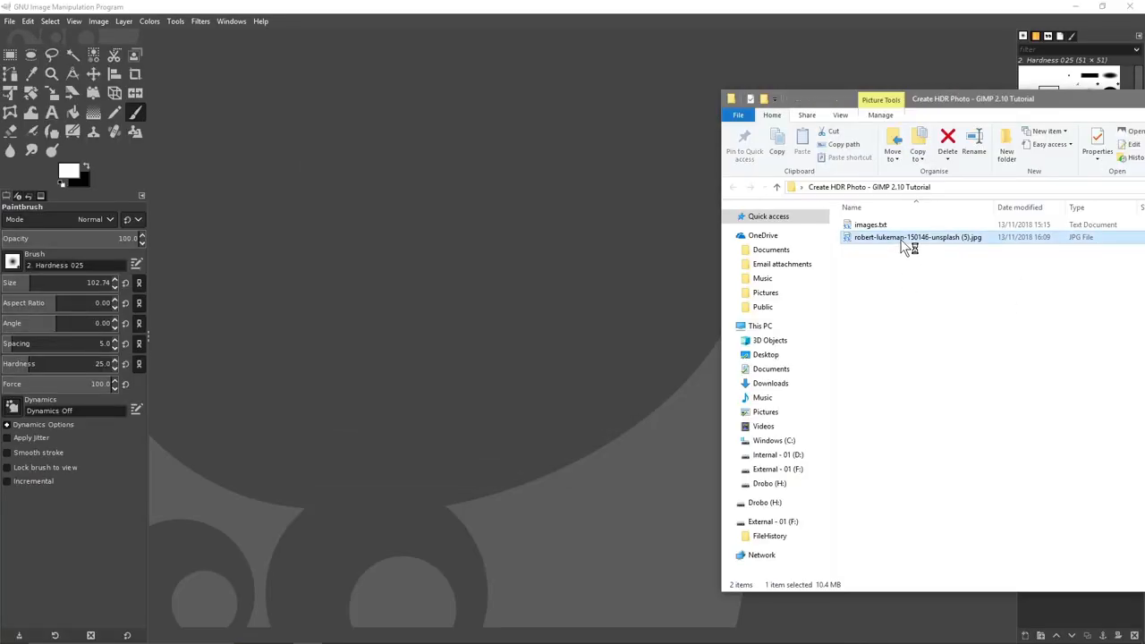
double_click(917, 237)
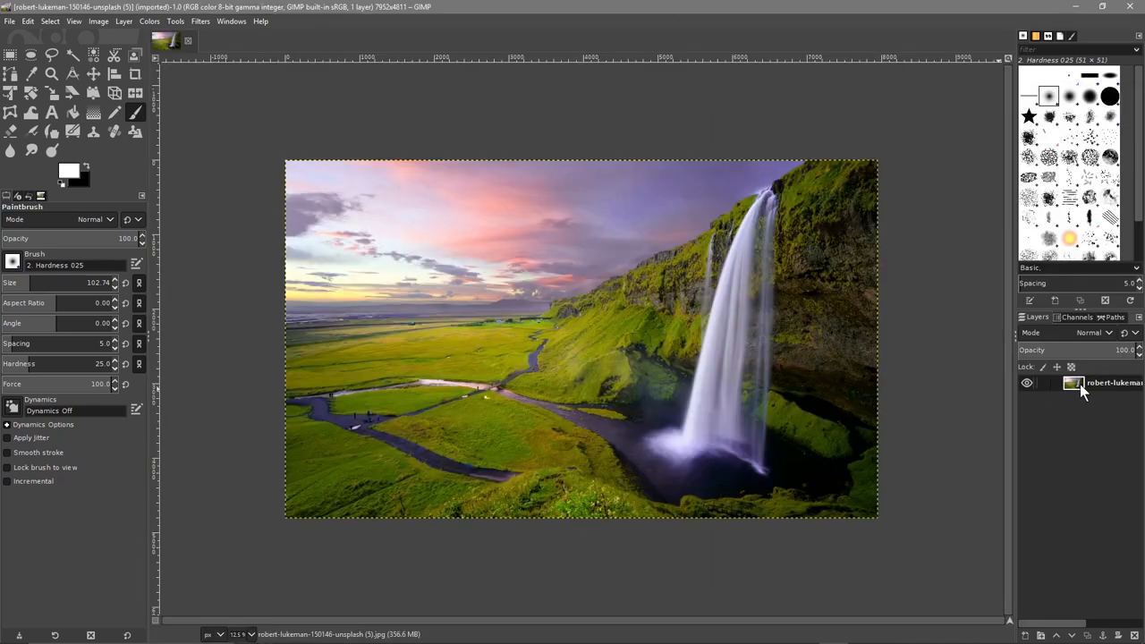
Duplicate the waterfall layer twice and hide the bottom layer
right_click(1074, 383)
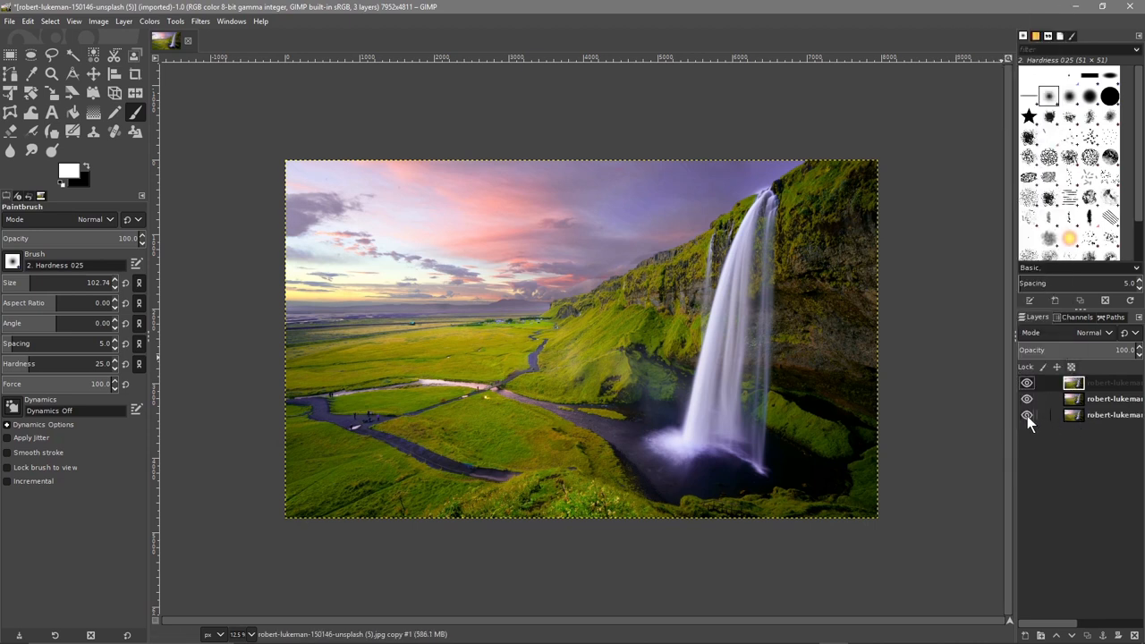
left_click(1027, 414)
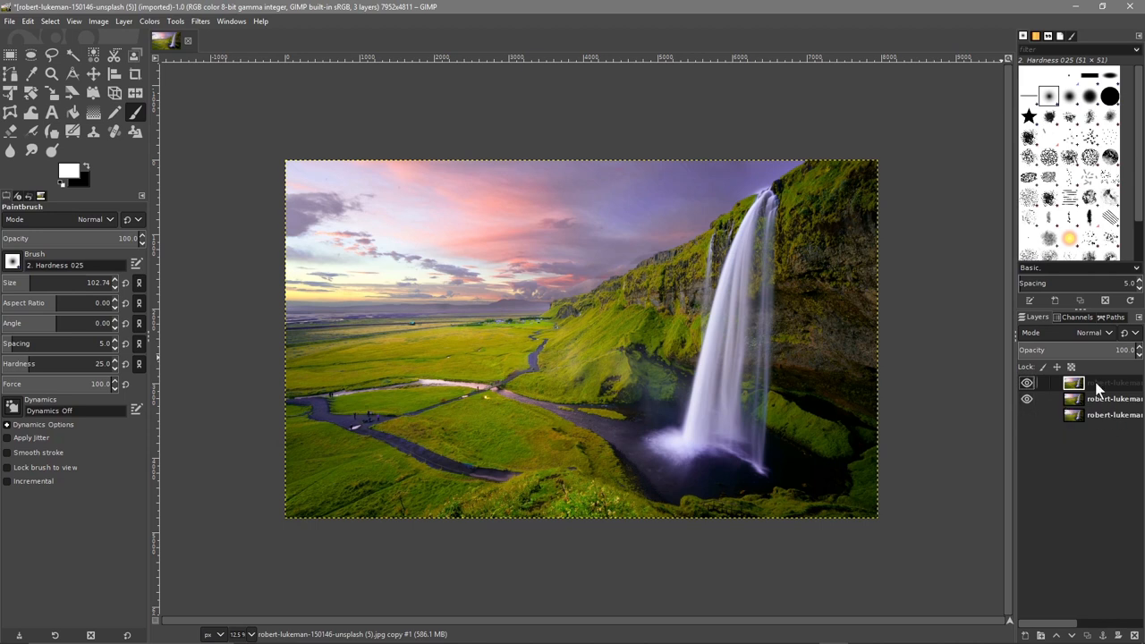
mouse_move(1076, 391)
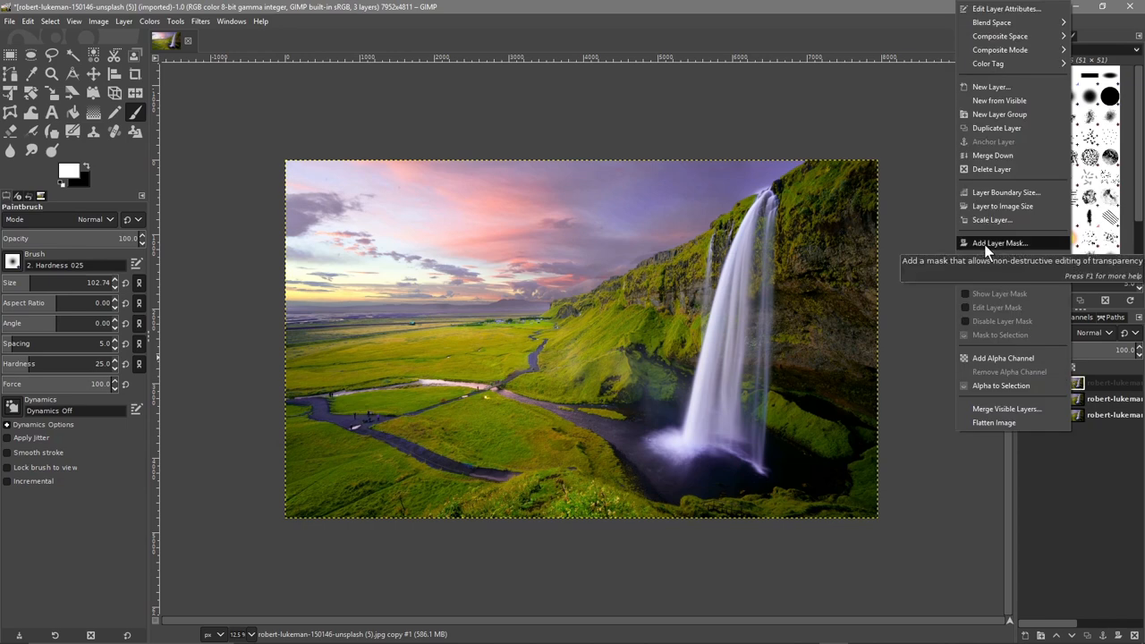
Add a white full-opacity layer mask to the top copy
left_click(1000, 242)
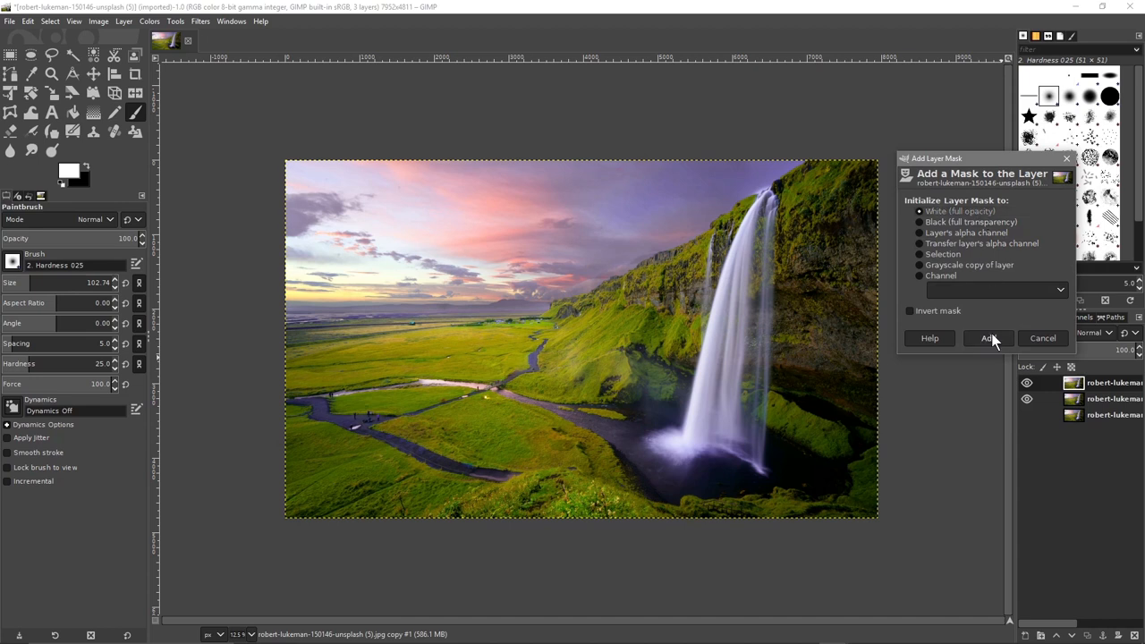
left_click(987, 337)
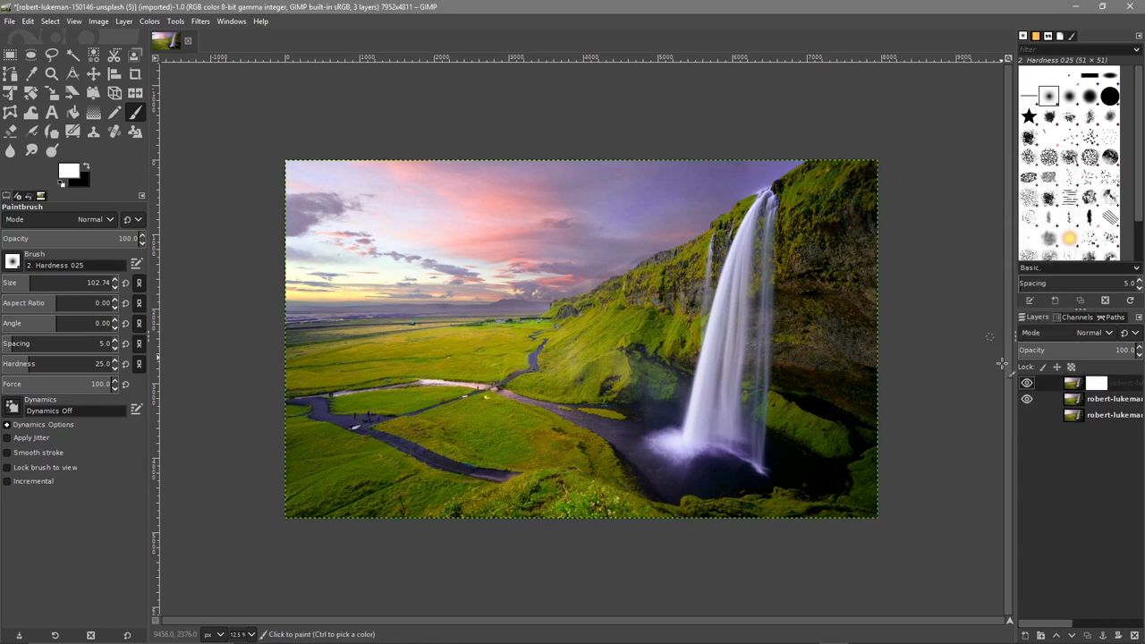
left_click(1097, 383)
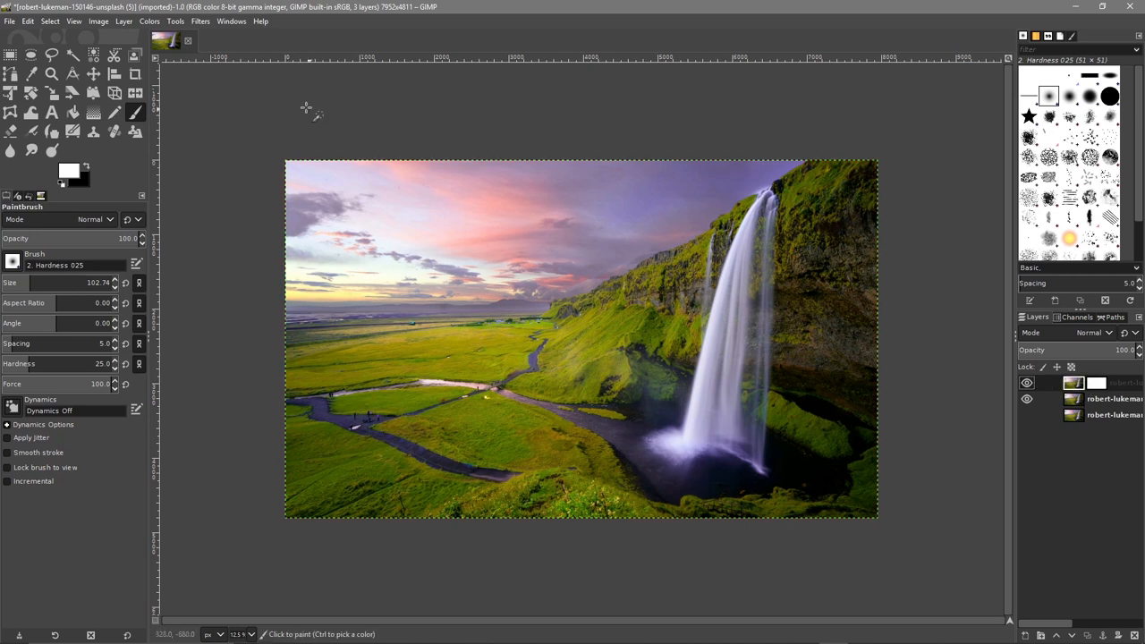
Darken the top layer with Levels: black input 123, gamma 0.90, applied
left_click(150, 21)
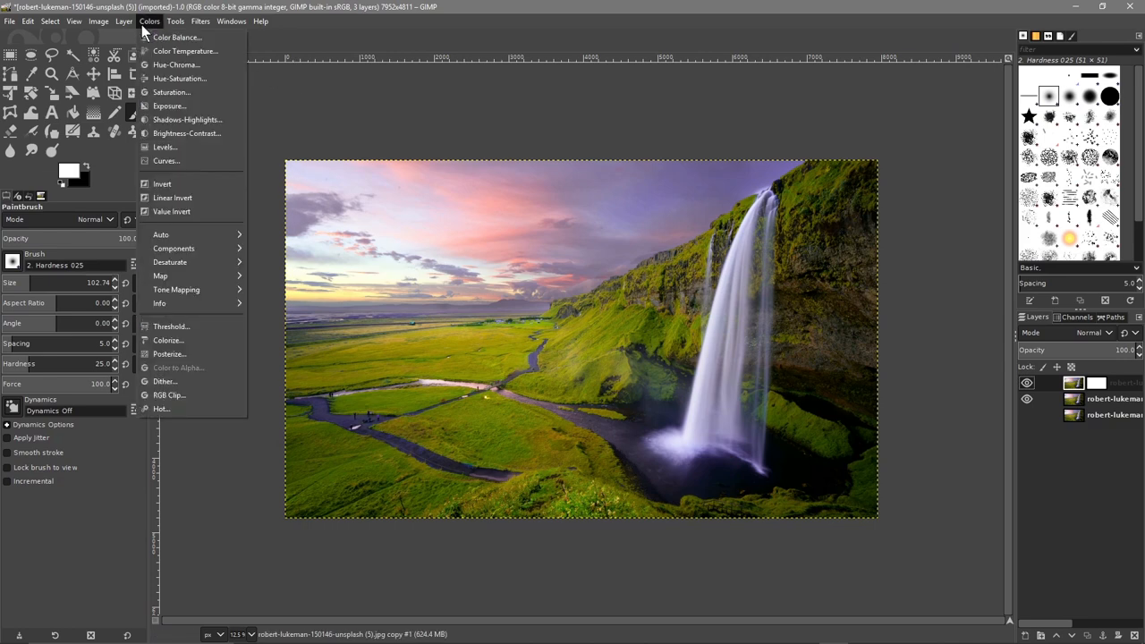
mouse_move(165, 147)
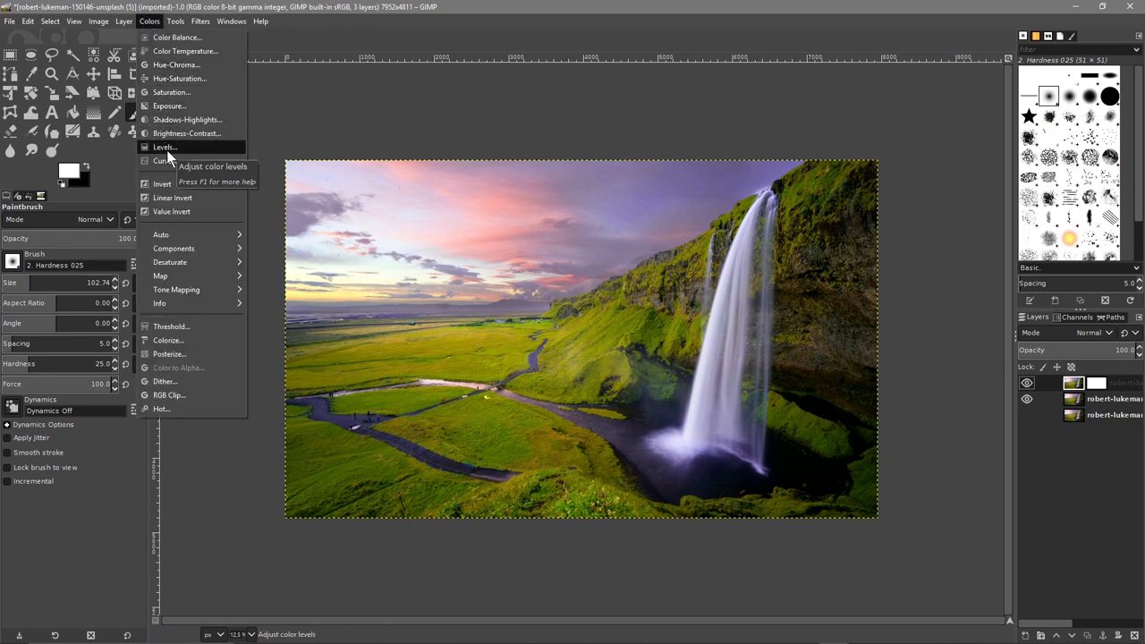
left_click(163, 147)
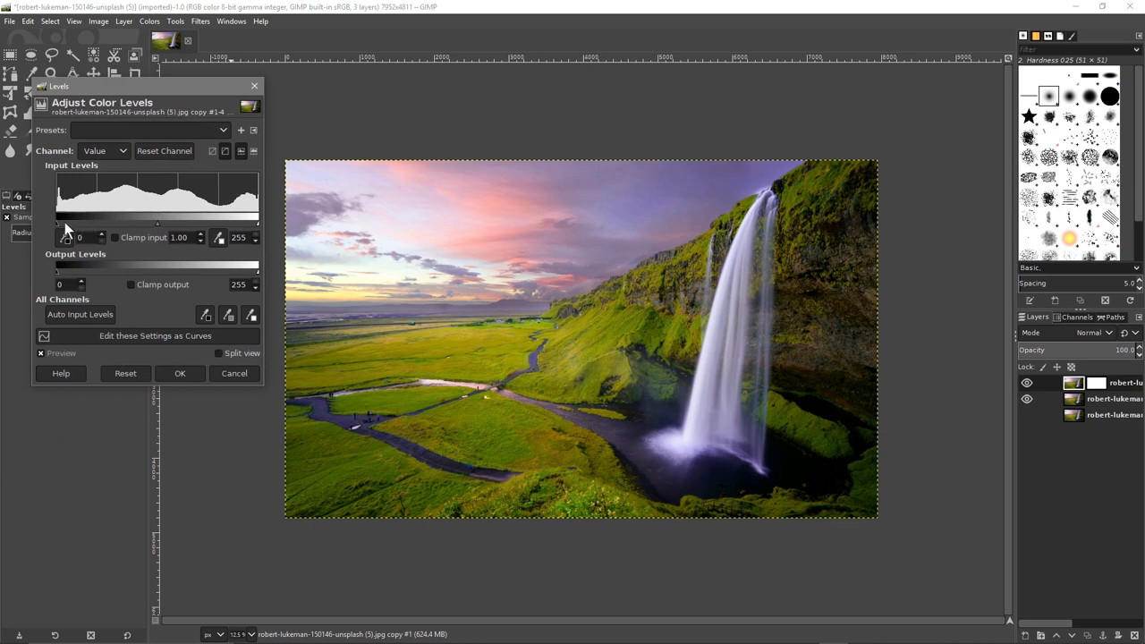
mouse_move(65, 231)
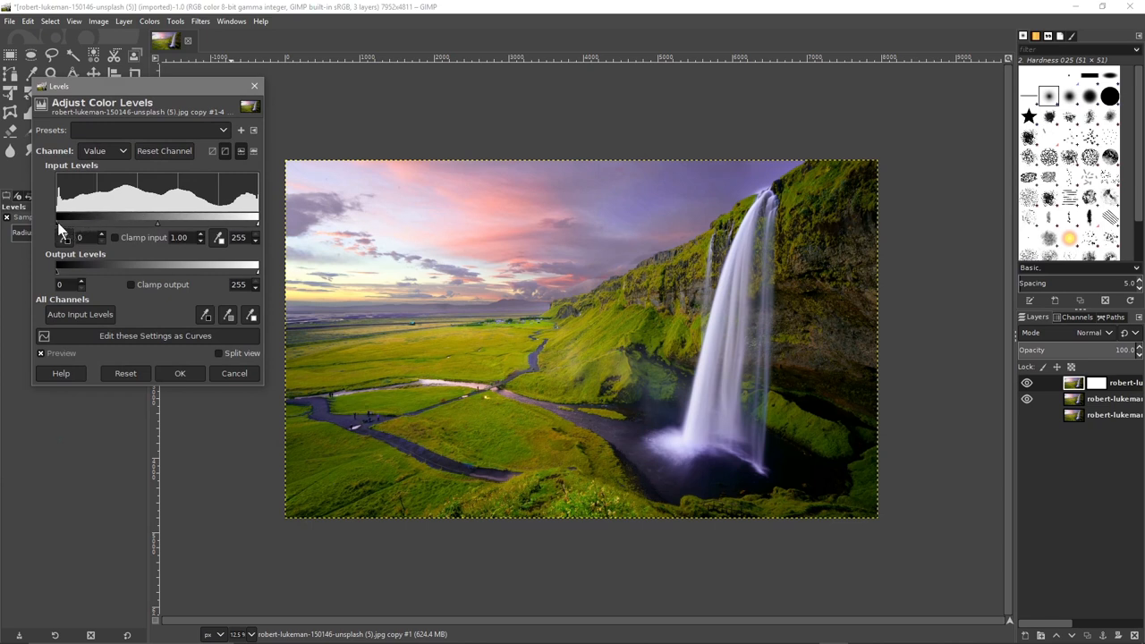
left_click_drag(56, 223, 144, 224)
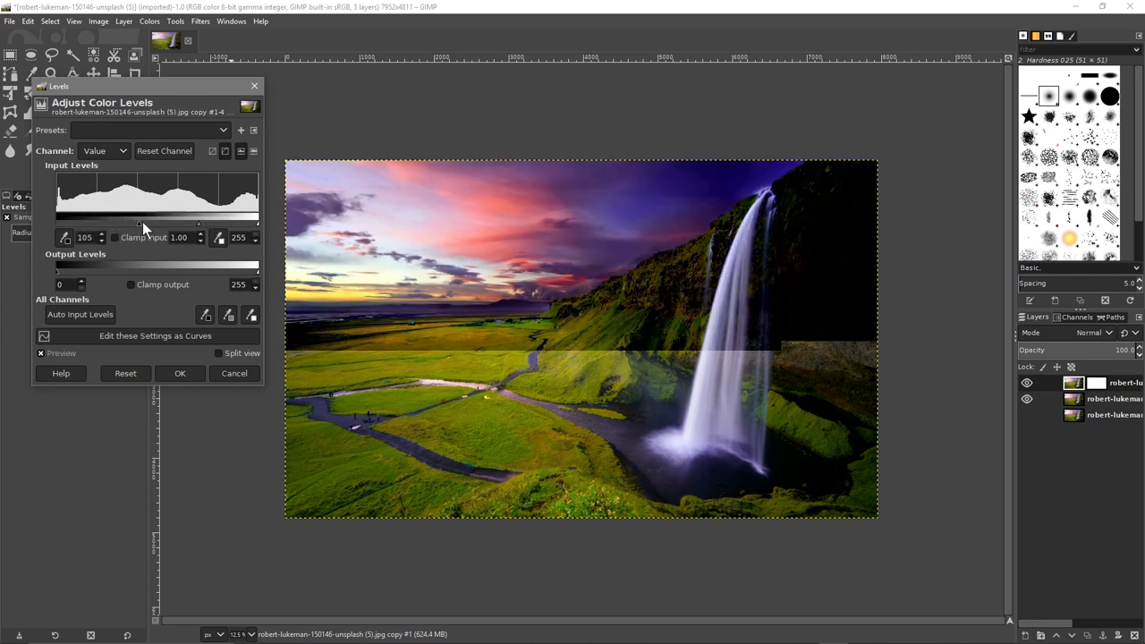
left_click_drag(138, 224, 161, 223)
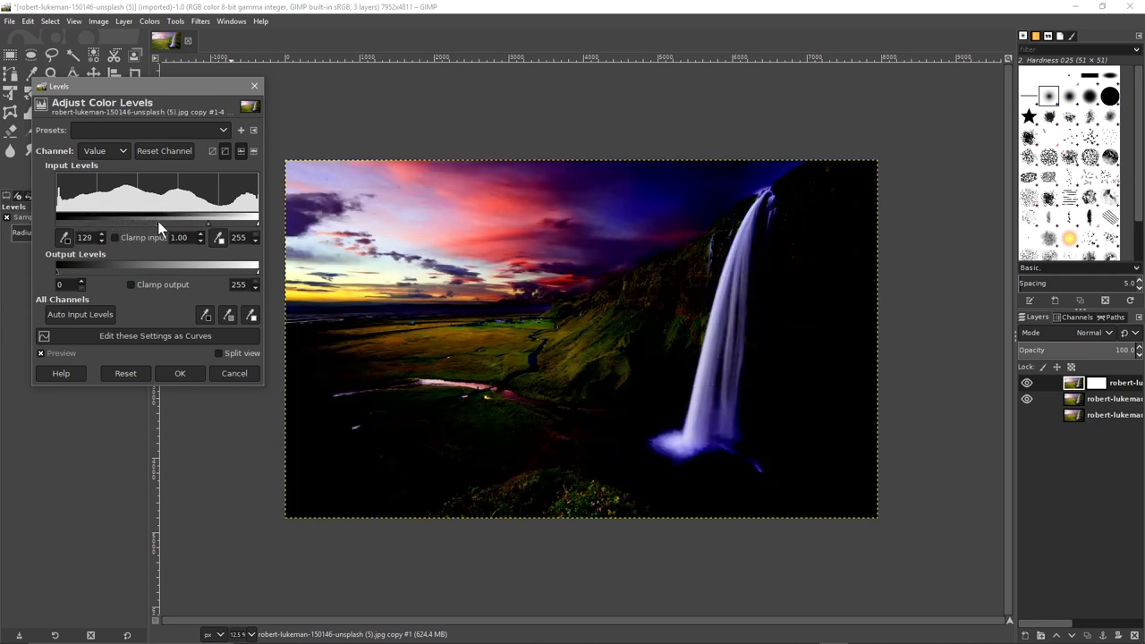
left_click_drag(159, 224, 152, 223)
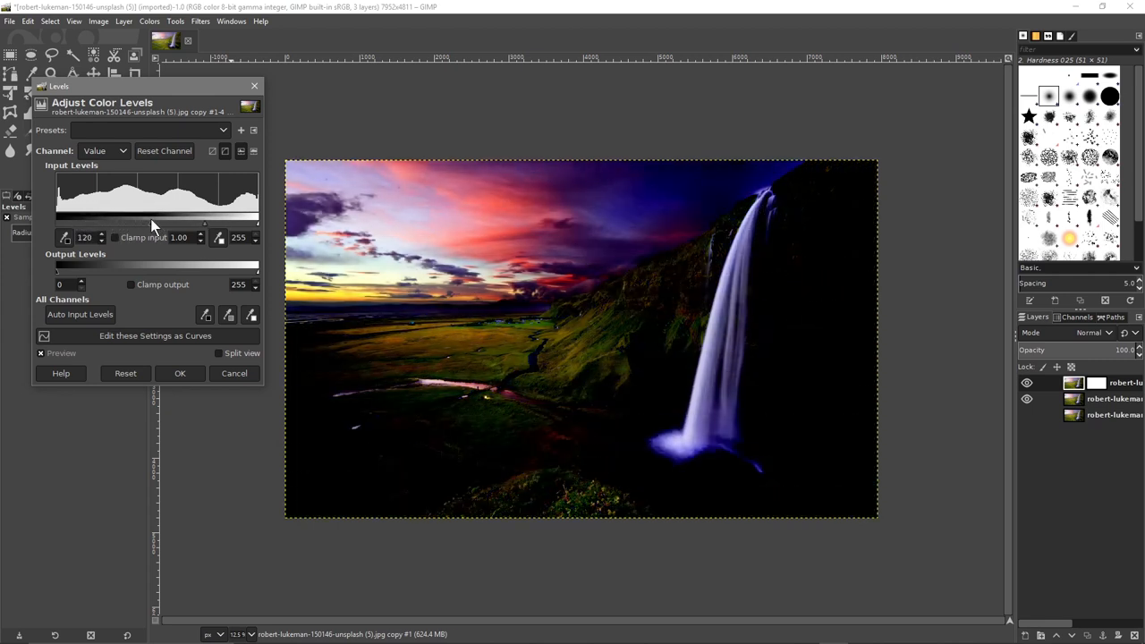
left_click_drag(152, 223, 143, 223)
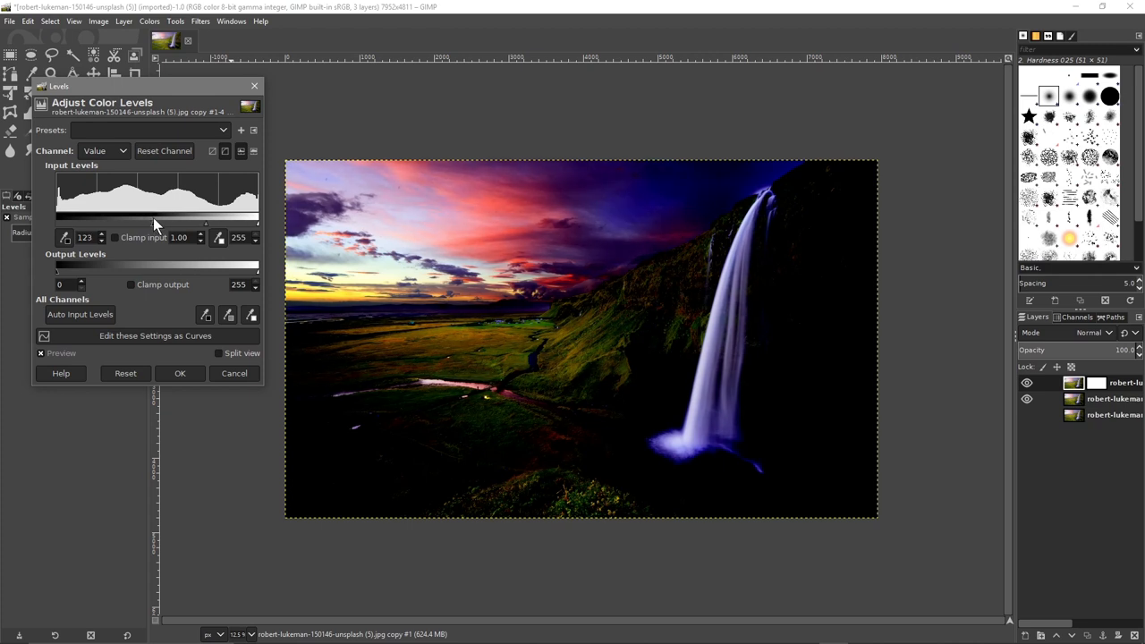
mouse_move(788, 258)
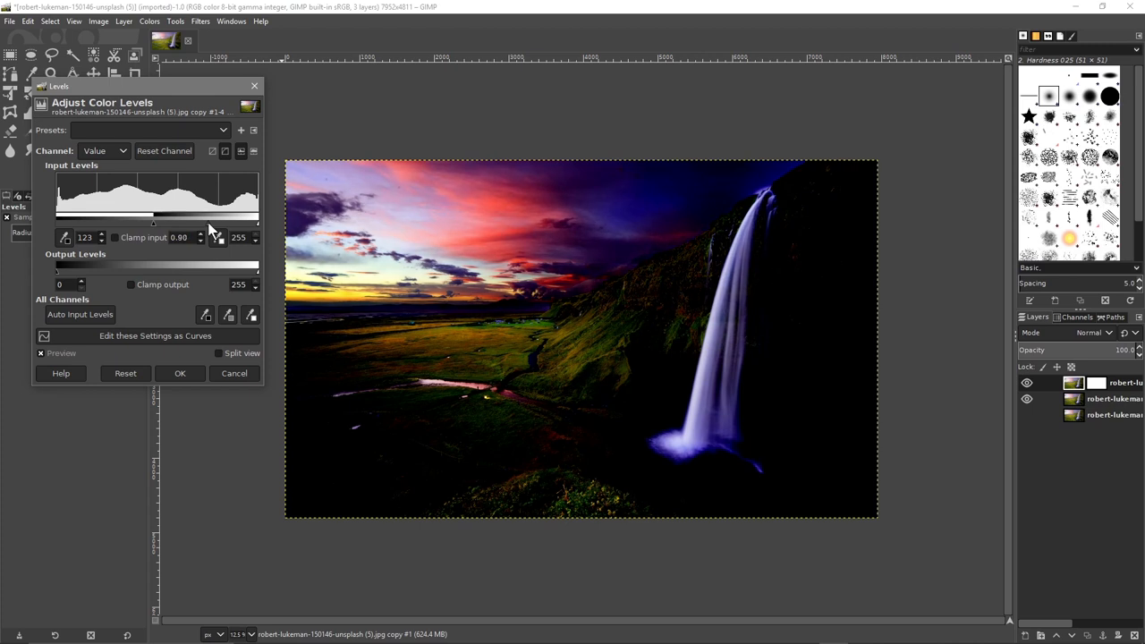
mouse_move(619, 227)
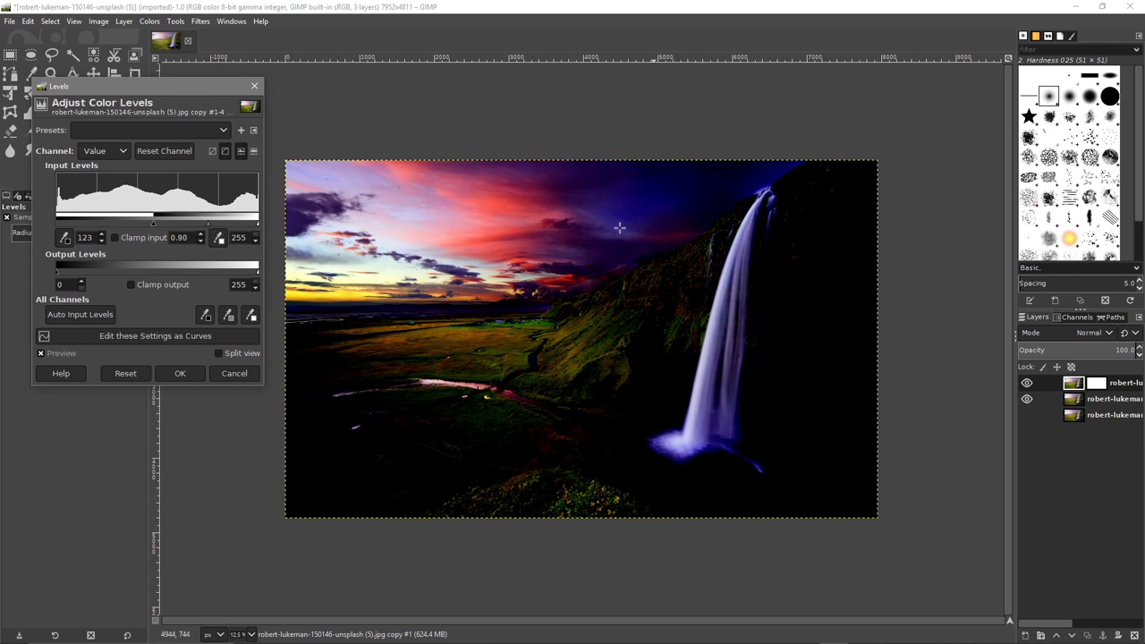
mouse_move(666, 338)
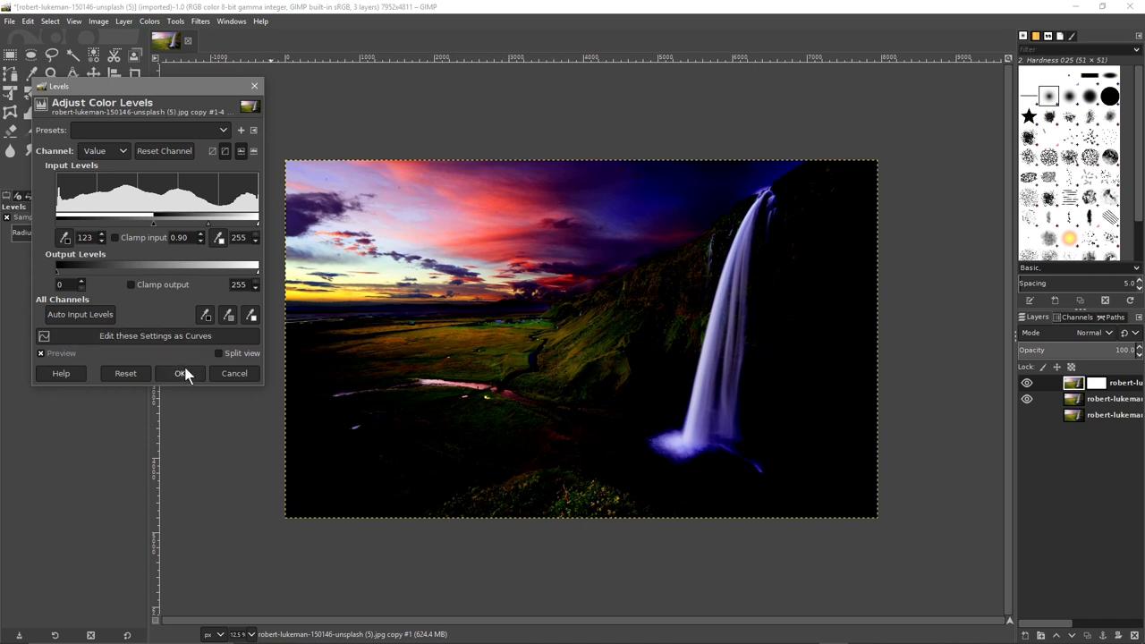
left_click(180, 373)
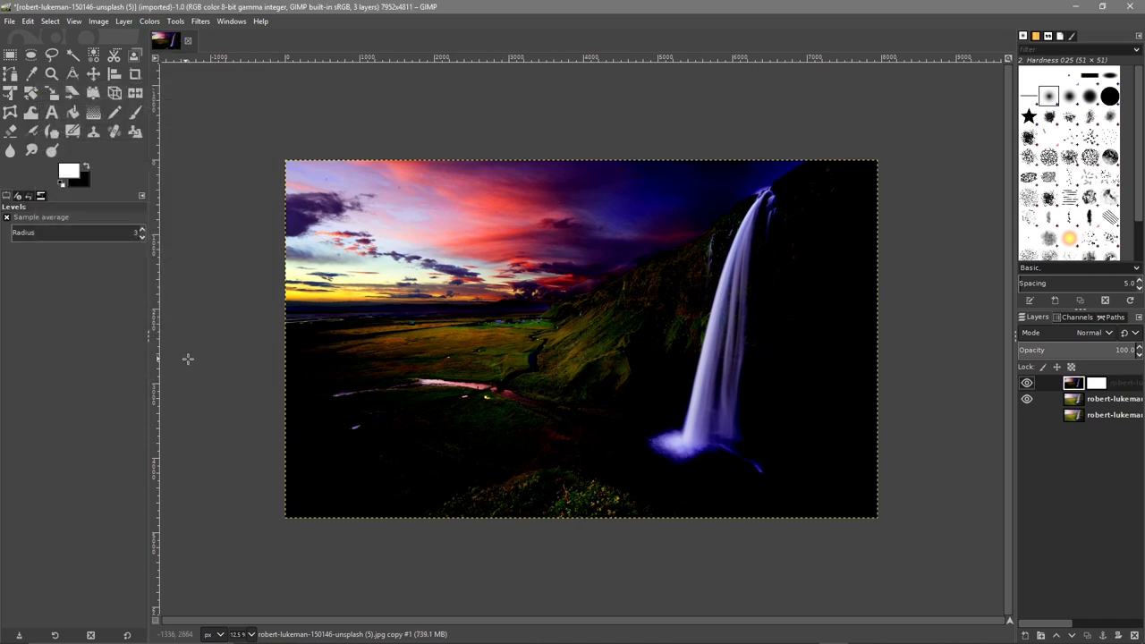
Drag a vertical black-to-white gradient on the top mask so the dark sky fades into the valley
left_click(1096, 383)
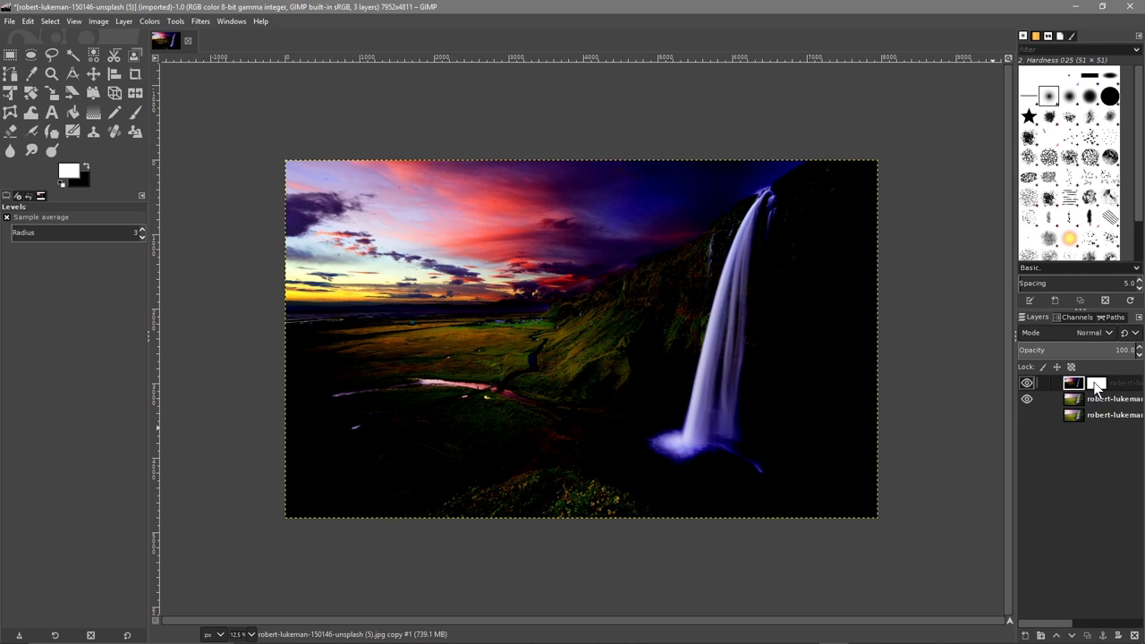
left_click(1097, 383)
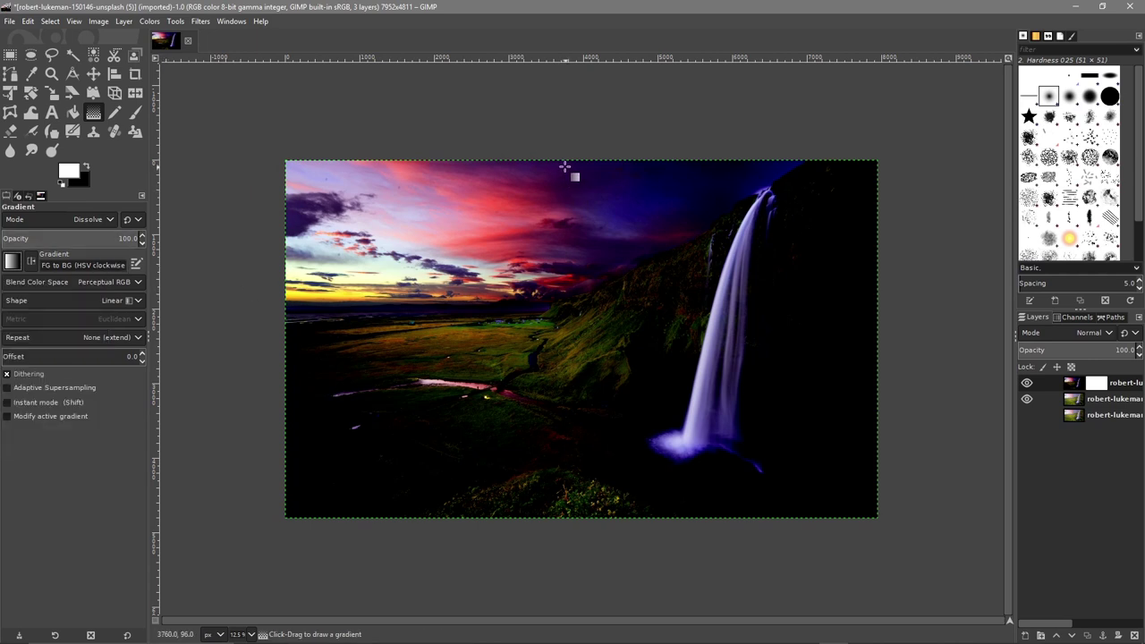
left_click_drag(575, 177, 581, 511)
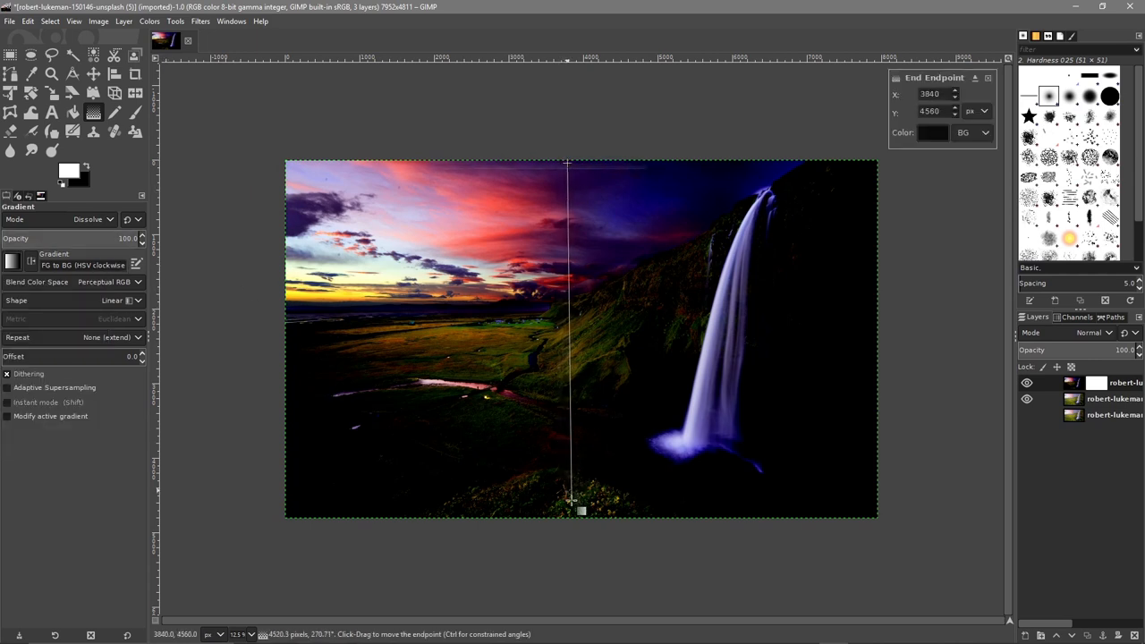
left_click_drag(582, 510, 580, 521)
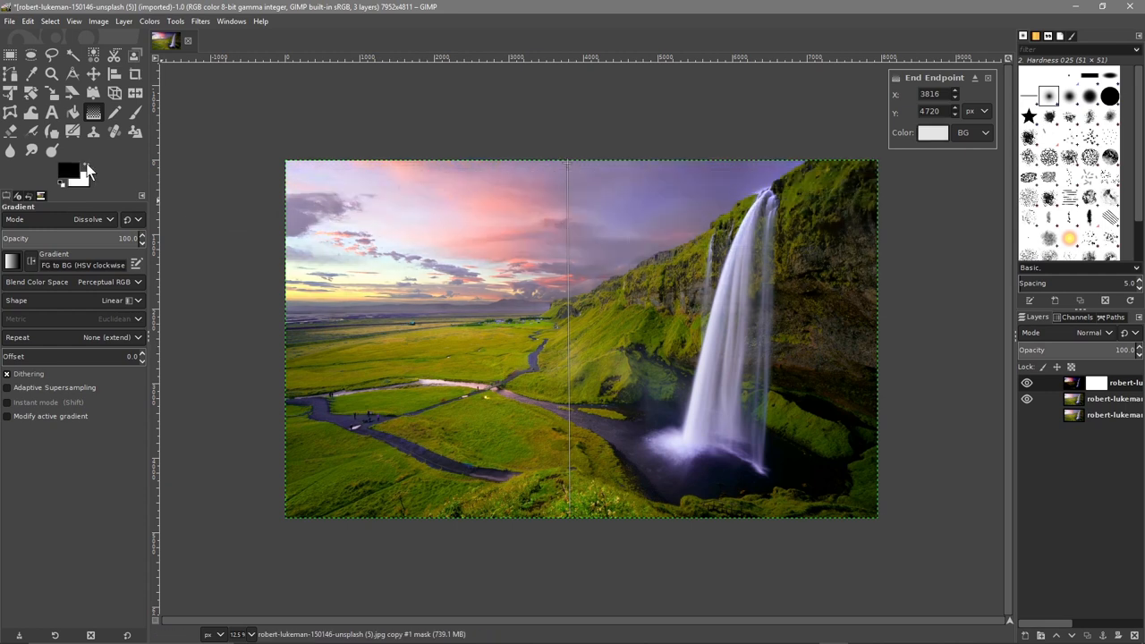
mouse_move(72, 175)
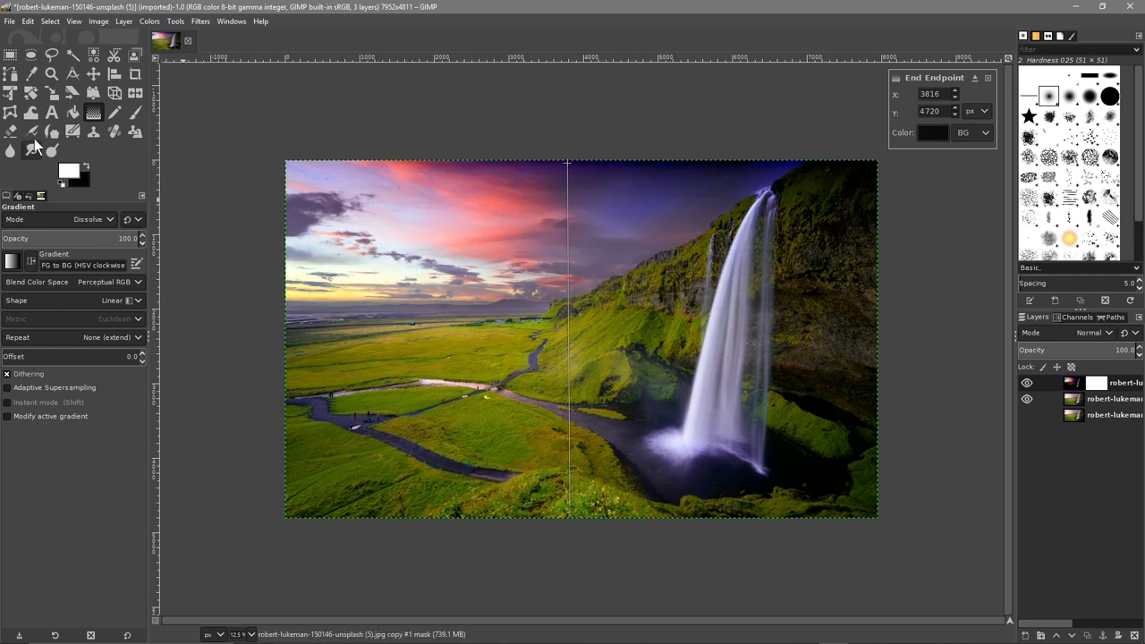
mouse_move(134, 114)
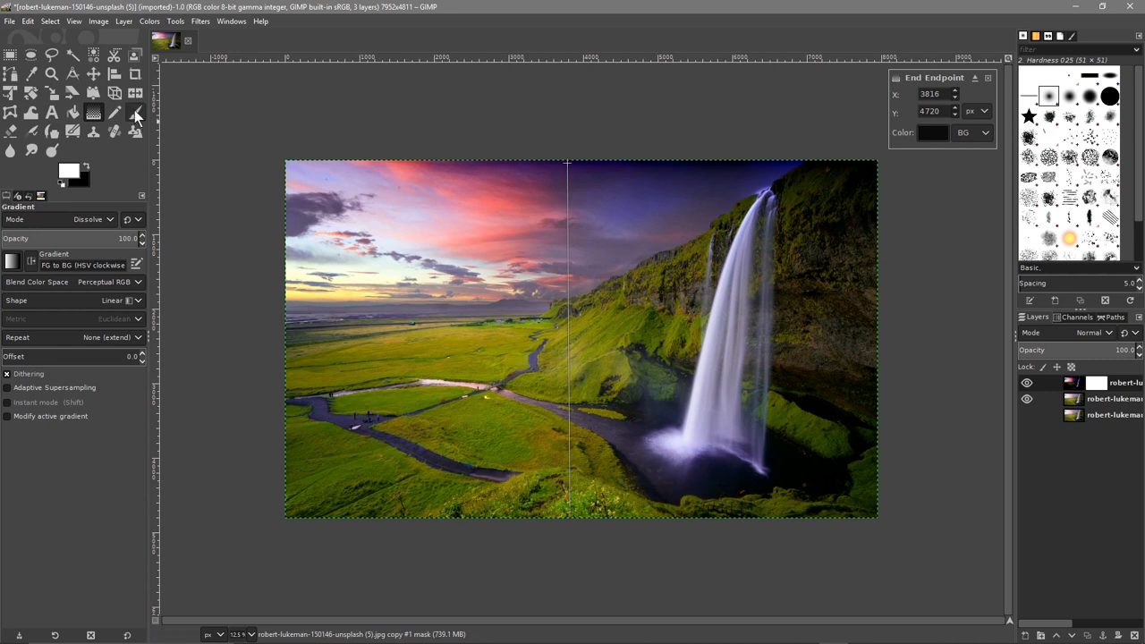
Paint white on the mask with the Paintbrush along the cliff line and distant horizon
left_click(135, 112)
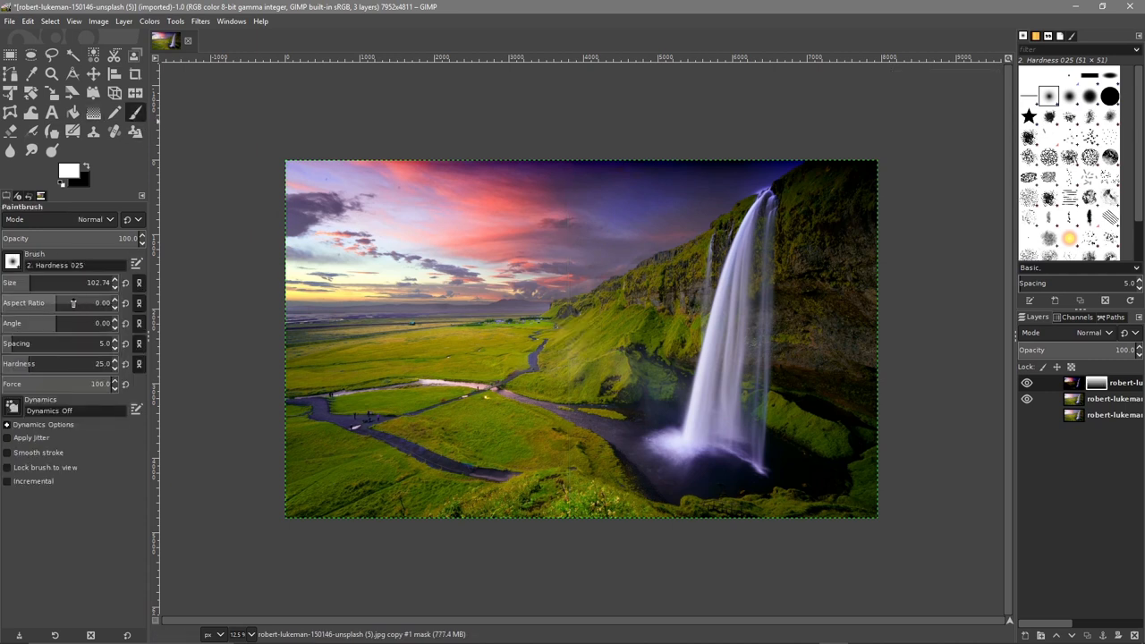
mouse_move(105, 223)
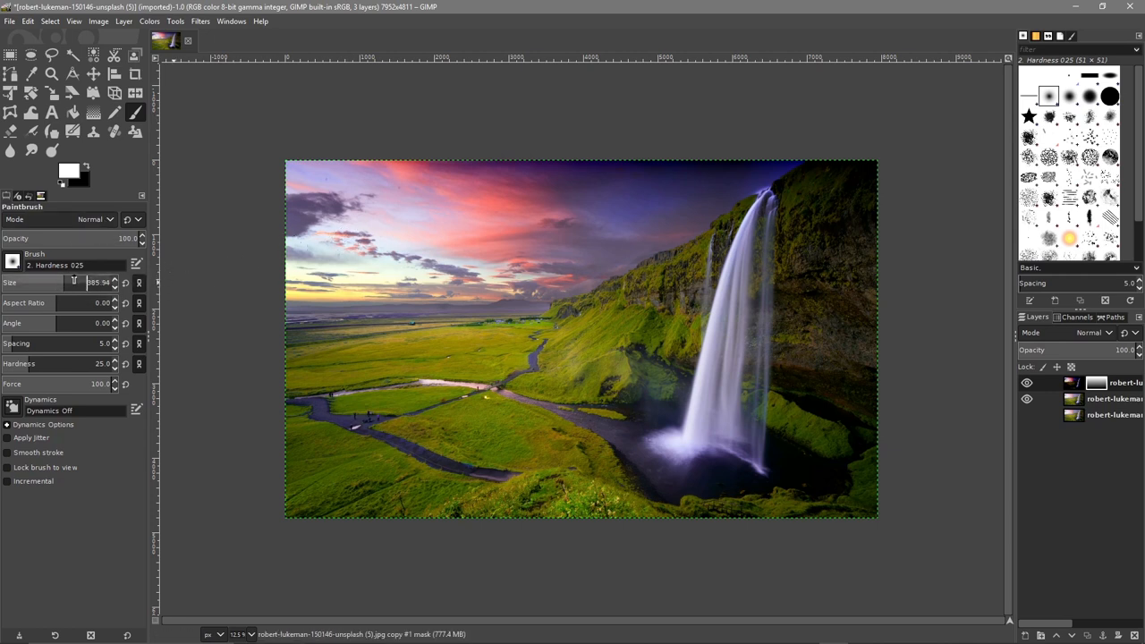
mouse_move(338, 195)
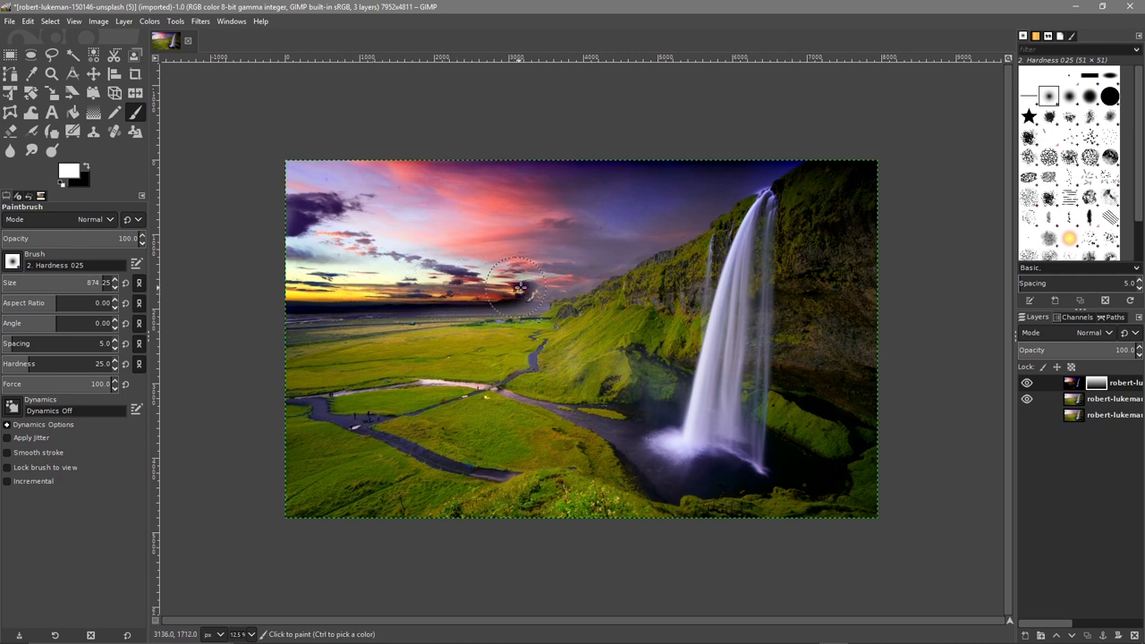
left_click_drag(519, 286, 635, 224)
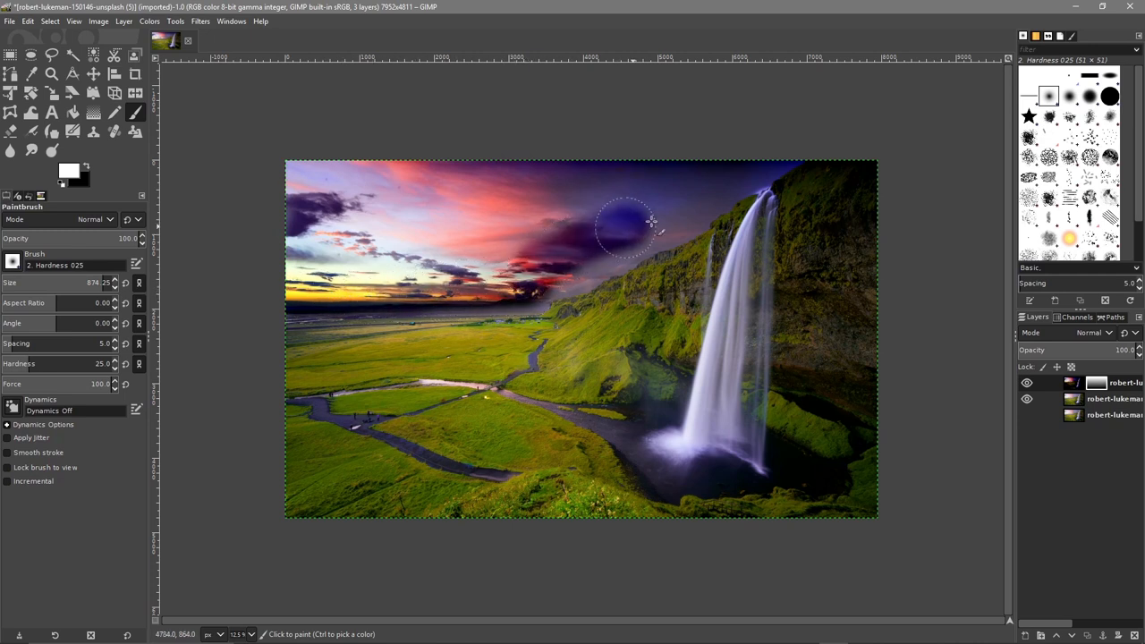
left_click_drag(631, 223, 763, 162)
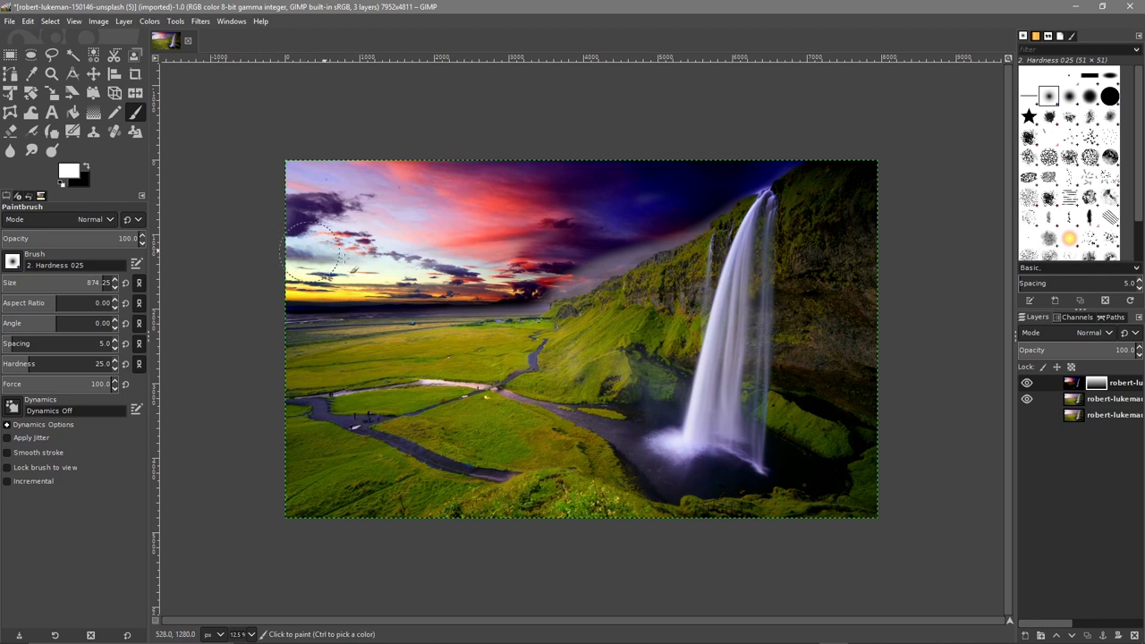
mouse_move(345, 273)
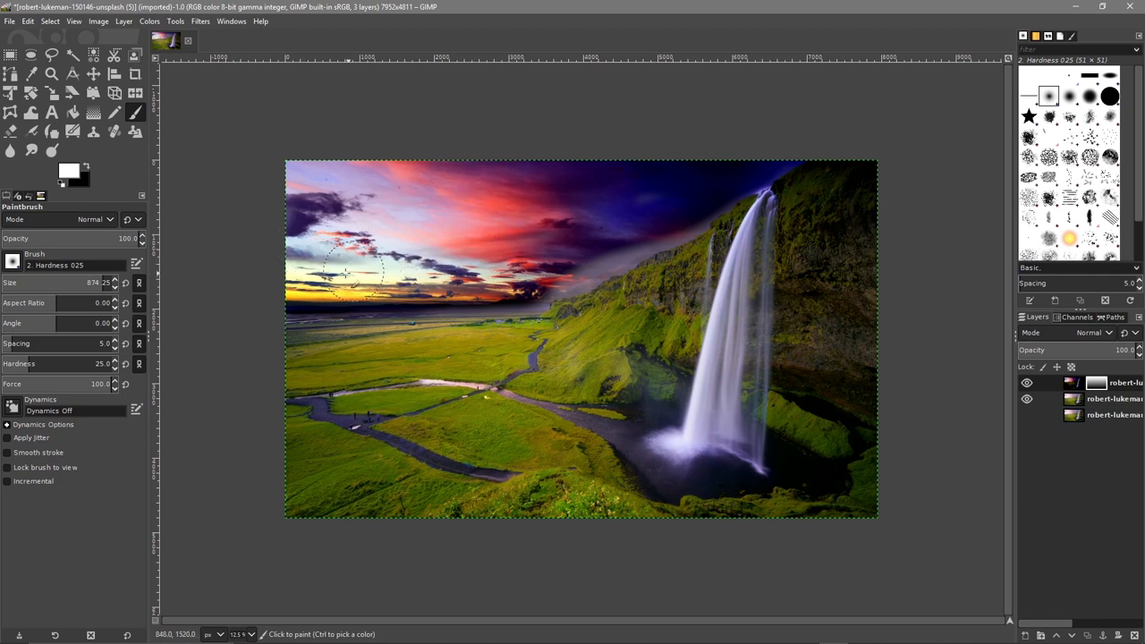
mouse_move(425, 282)
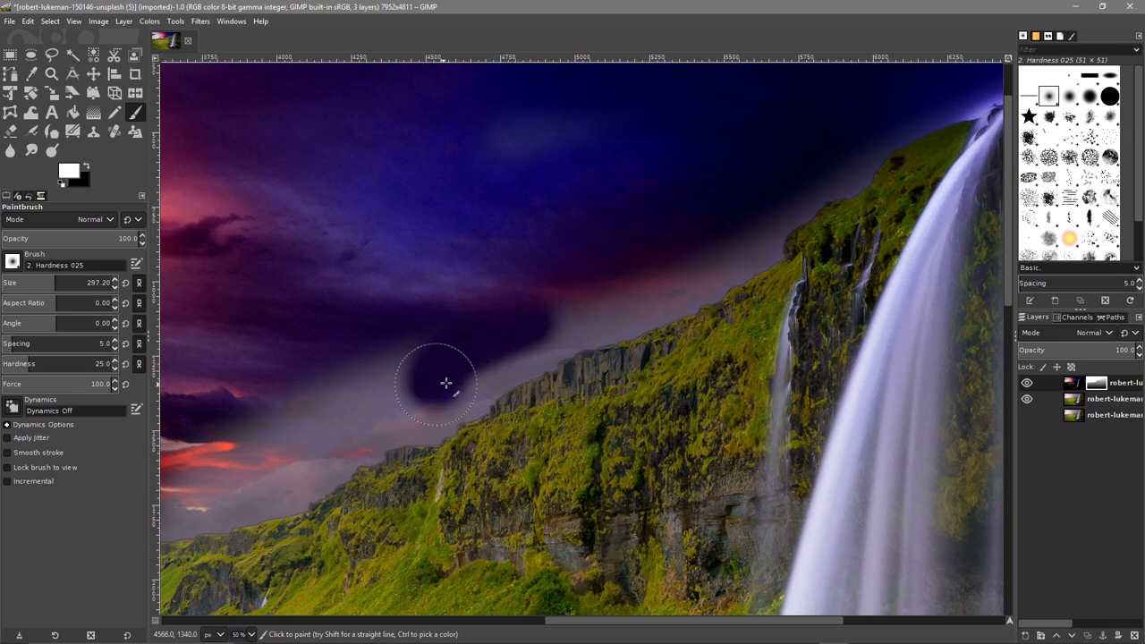
mouse_move(548, 340)
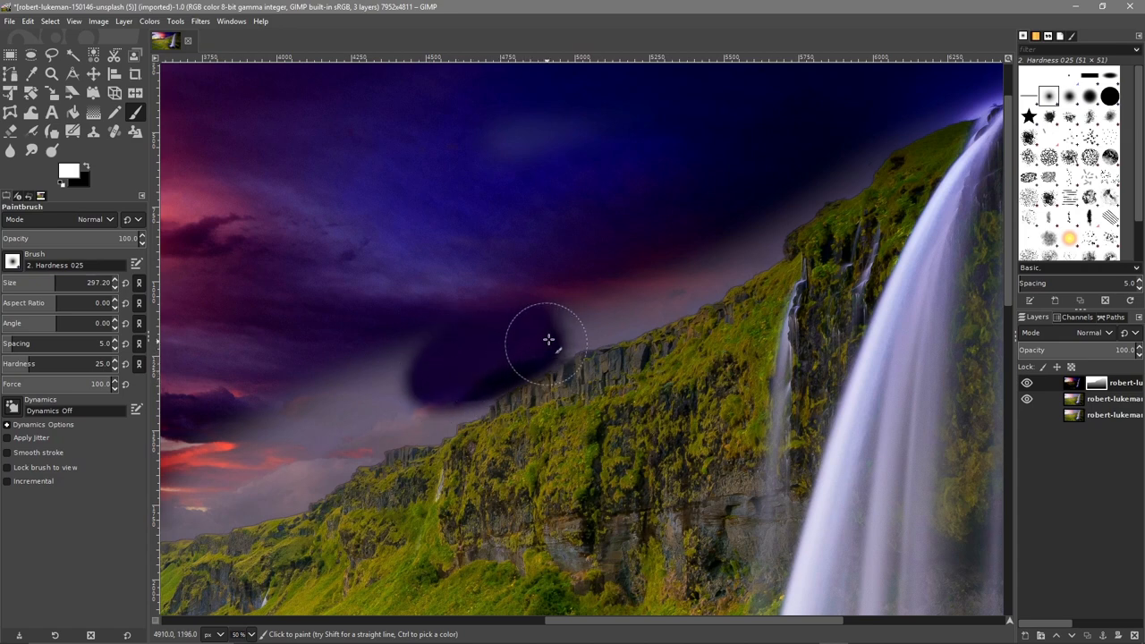
mouse_move(619, 311)
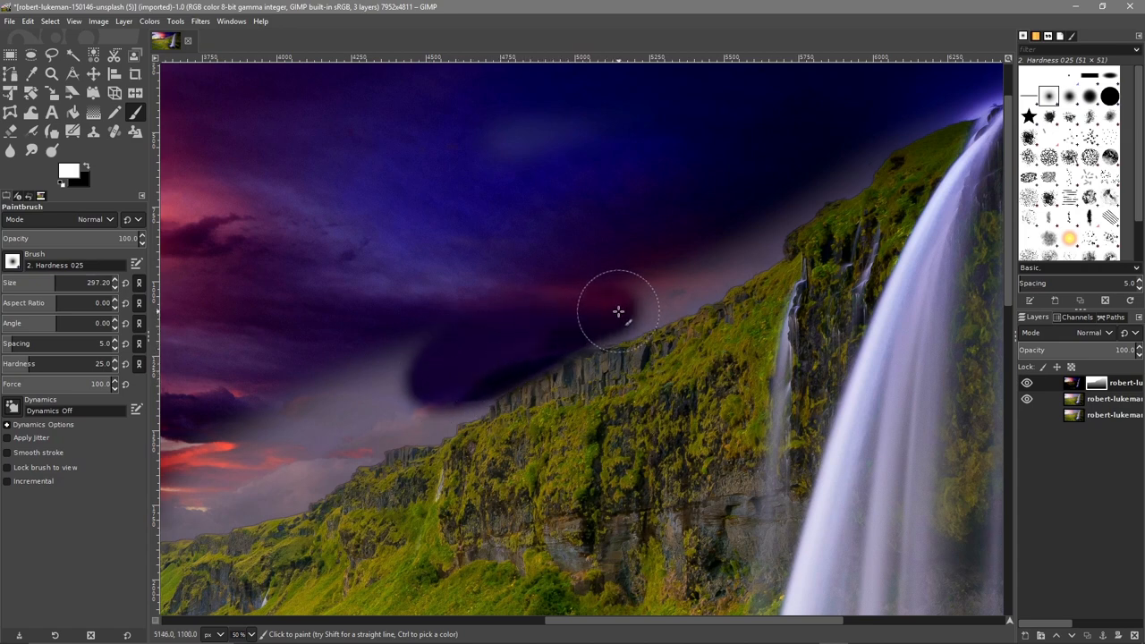
mouse_move(677, 289)
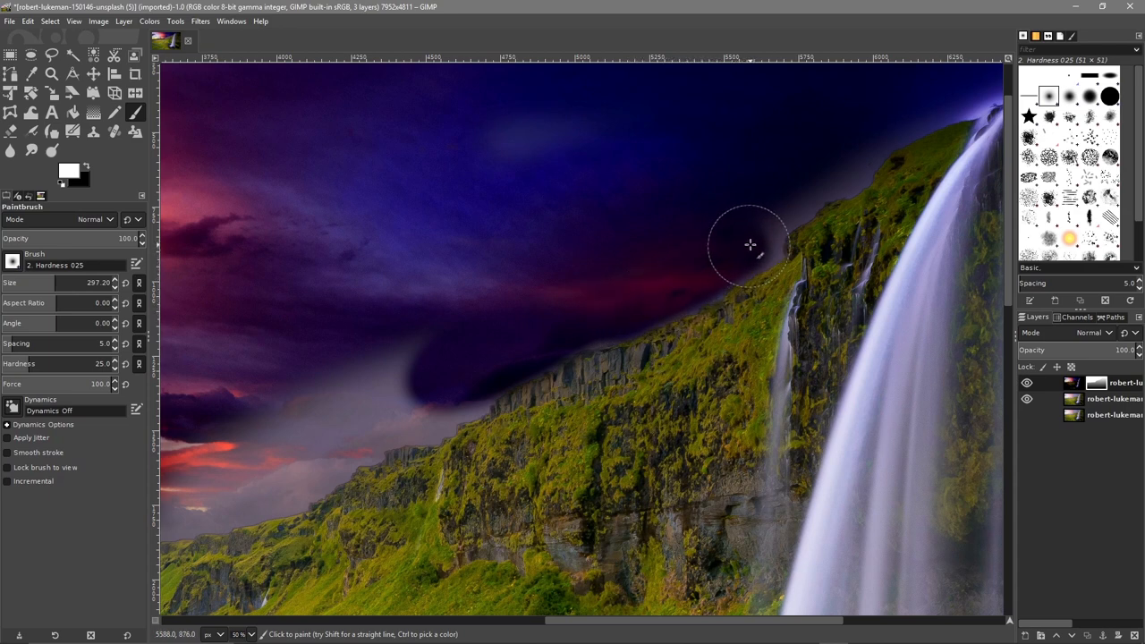
mouse_move(355, 384)
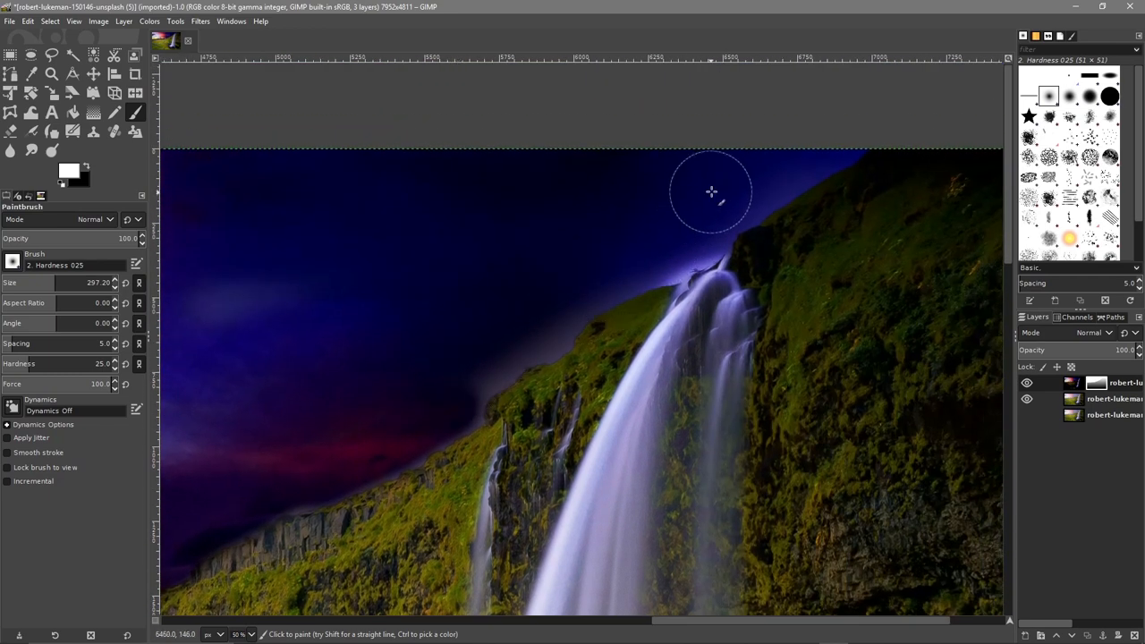
mouse_move(774, 162)
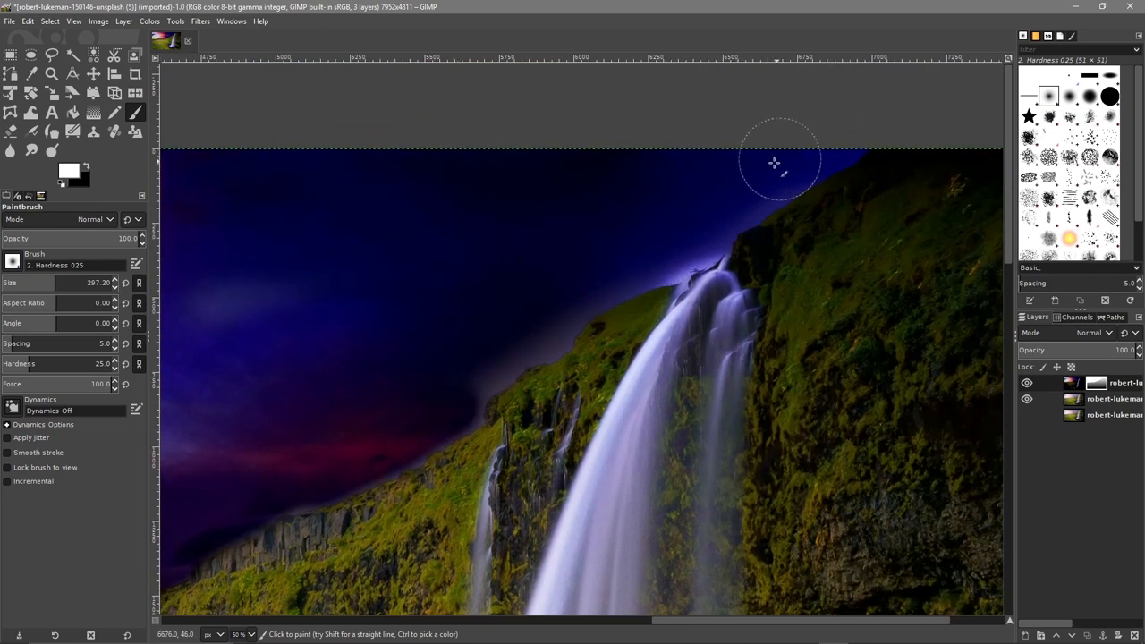
mouse_move(597, 279)
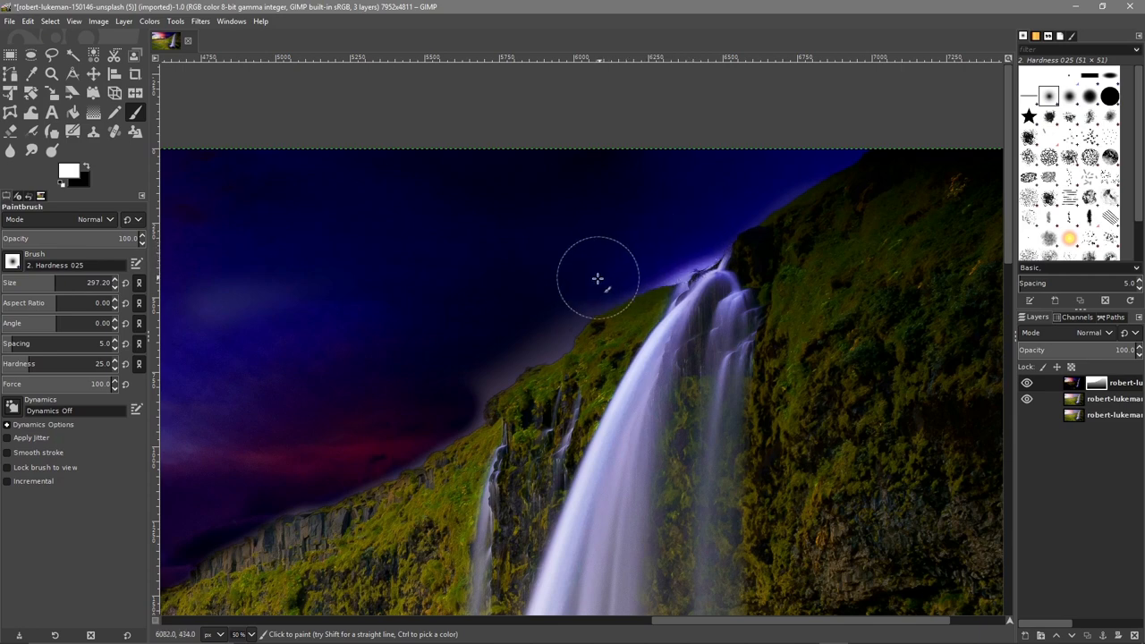
mouse_move(502, 357)
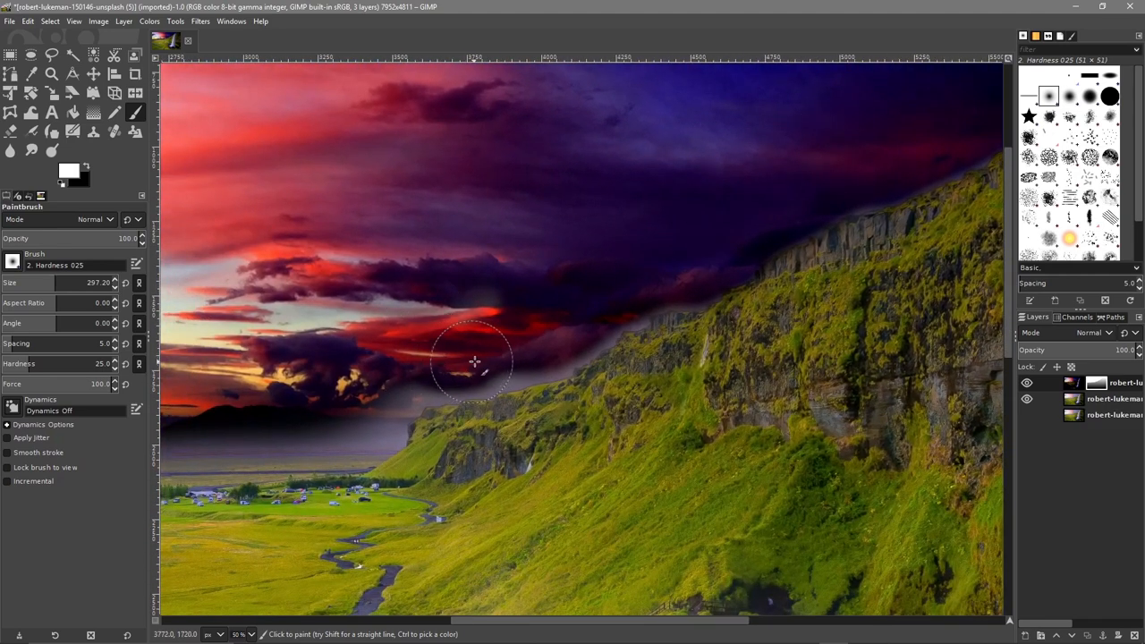
mouse_move(434, 376)
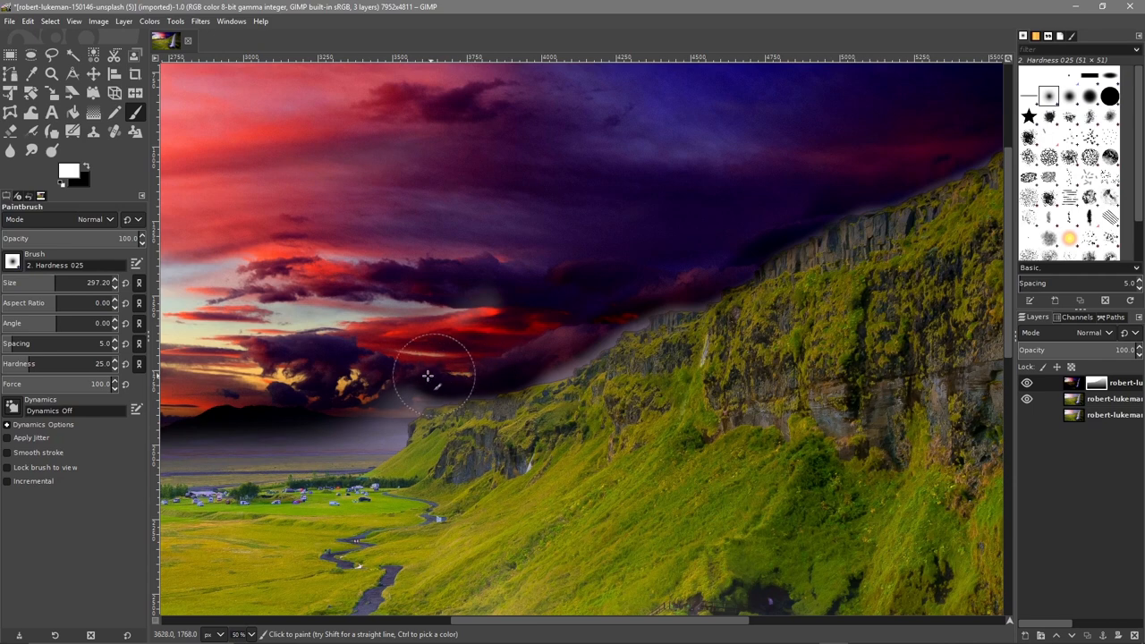
mouse_move(554, 349)
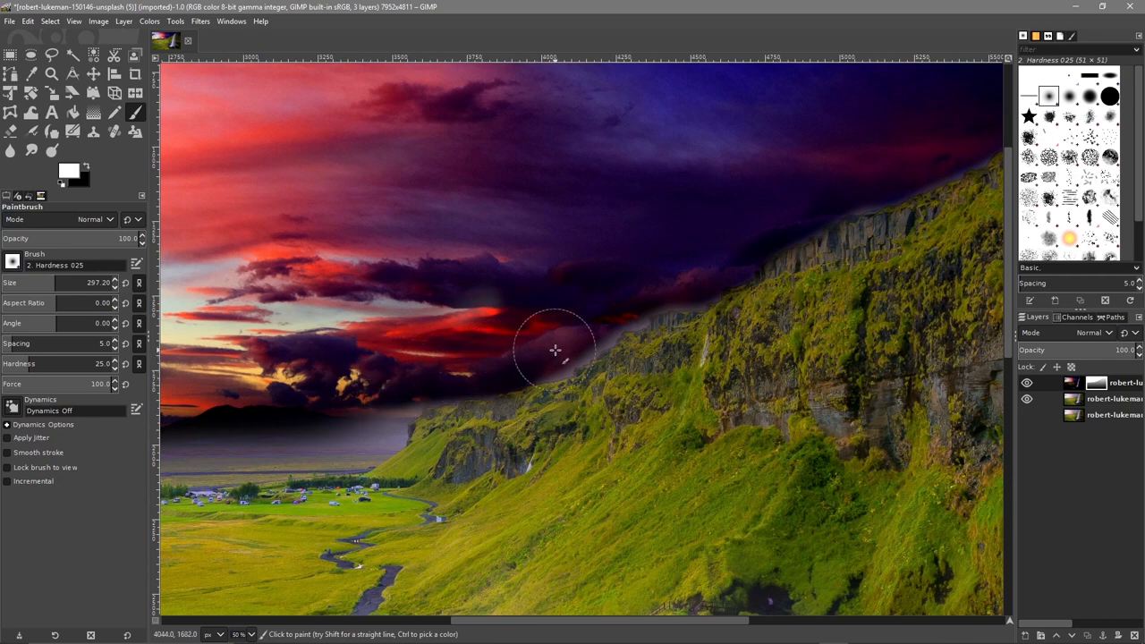
mouse_move(612, 313)
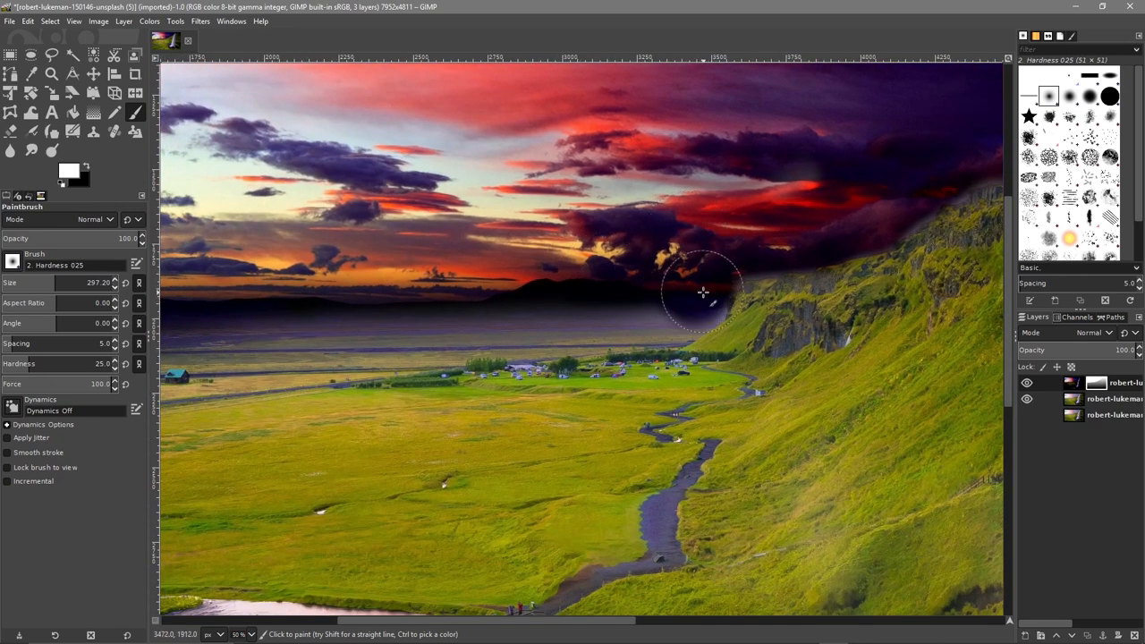
left_click_drag(702, 293, 545, 307)
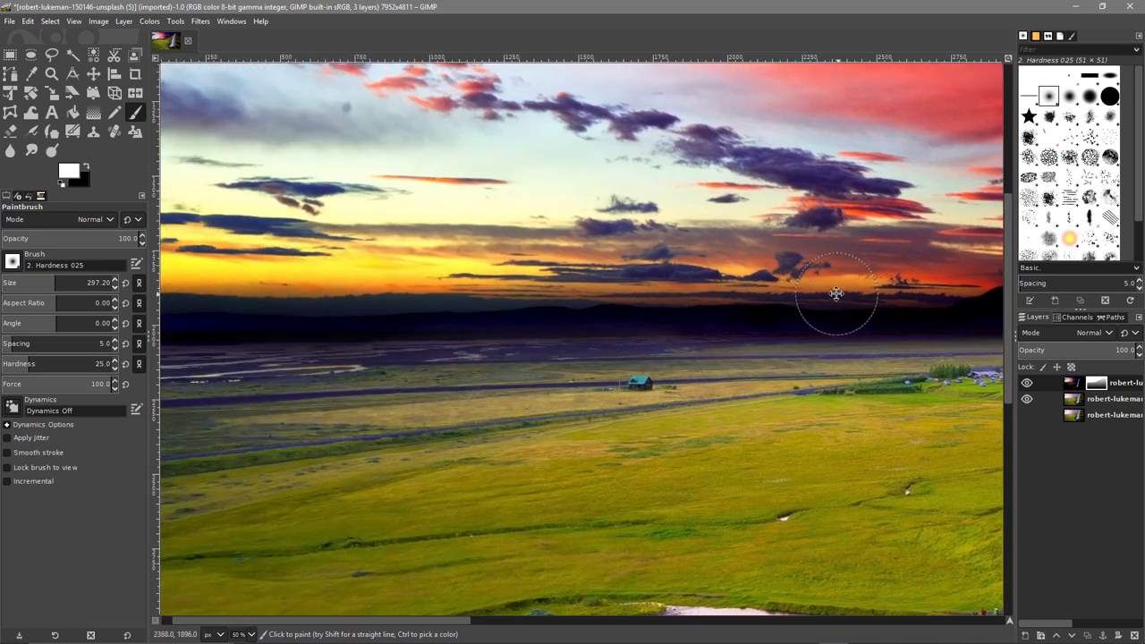
mouse_move(657, 309)
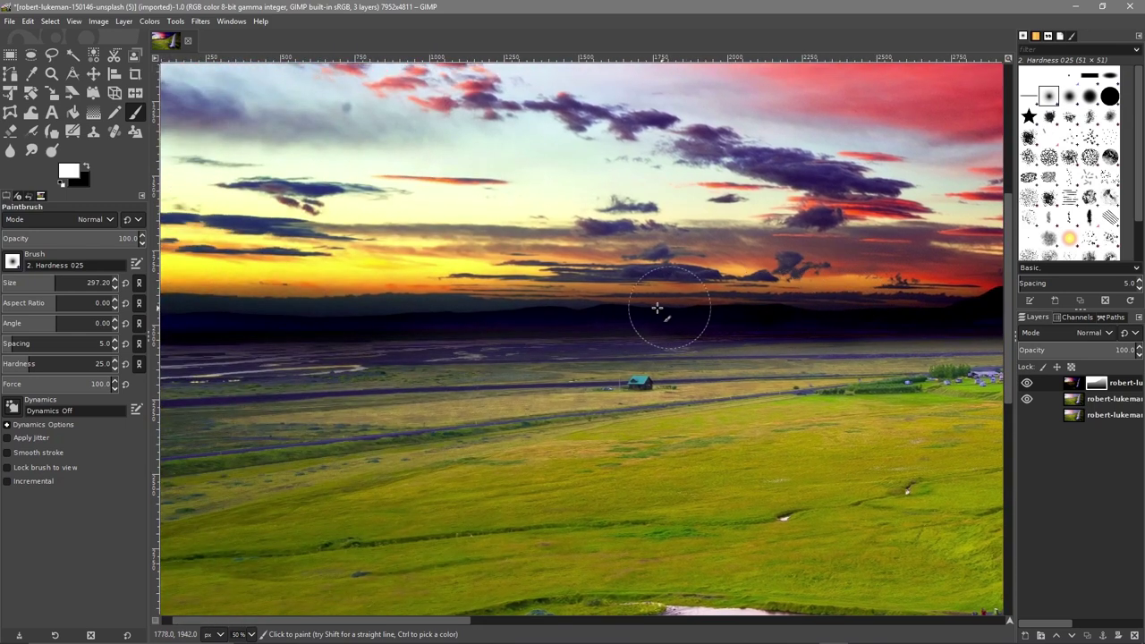
mouse_move(195, 313)
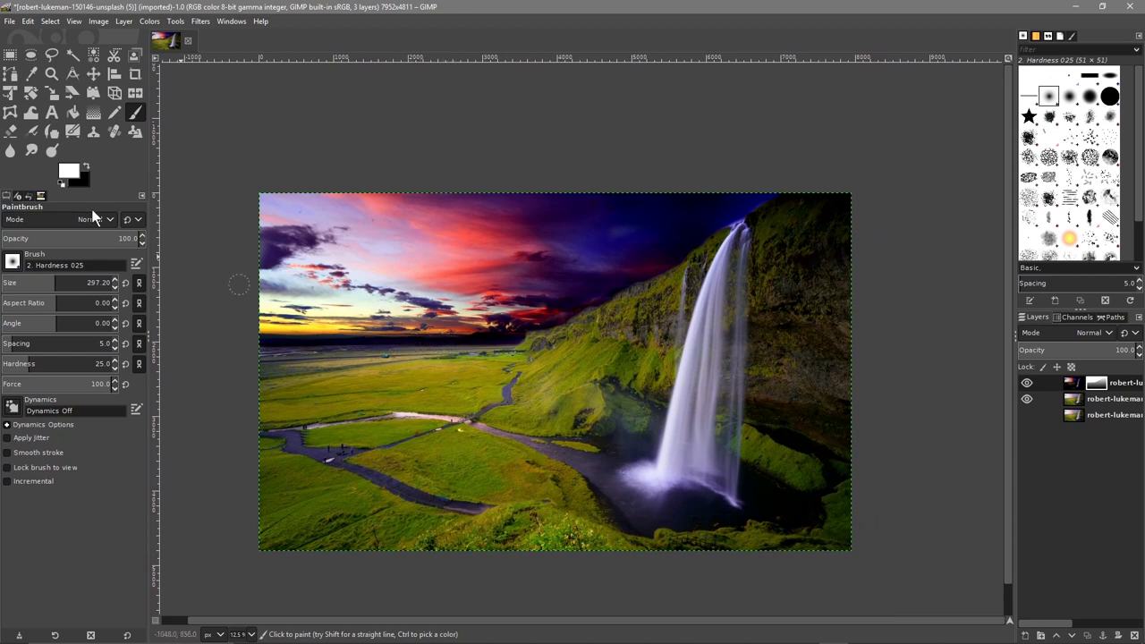
mouse_move(76, 175)
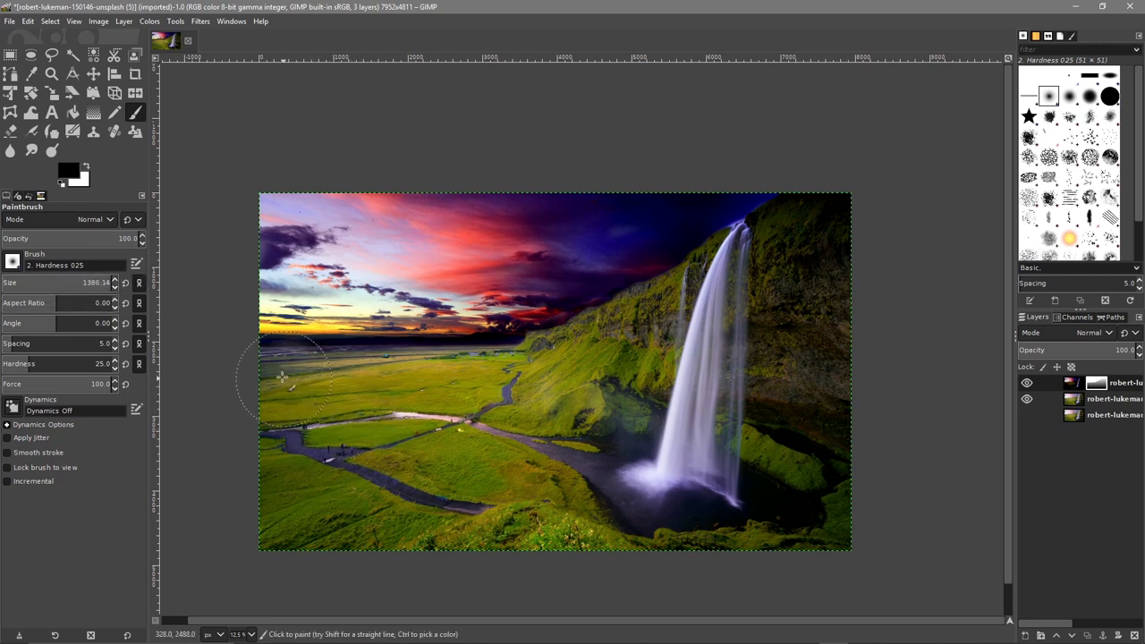
mouse_move(285, 396)
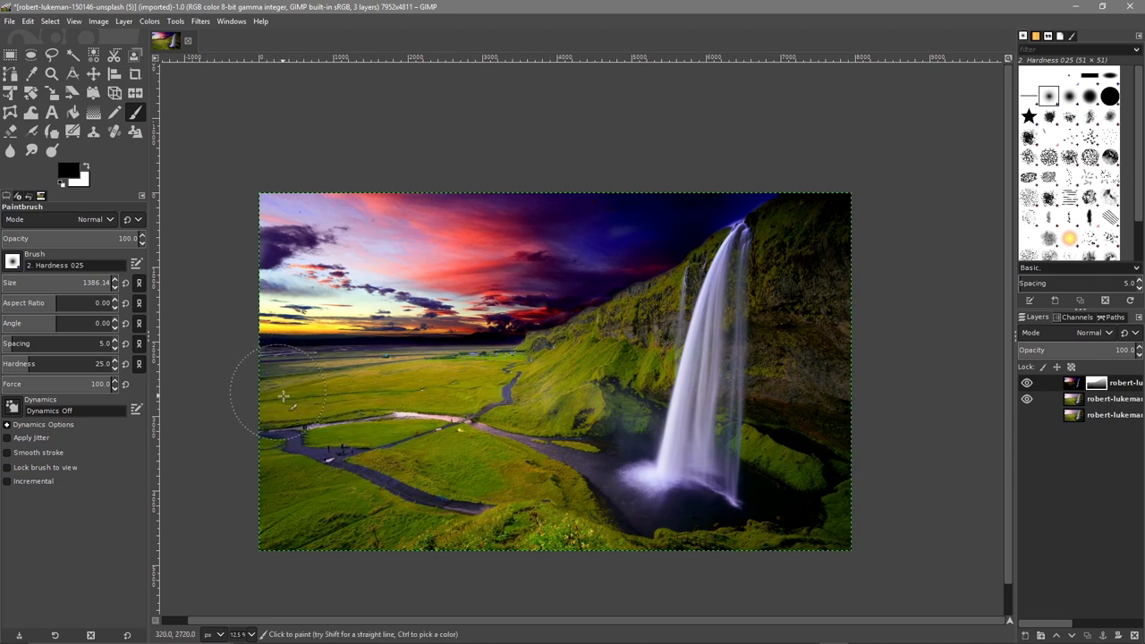
mouse_move(549, 389)
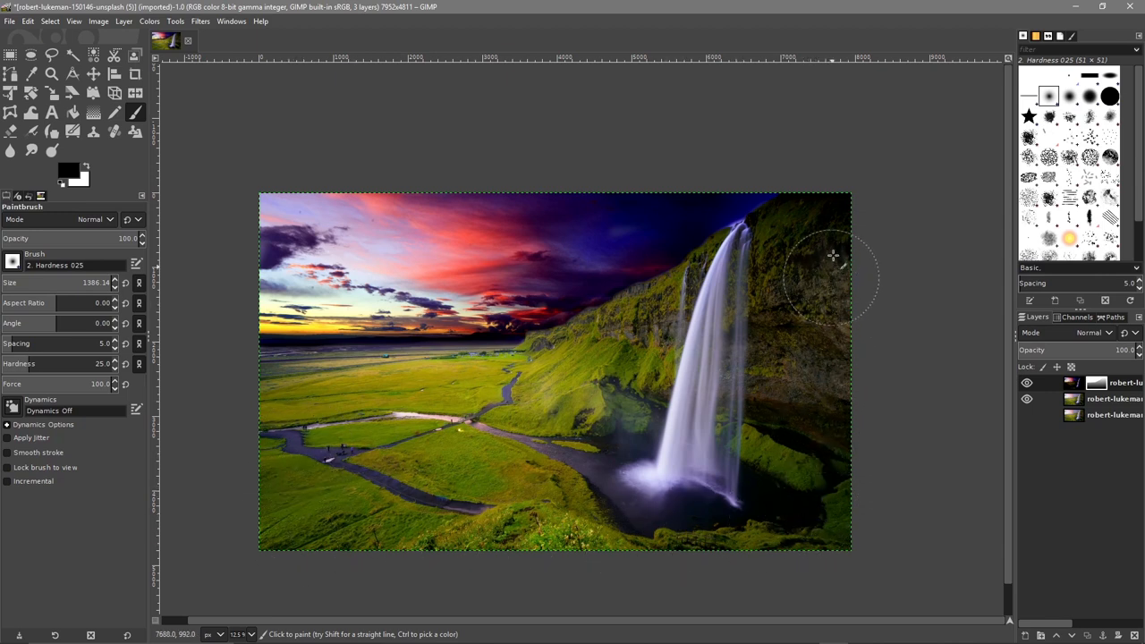
mouse_move(792, 261)
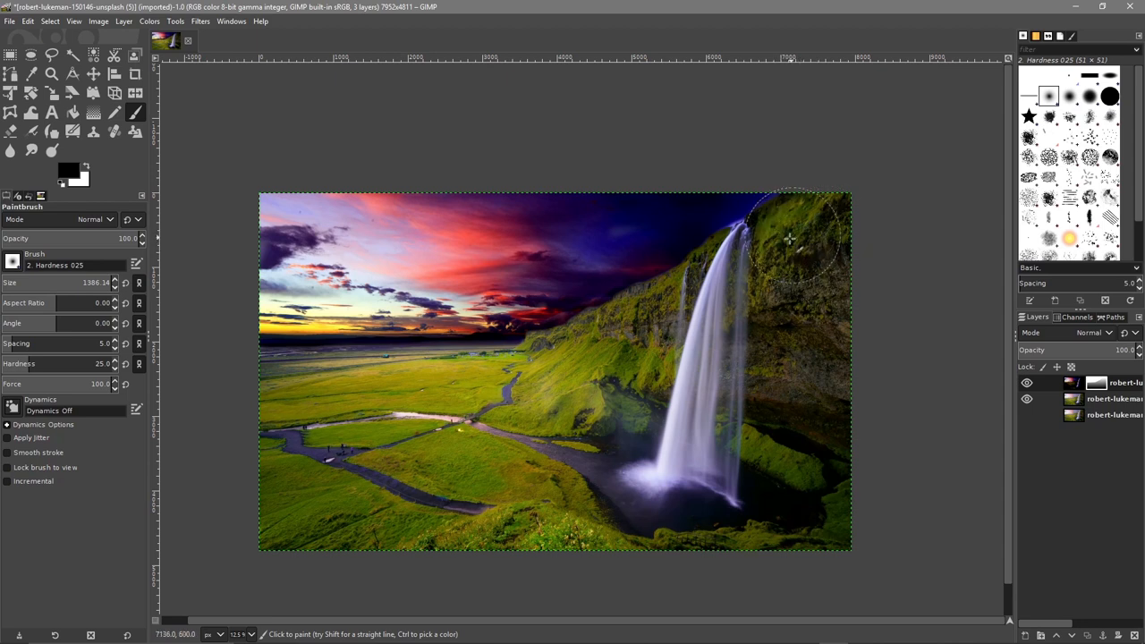
mouse_move(738, 282)
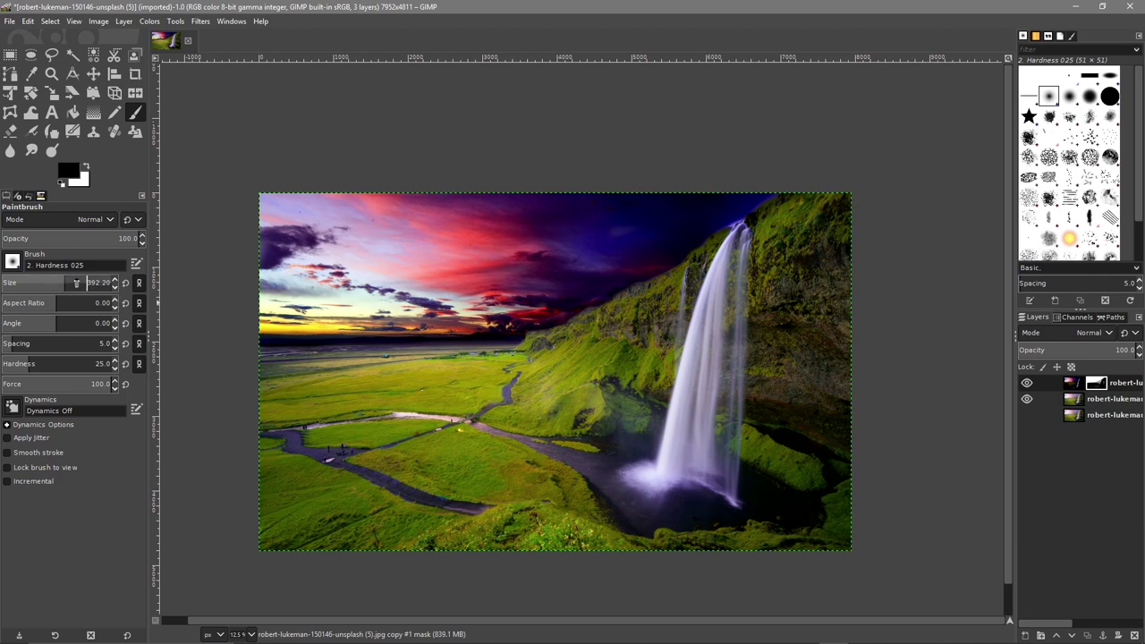
mouse_move(703, 318)
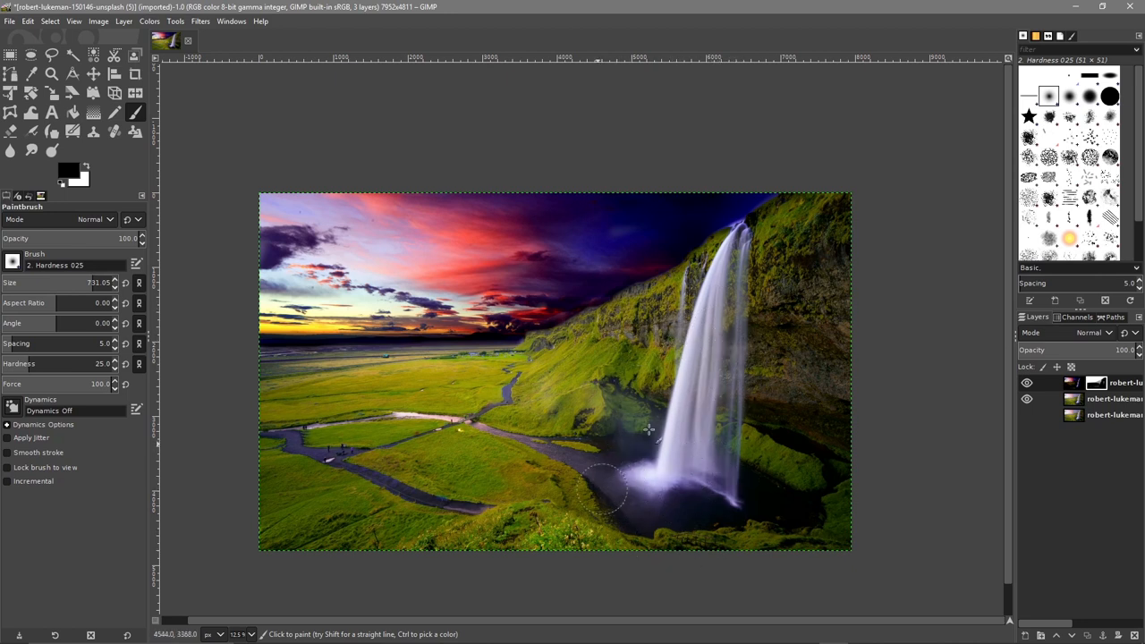
mouse_move(756, 208)
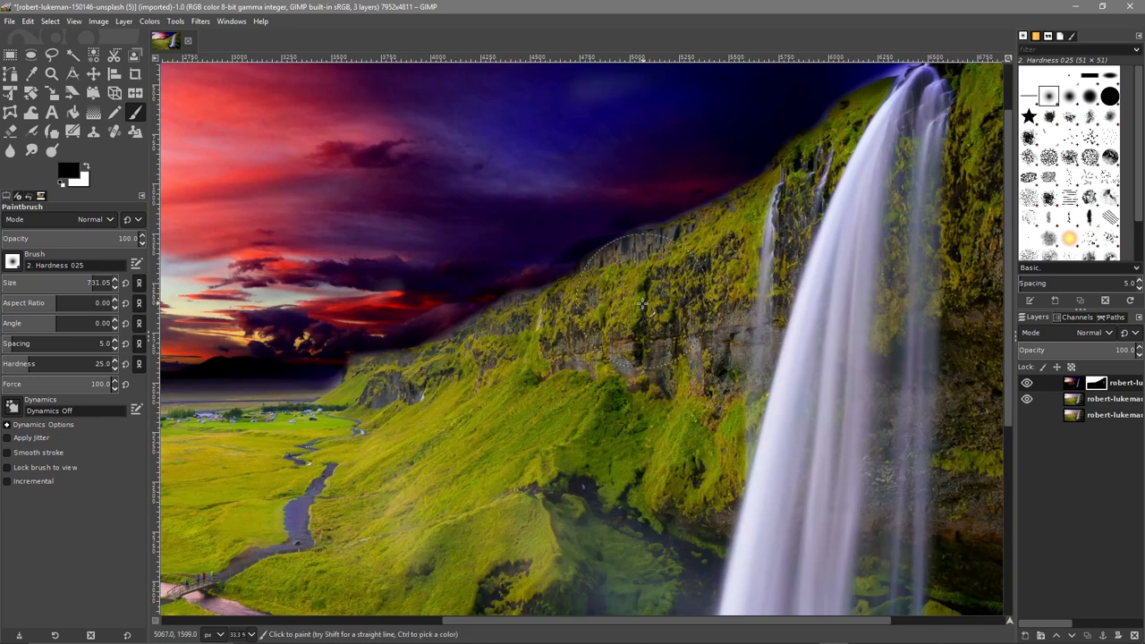
mouse_move(533, 367)
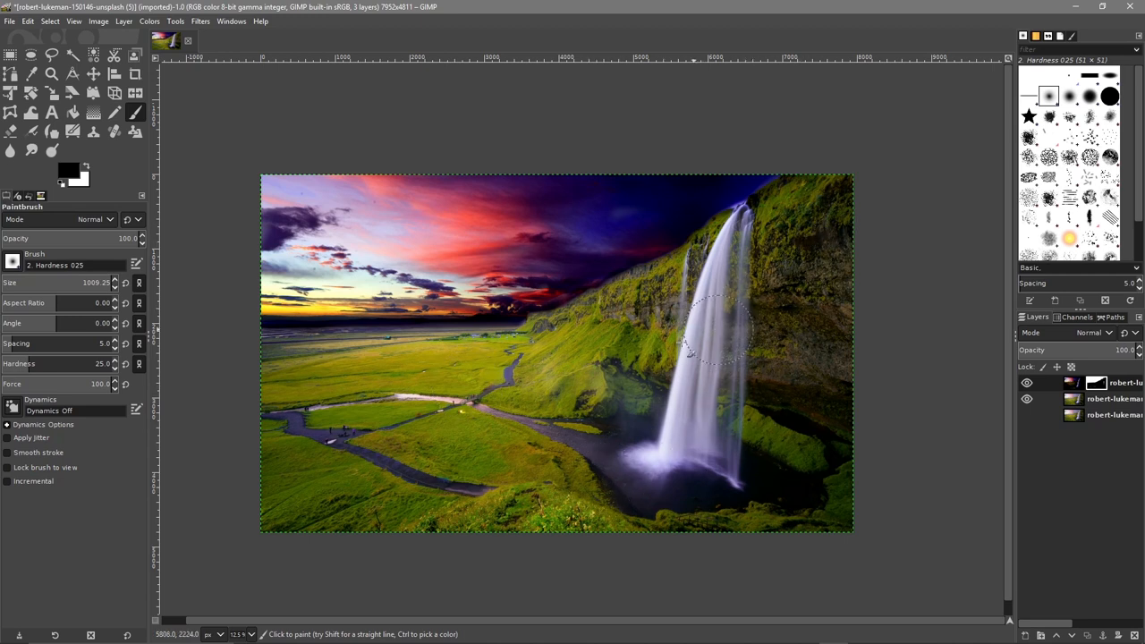
mouse_move(304, 371)
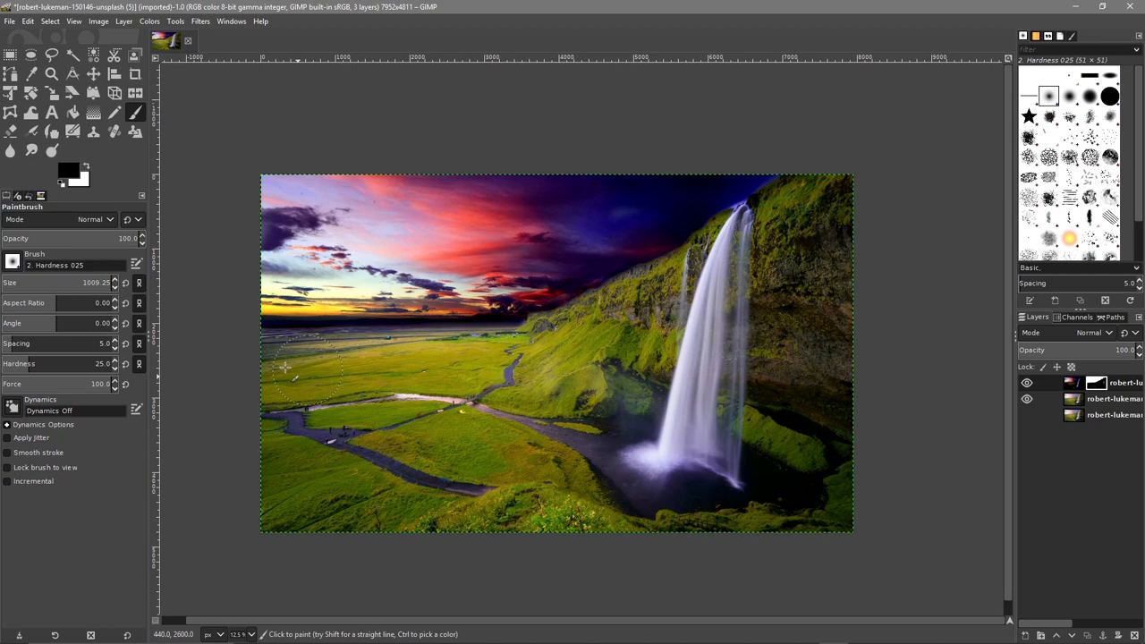
mouse_move(447, 367)
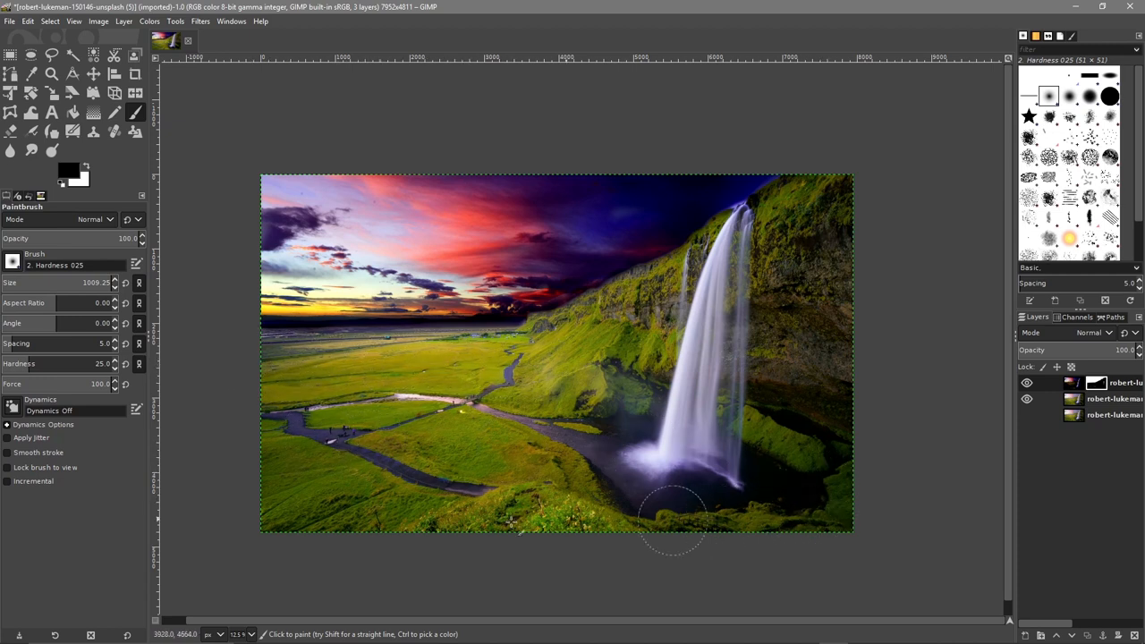
mouse_move(779, 344)
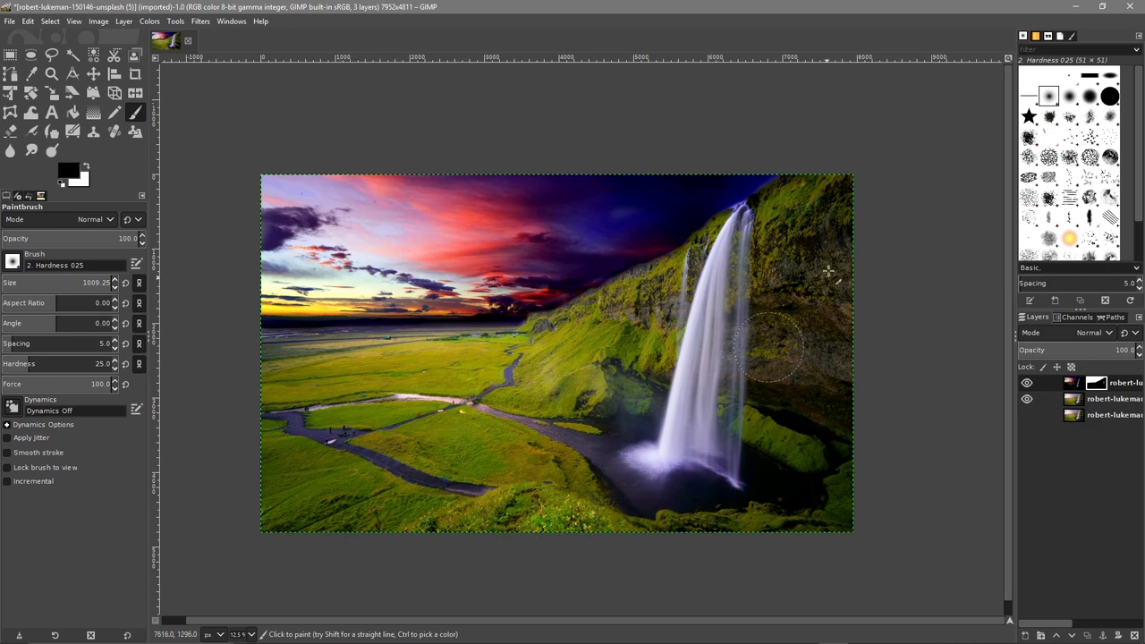
Save the composite as image-01.xcf in the tutorial folder
left_click(10, 21)
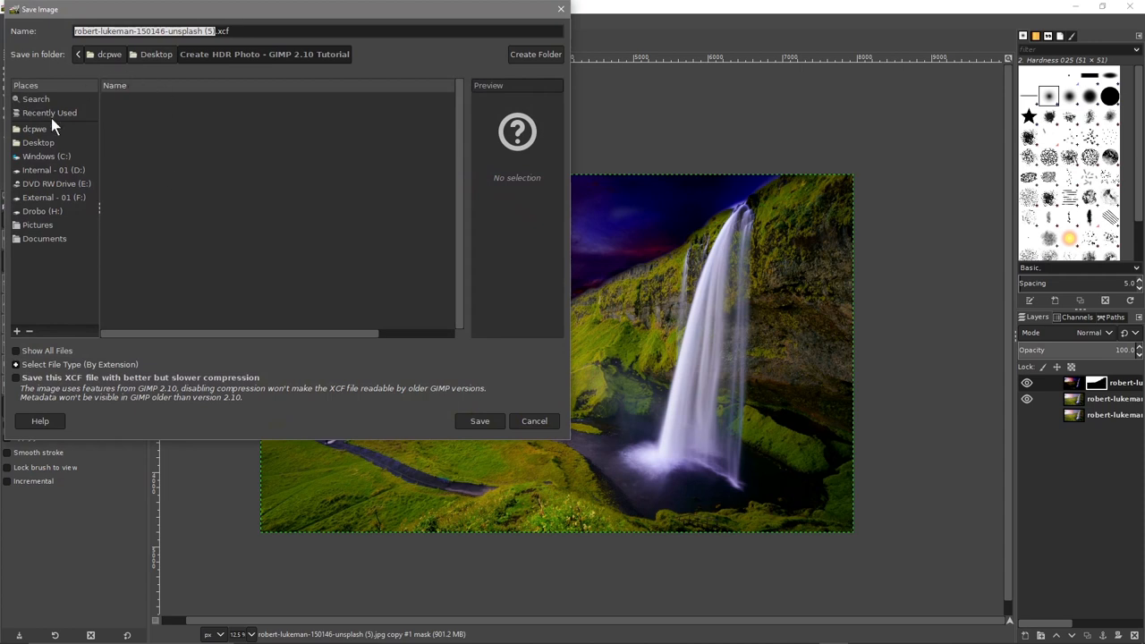
left_click(38, 142)
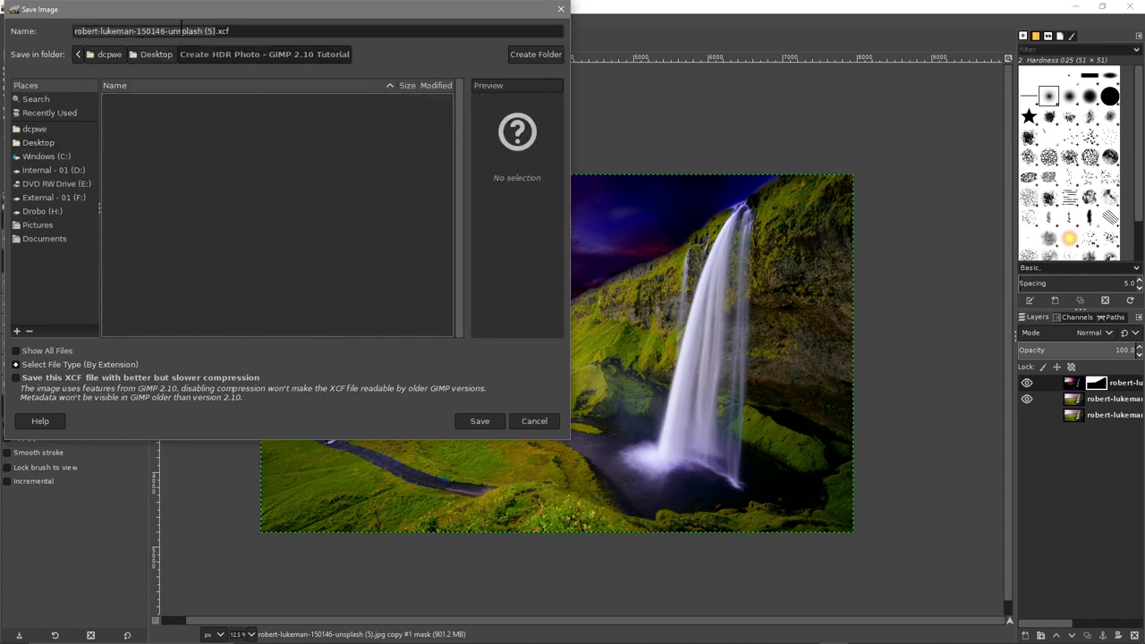
type("imag")
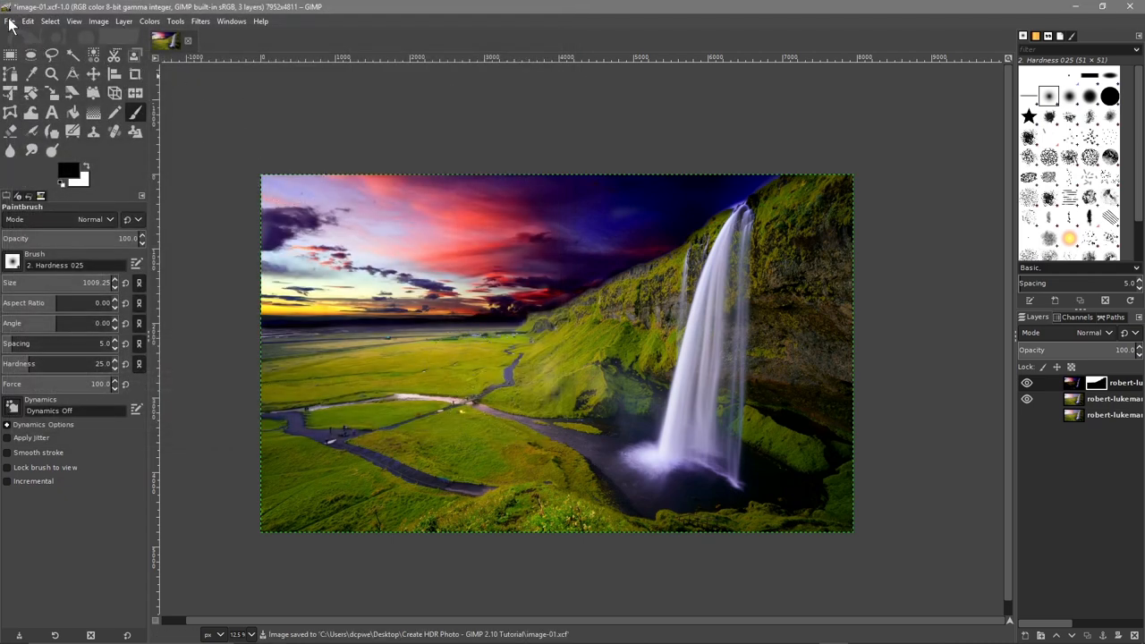
Export the composite as image-01.jpg at JPEG quality 90
left_click(11, 21)
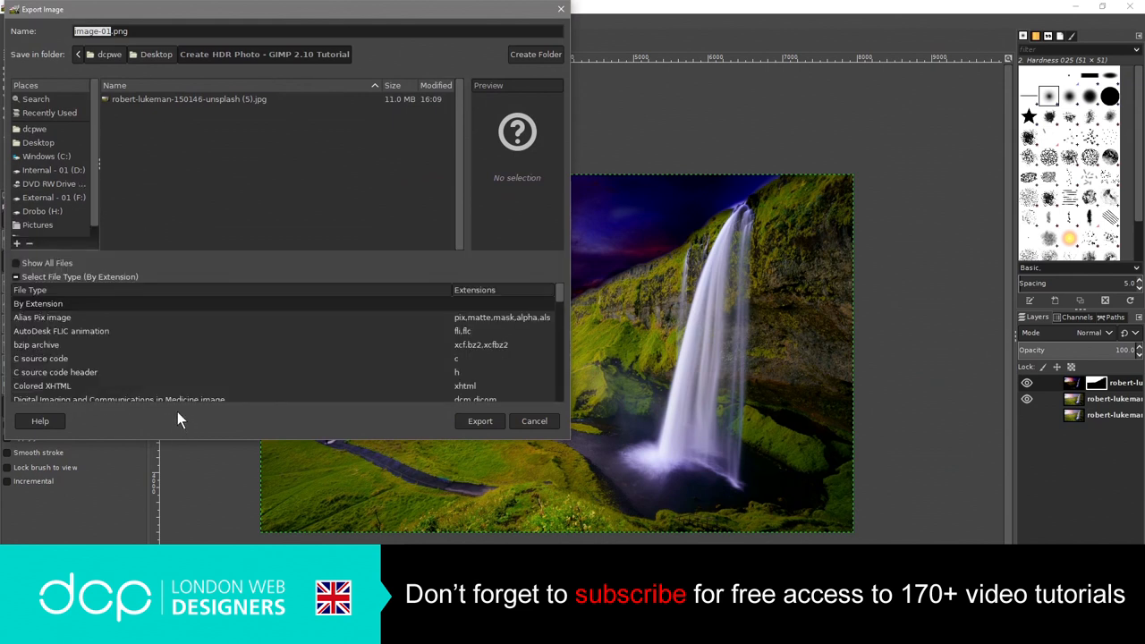
scroll("down", 3)
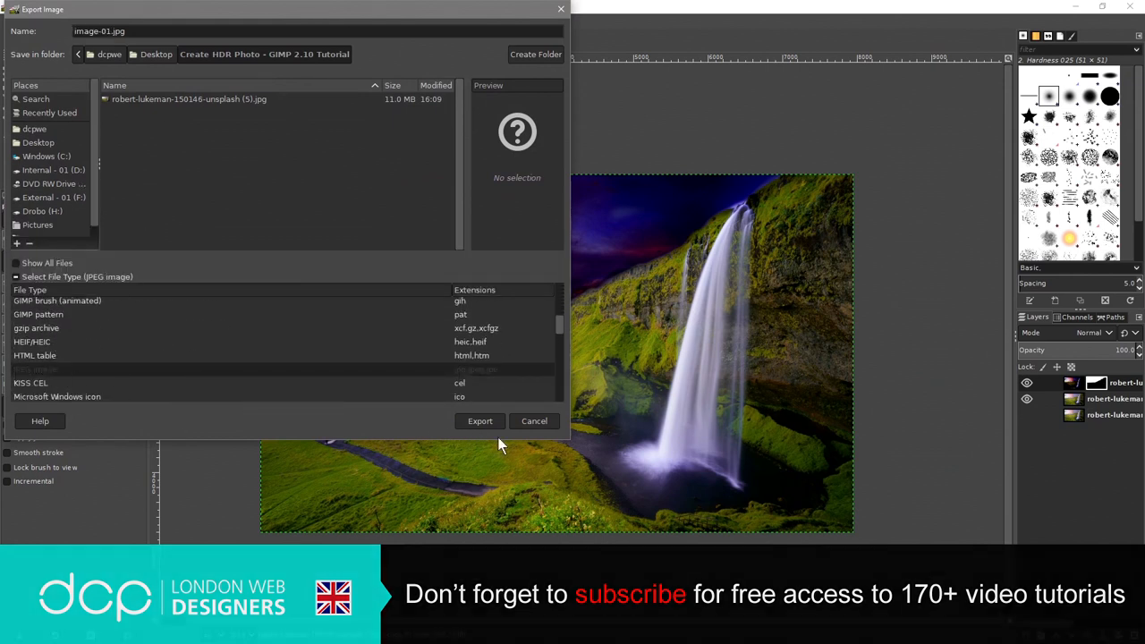
left_click(479, 421)
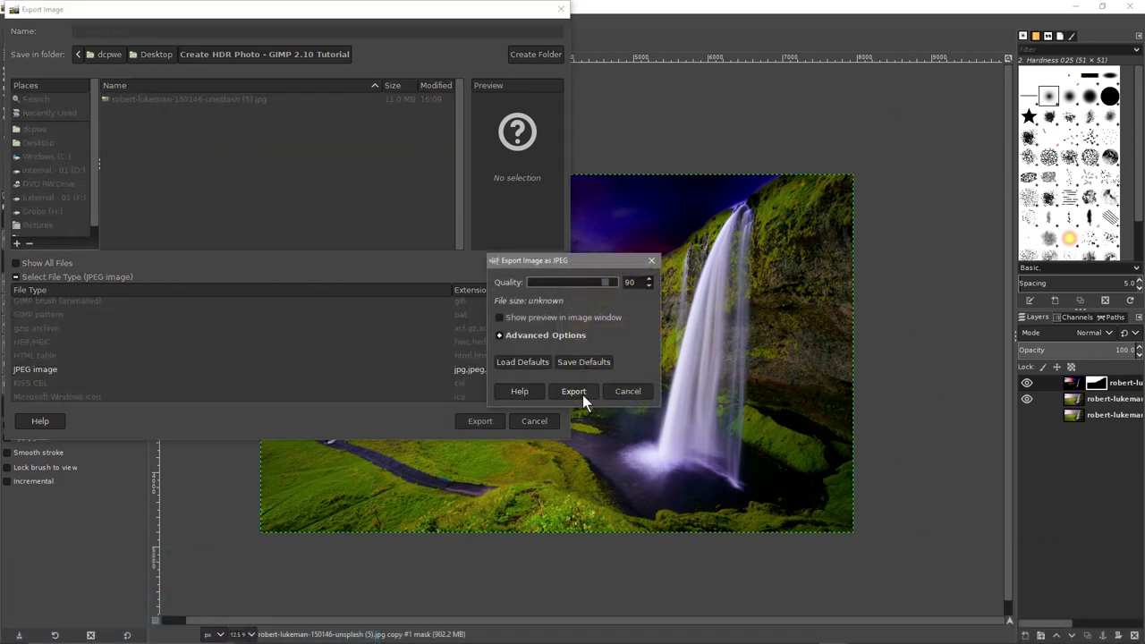
left_click(573, 391)
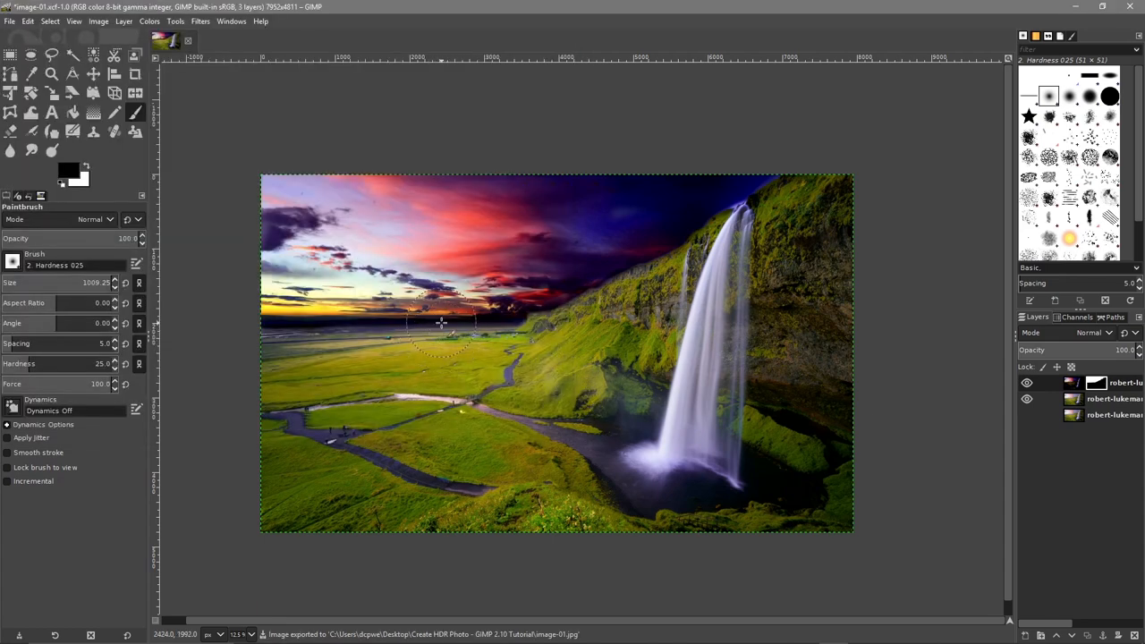
Save a second copy as image-02.xcf and target the sky layer's pixels
left_click(10, 21)
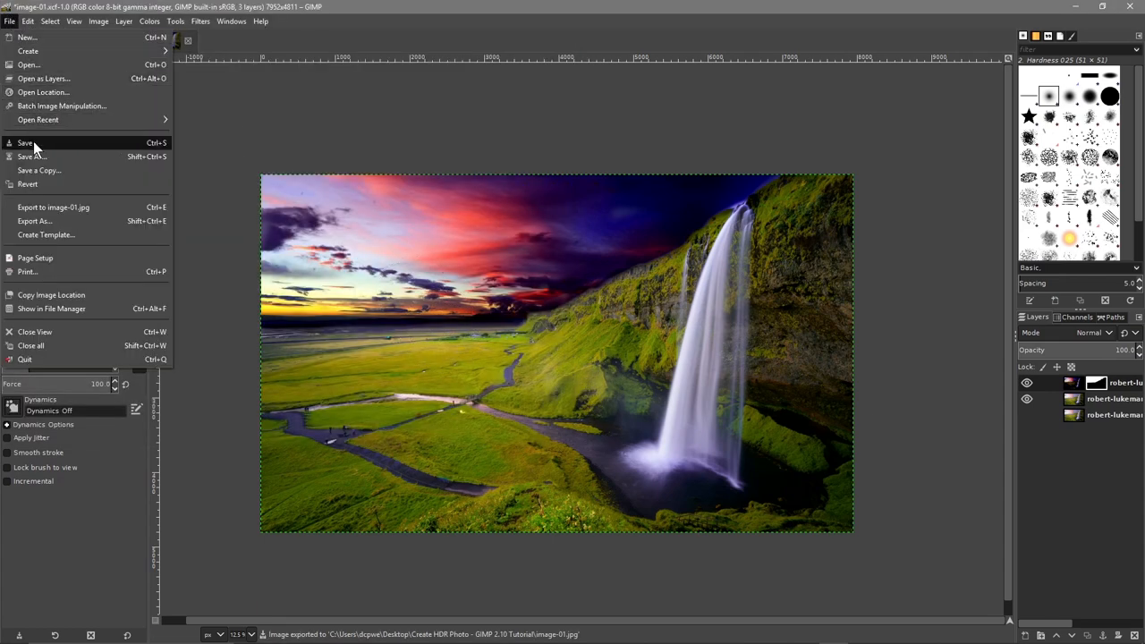
left_click(25, 143)
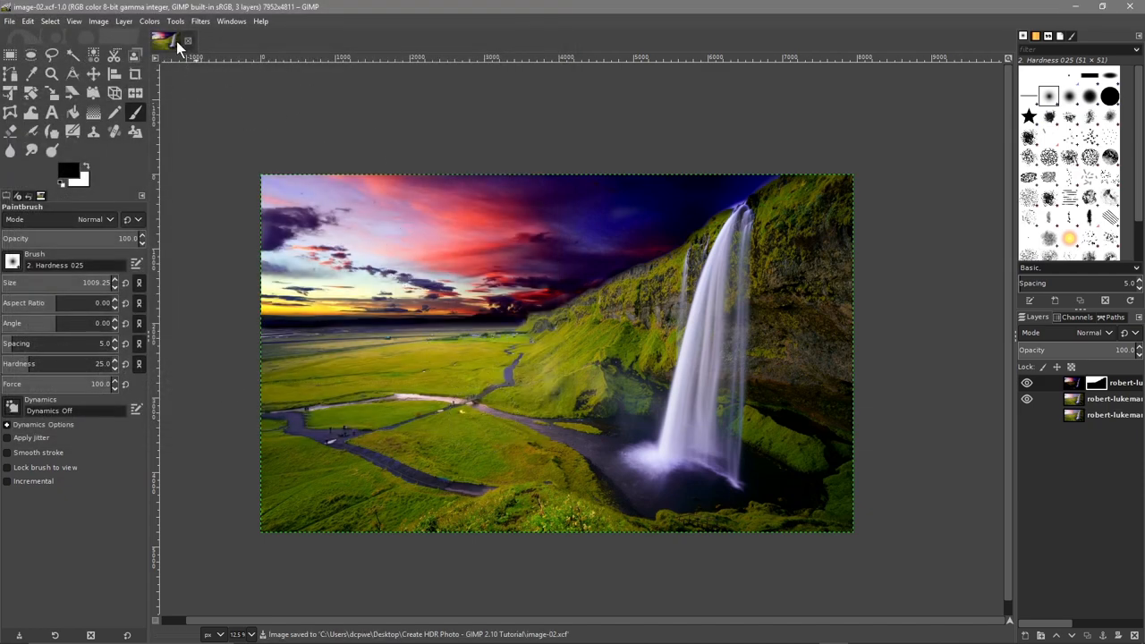
left_click(150, 21)
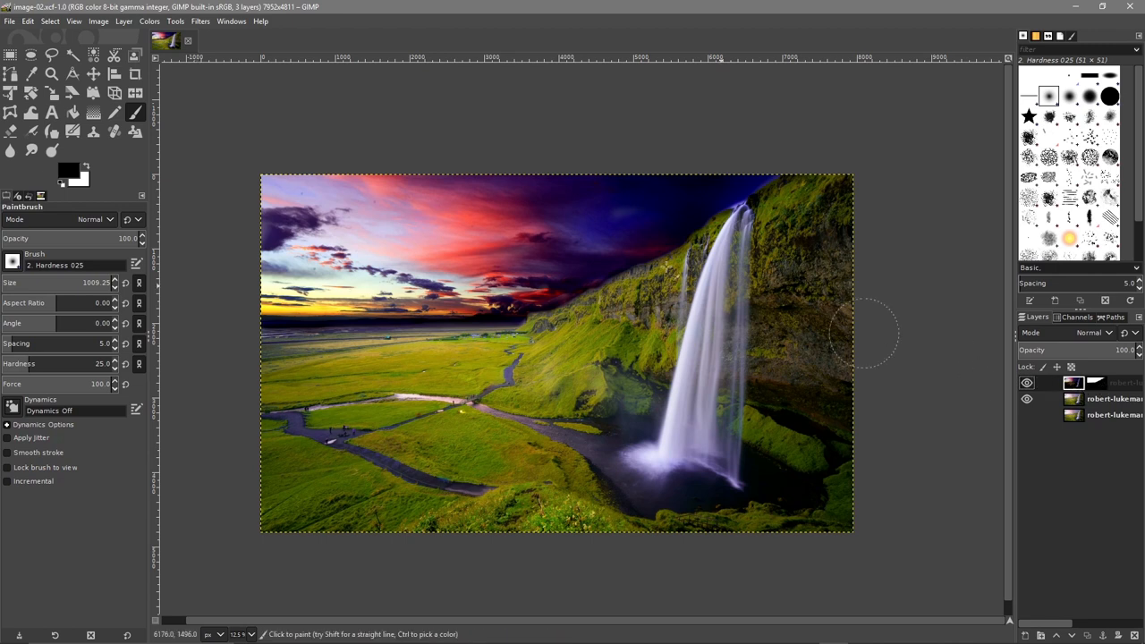
In Hue-Chroma, explore hue shifts and chroma levels for the sky
left_click(149, 21)
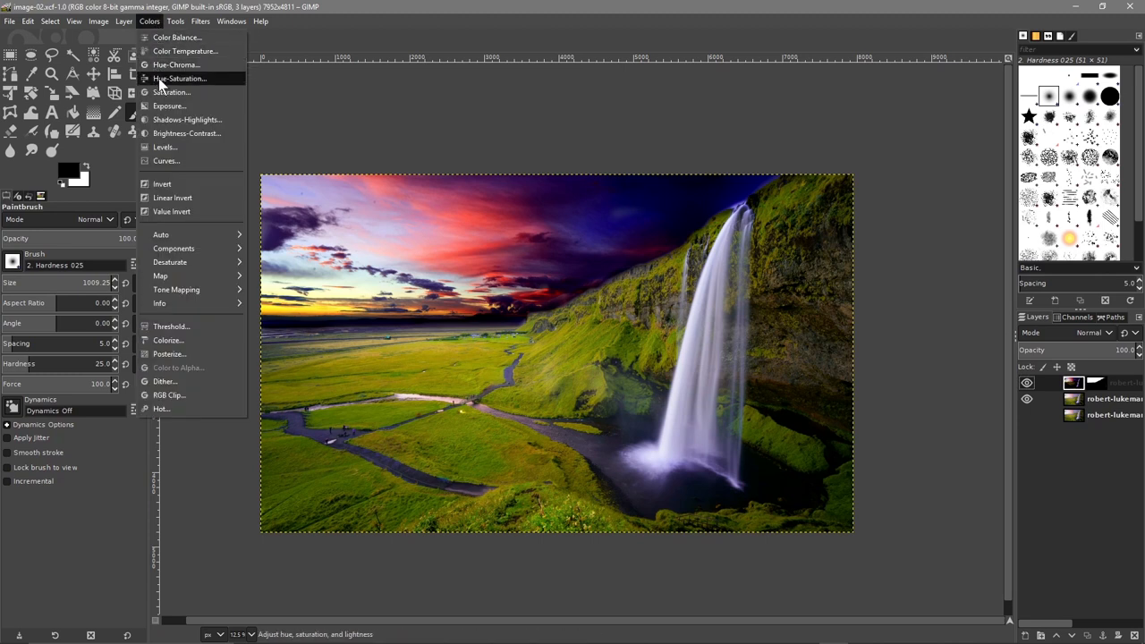
mouse_move(176, 65)
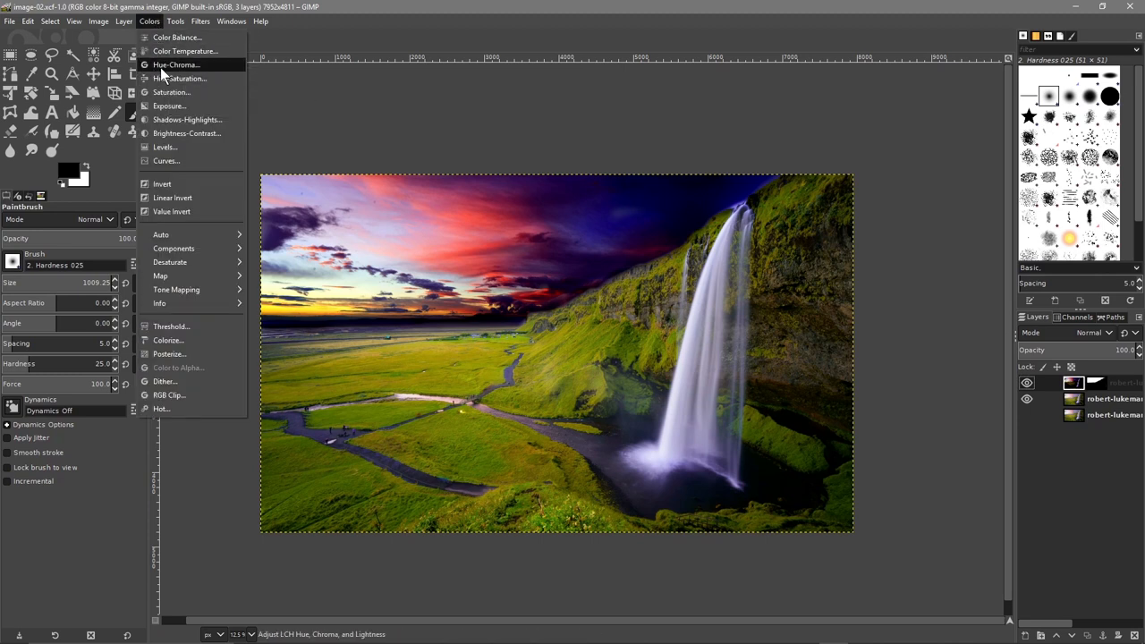
left_click(176, 64)
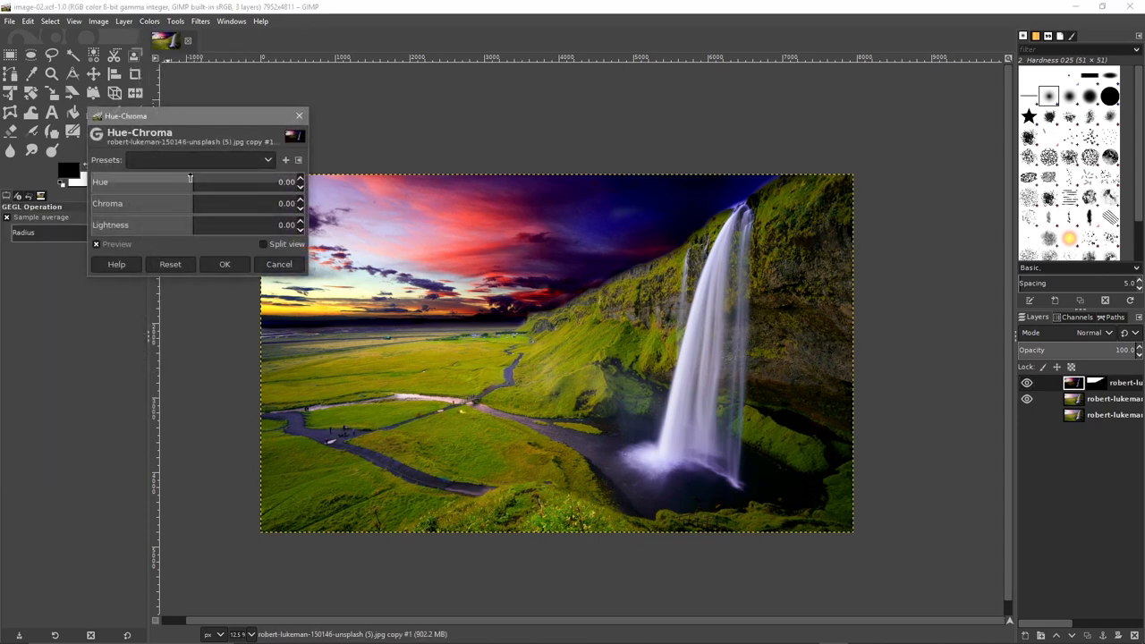
left_click_drag(191, 182, 222, 181)
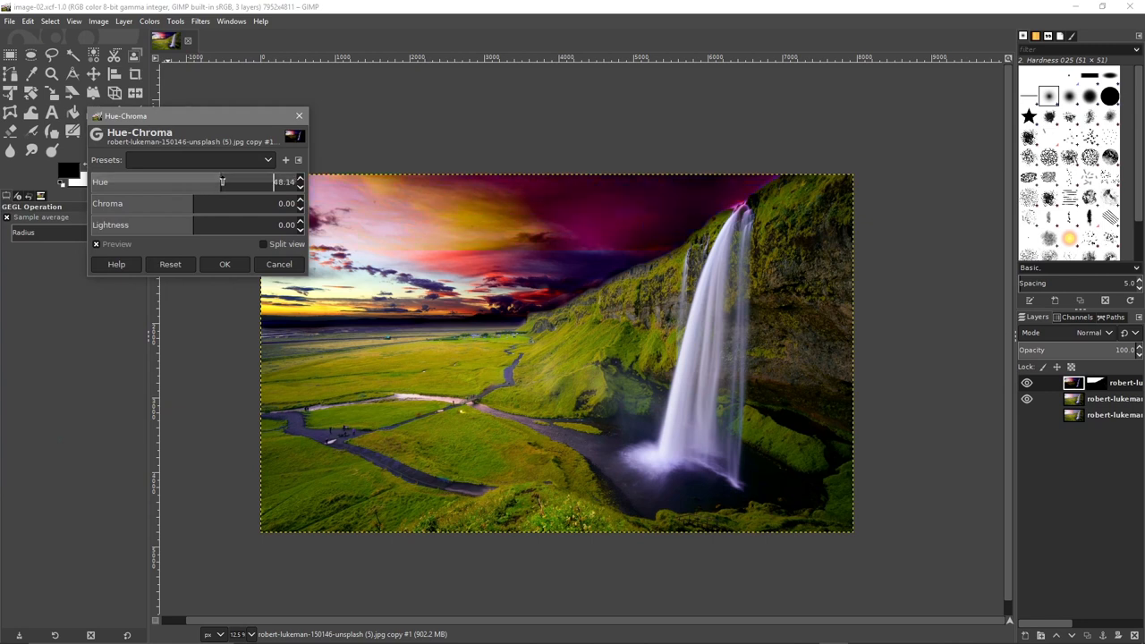
left_click_drag(221, 182, 166, 182)
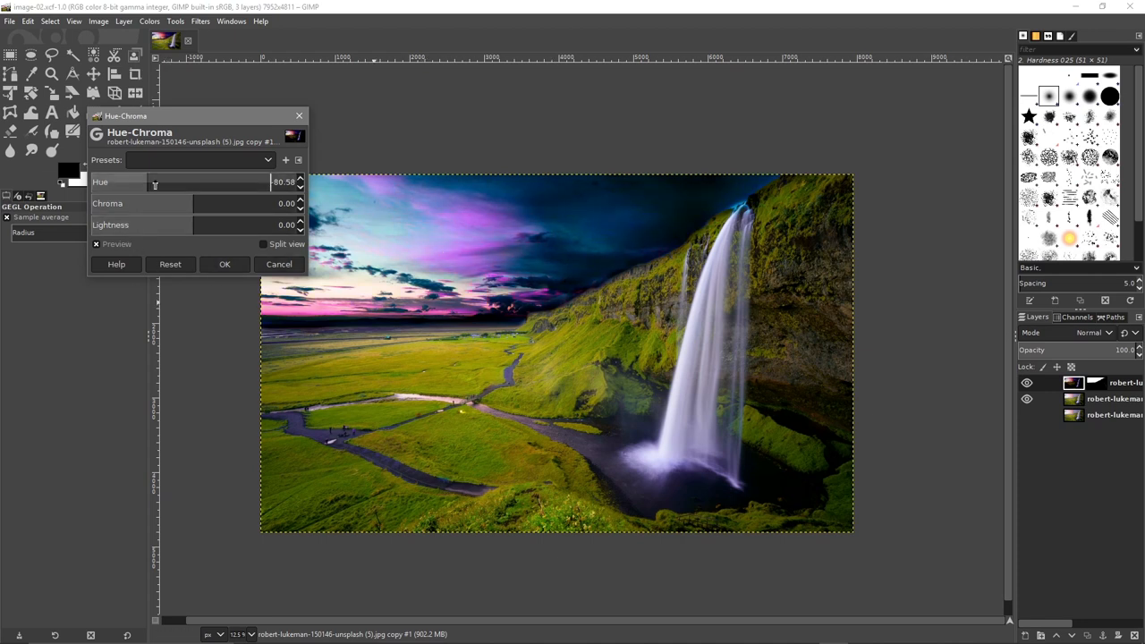
left_click_drag(154, 182, 128, 182)
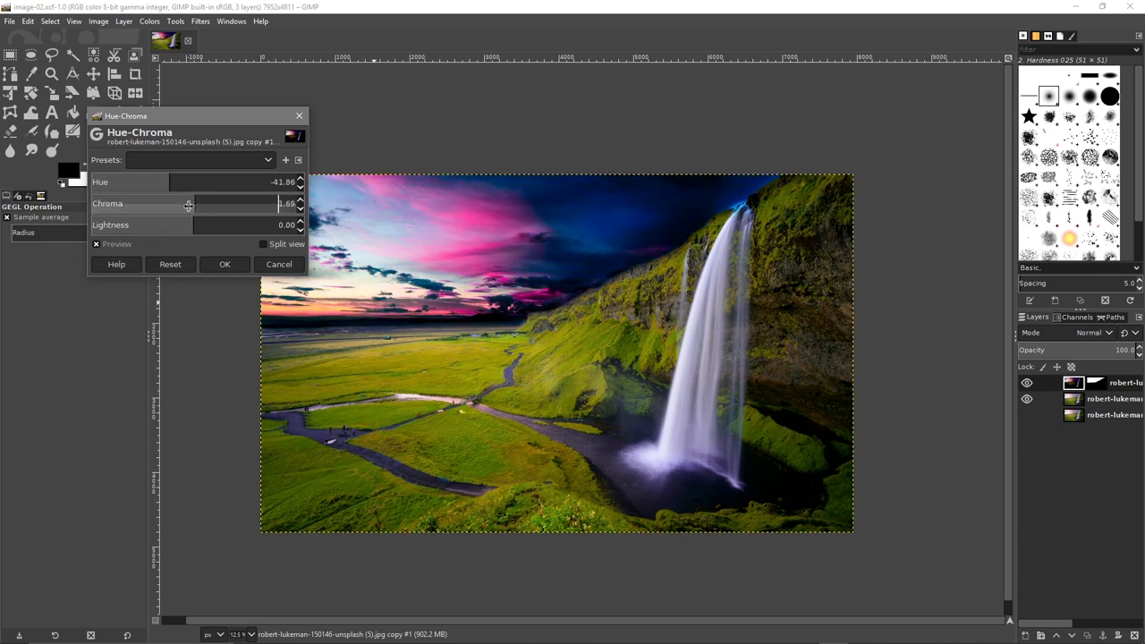
left_click_drag(188, 204, 237, 203)
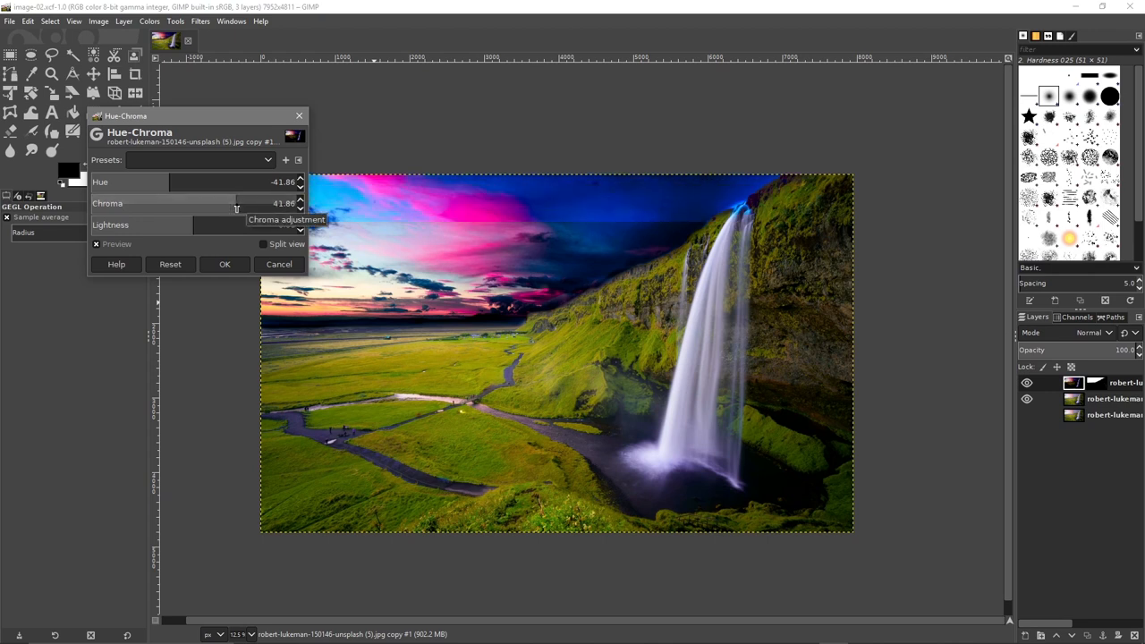
left_click_drag(237, 203, 172, 203)
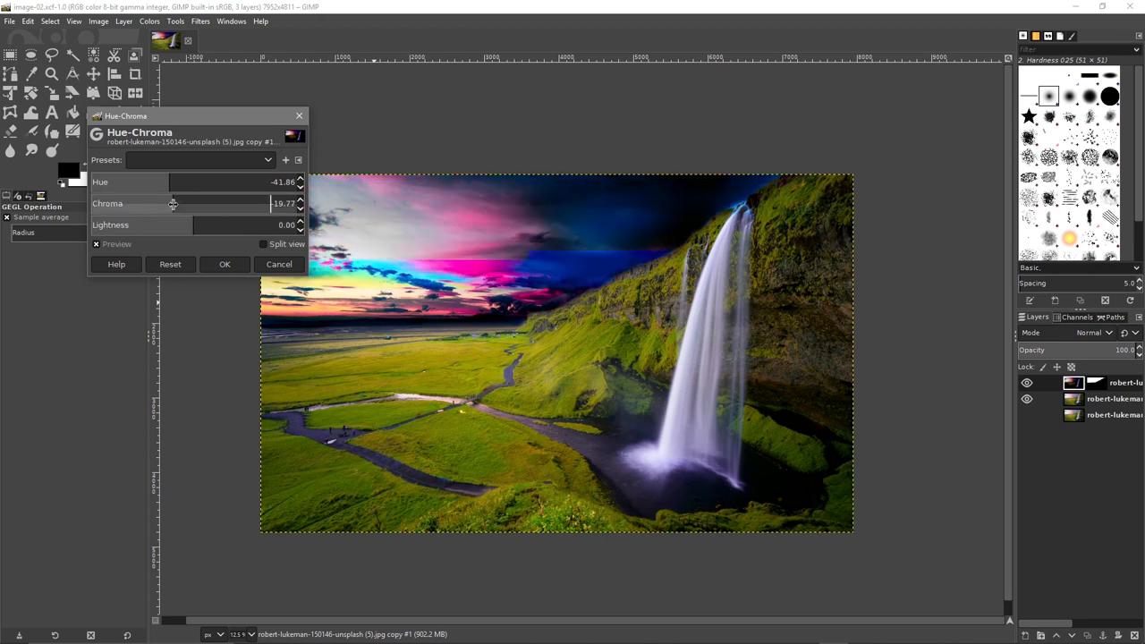
left_click_drag(171, 203, 195, 203)
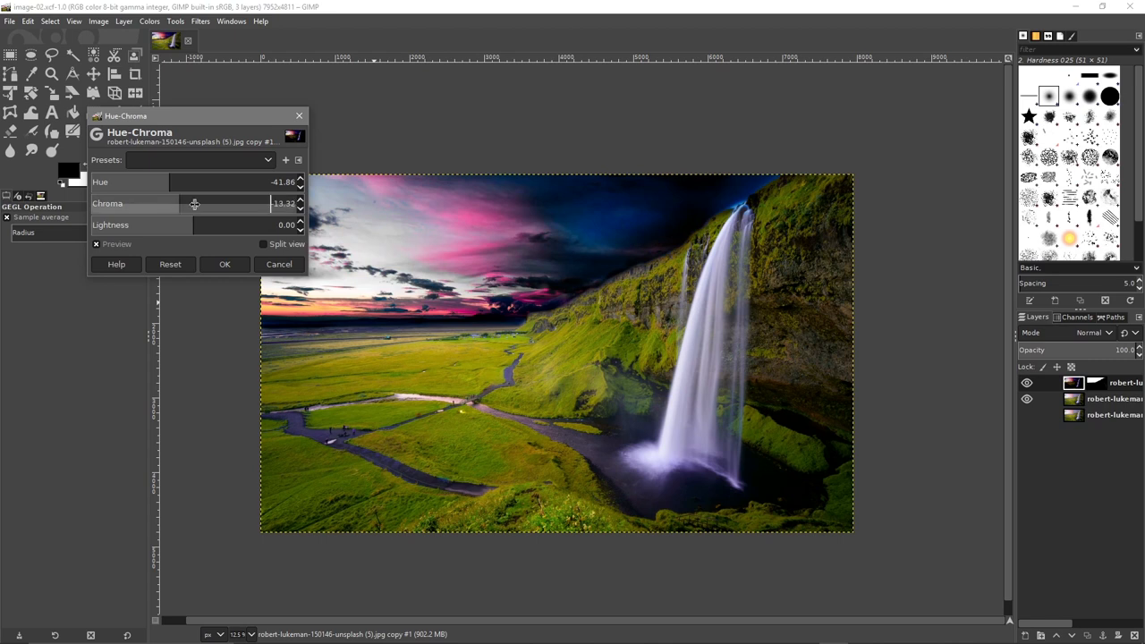
left_click_drag(195, 203, 183, 203)
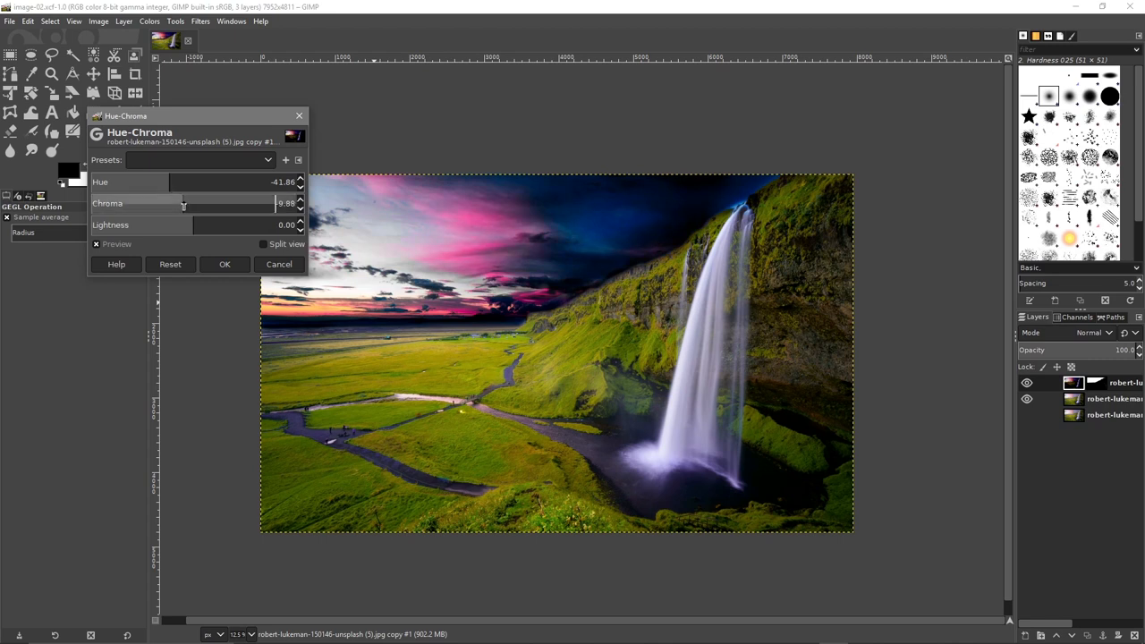
Settle the hue around 20.93 with boosted chroma for a purple-orange sky
left_click_drag(170, 182, 198, 182)
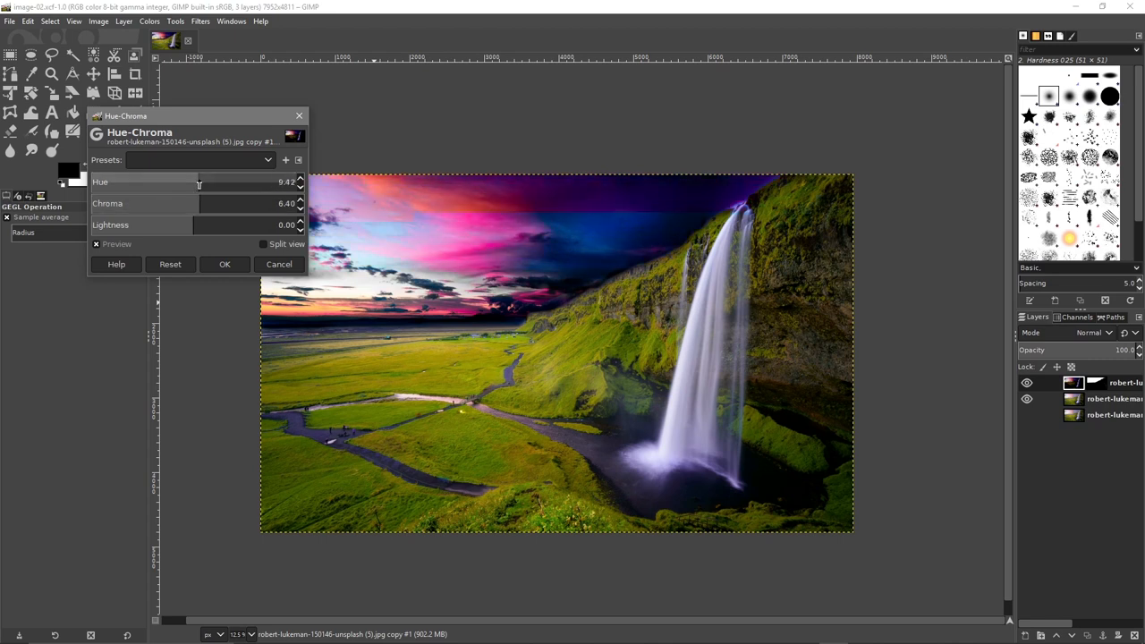
left_click_drag(200, 181, 229, 182)
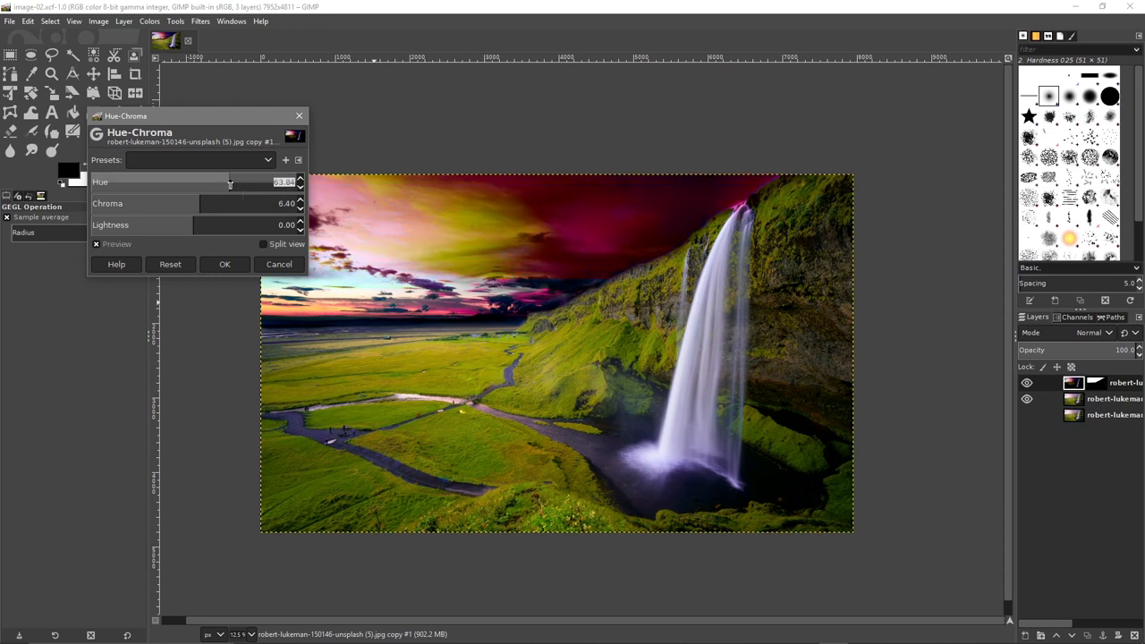
left_click_drag(230, 181, 266, 182)
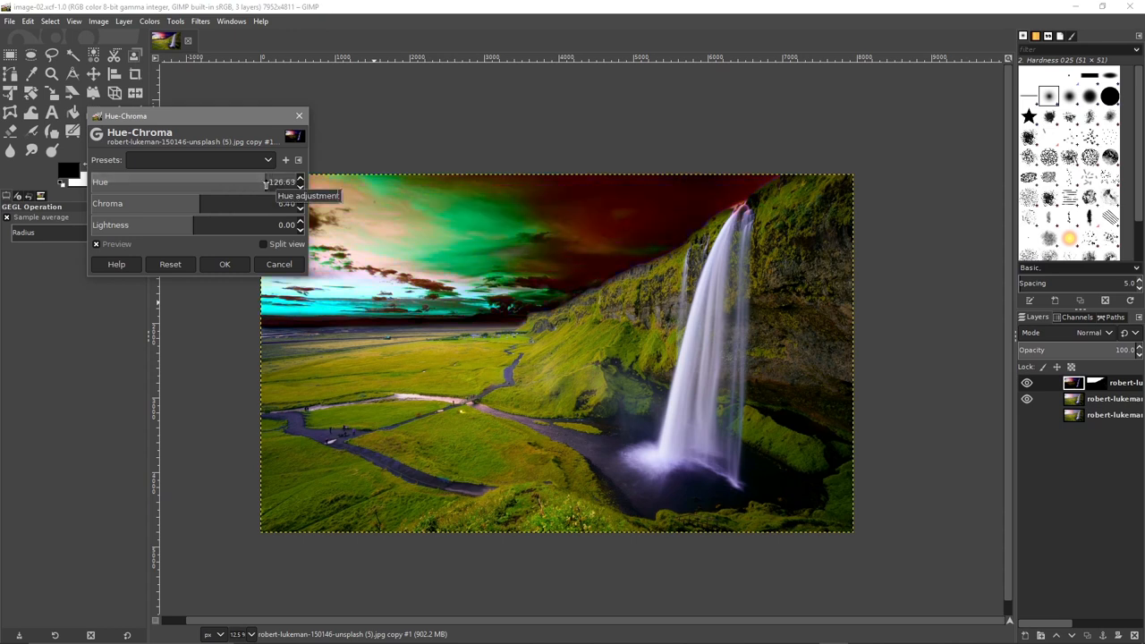
left_click_drag(264, 182, 204, 182)
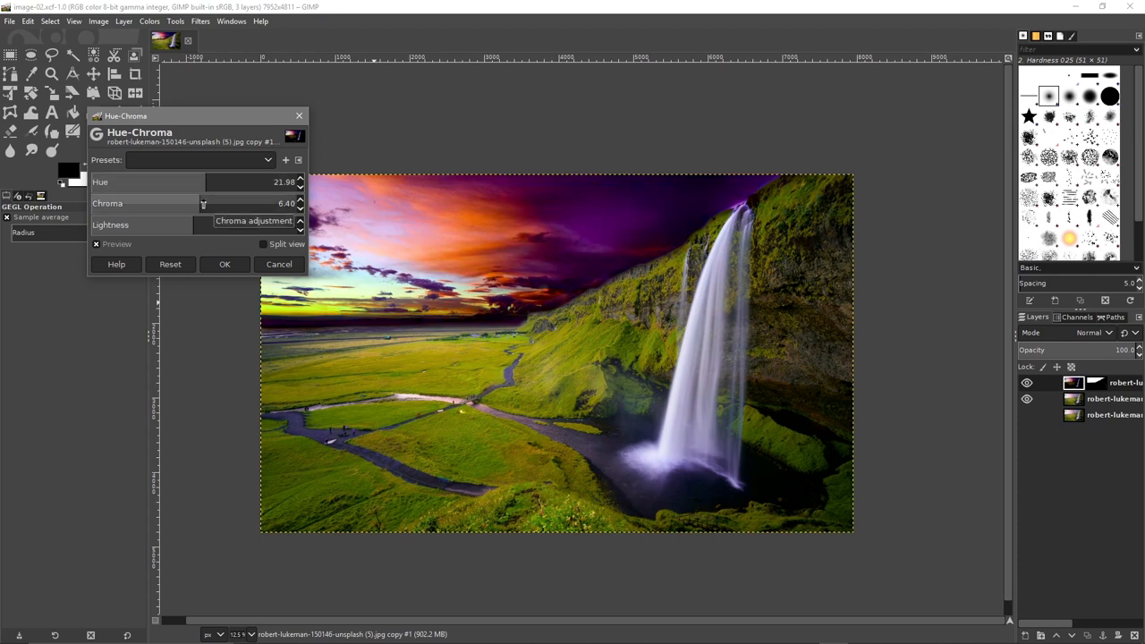
left_click_drag(203, 203, 269, 203)
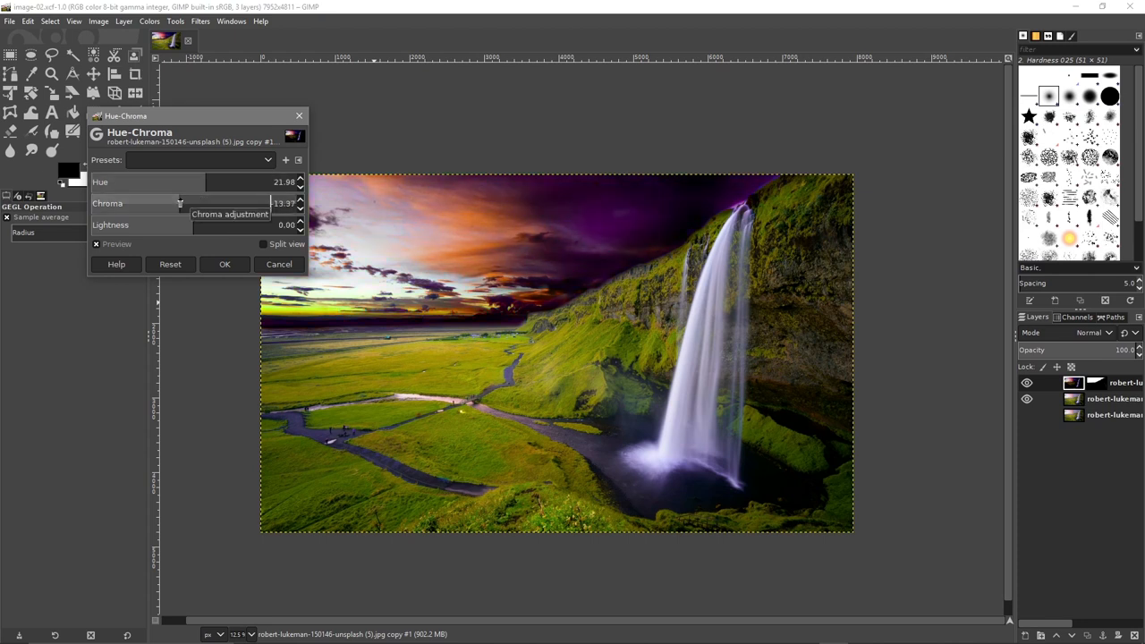
left_click_drag(211, 203, 203, 203)
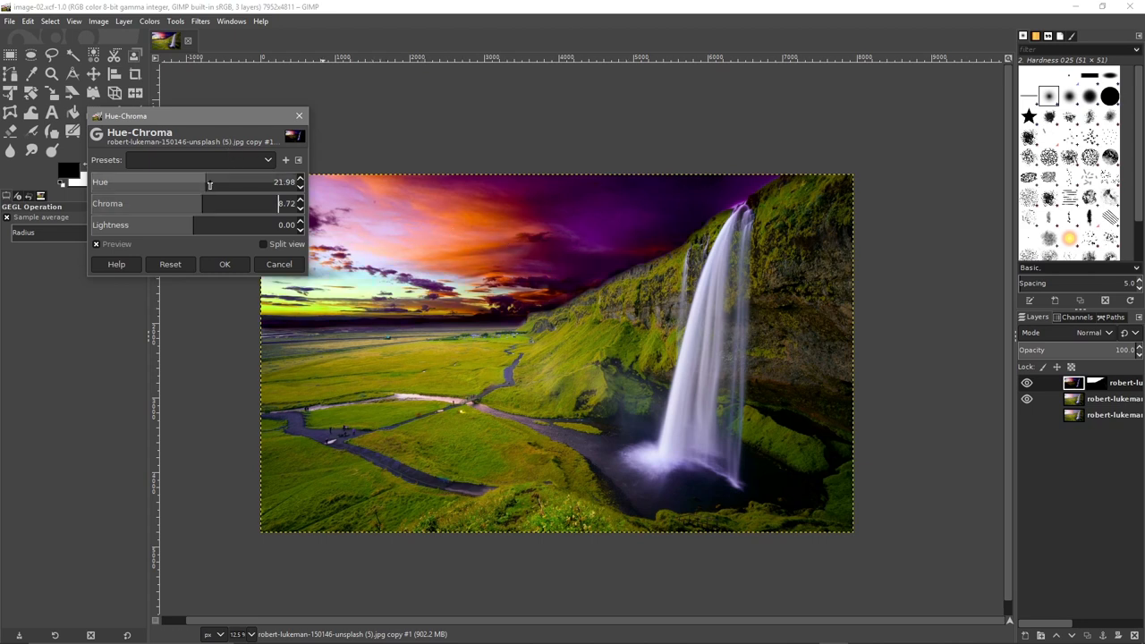
left_click_drag(209, 181, 222, 182)
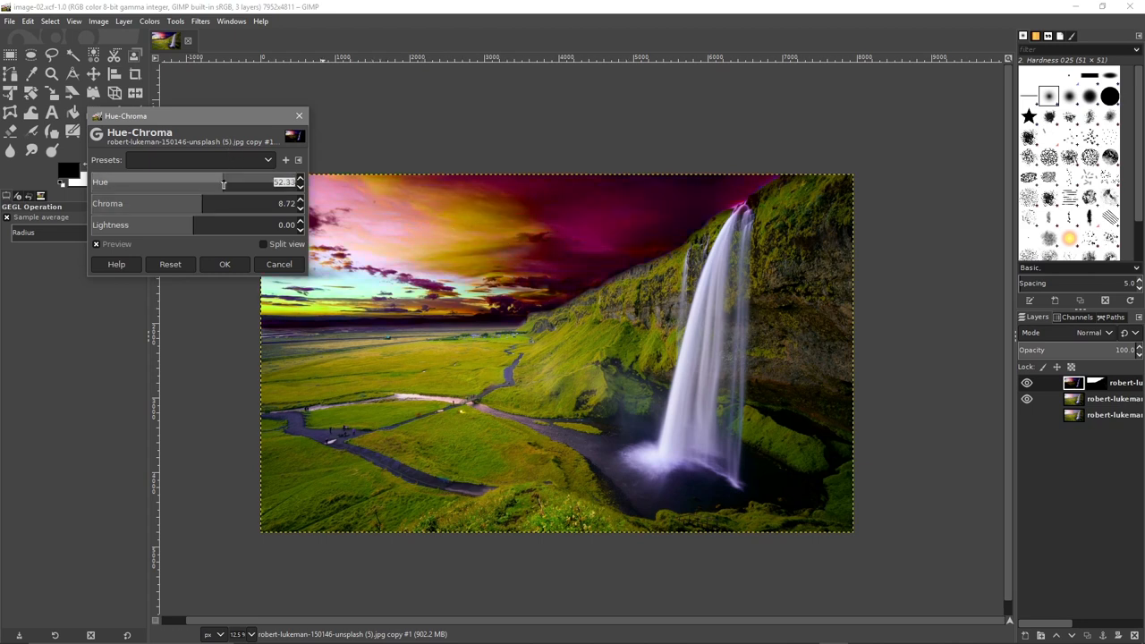
left_click_drag(224, 182, 204, 181)
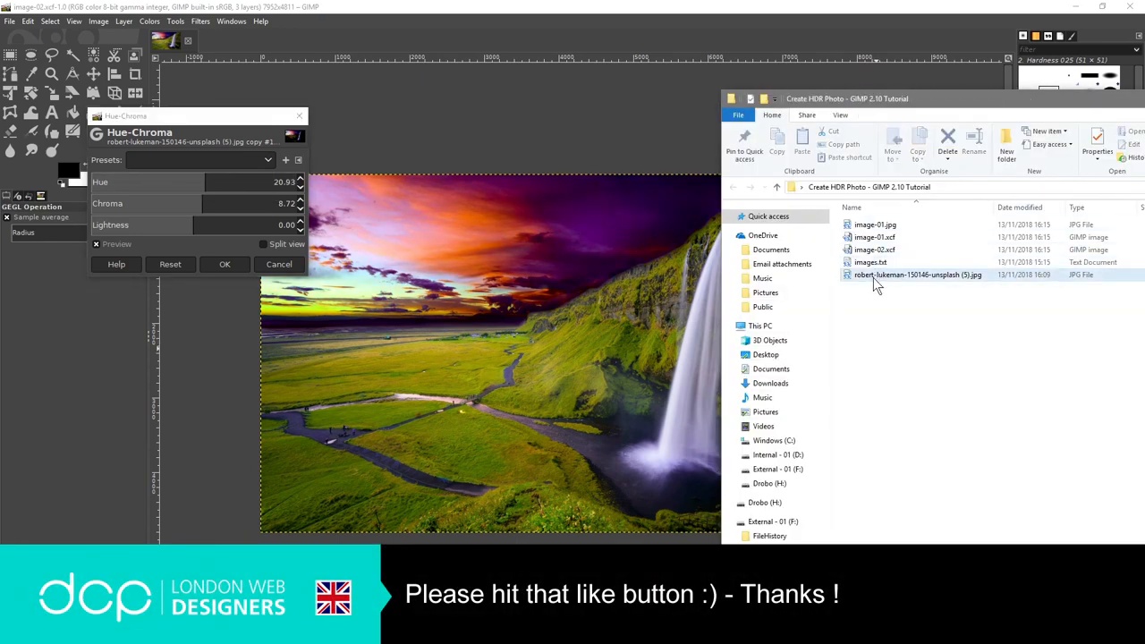
double_click(869, 262)
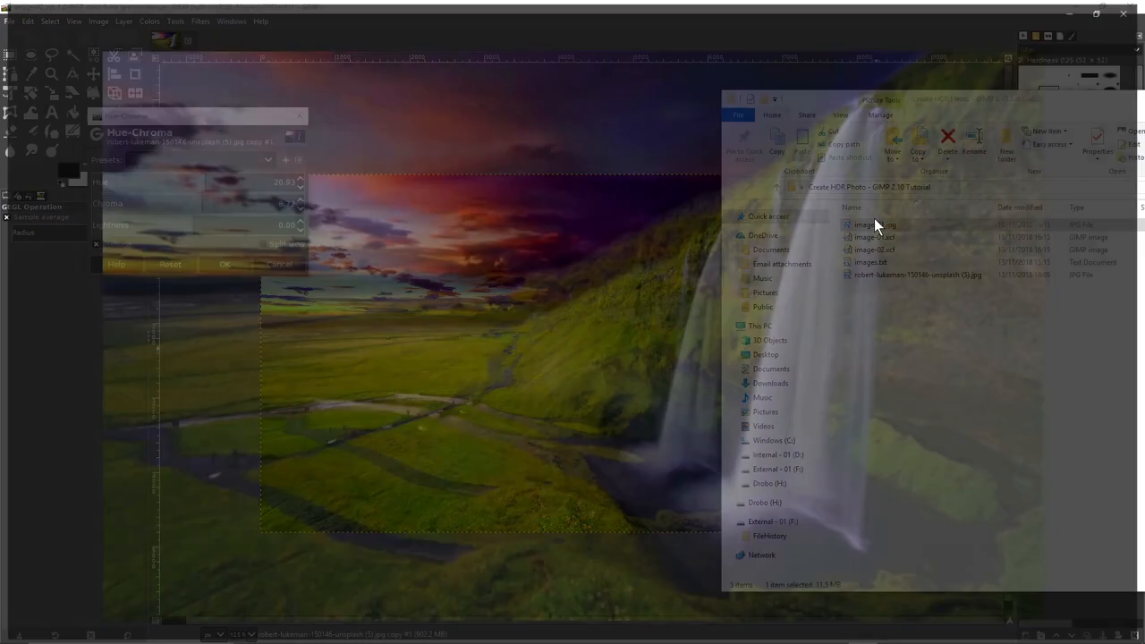
double_click(870, 224)
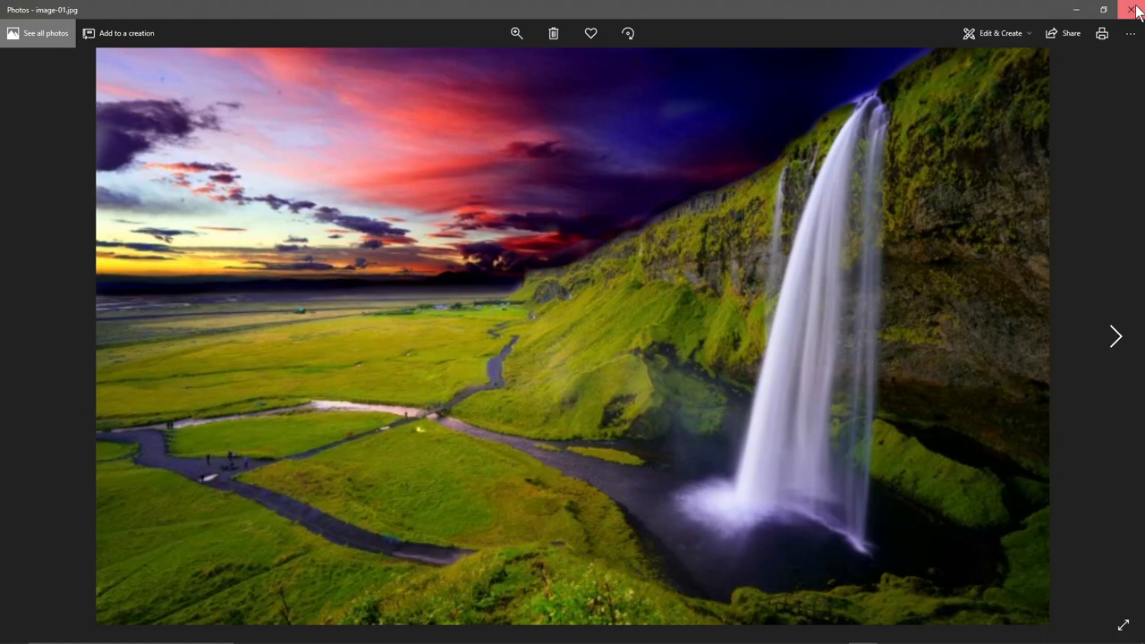
left_click(1136, 10)
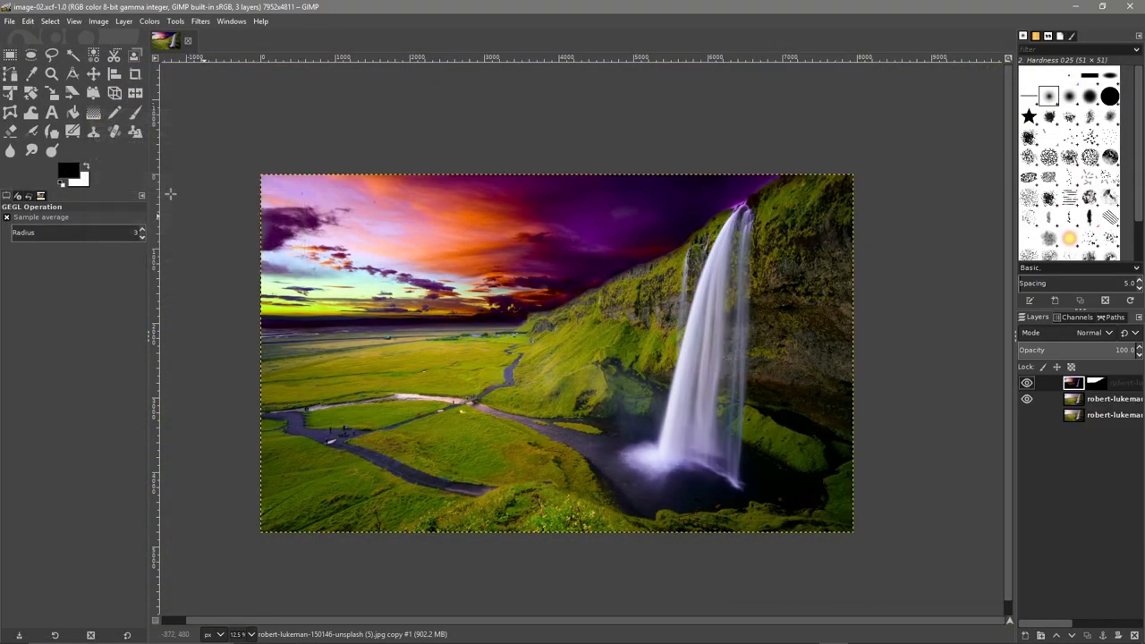
Save the project and export it as image-02.jpg, confirming the JPEG settings
left_click(9, 20)
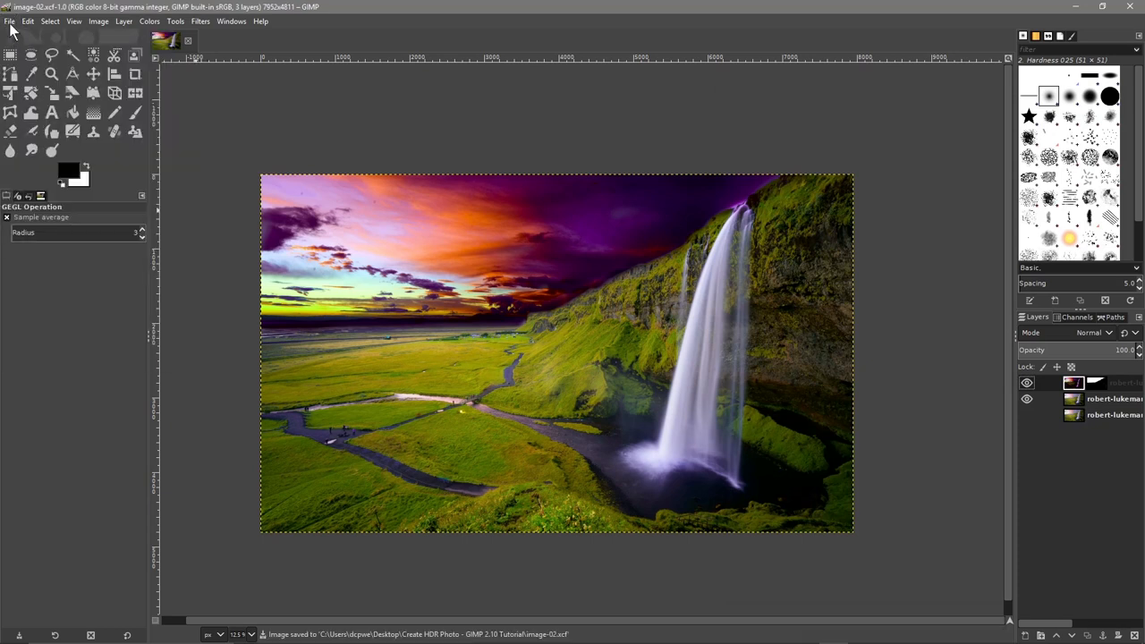
left_click(10, 21)
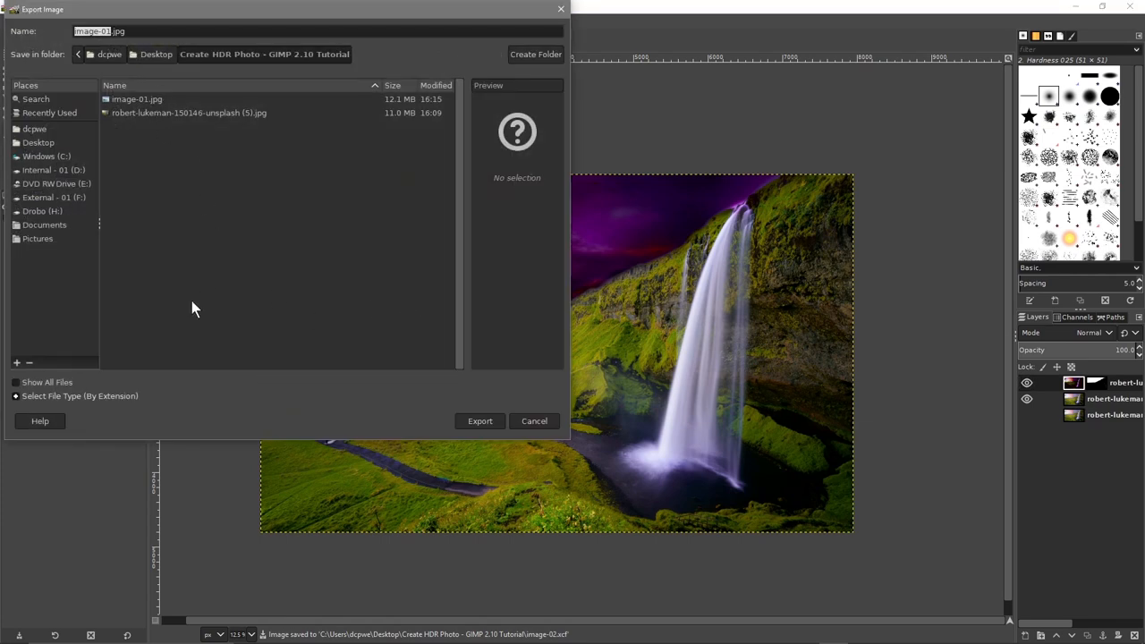
mouse_move(170, 113)
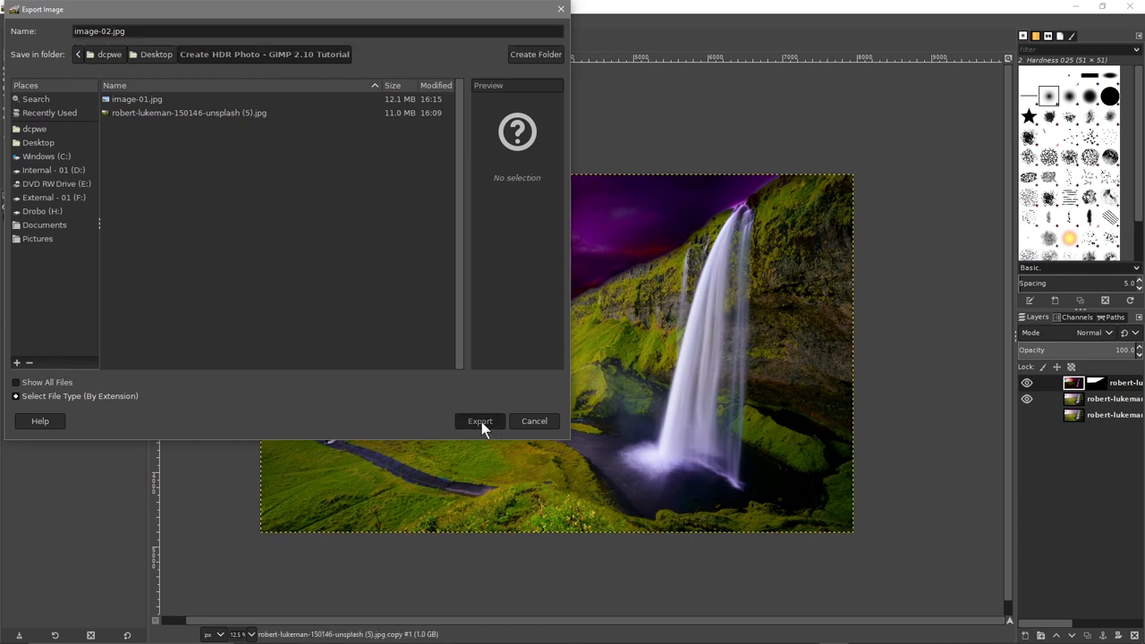
left_click(479, 422)
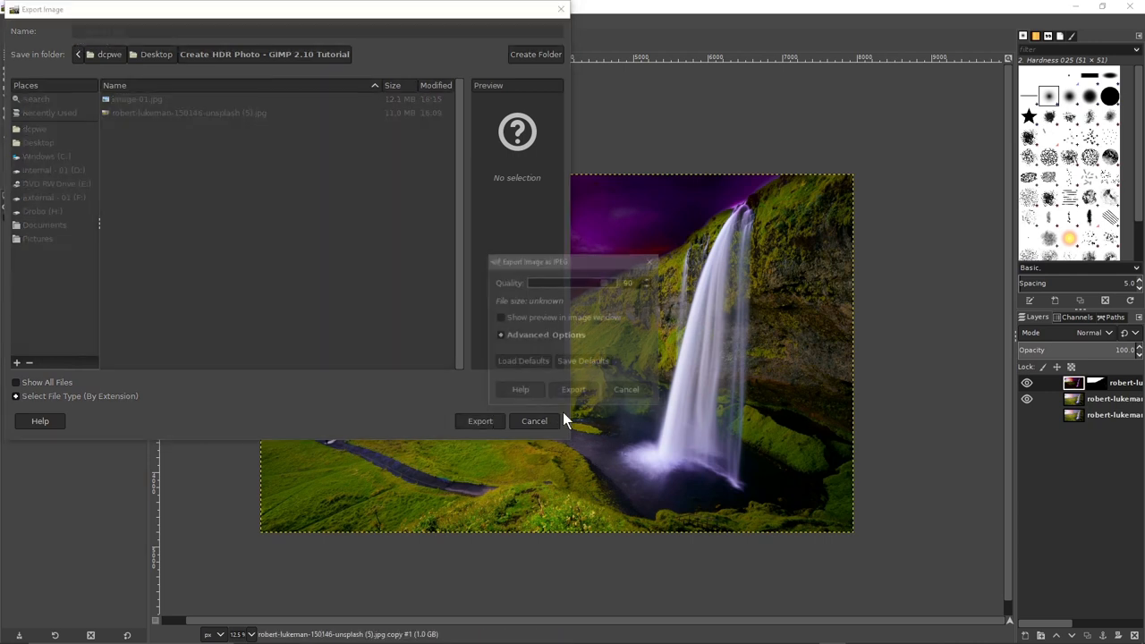
left_click(573, 389)
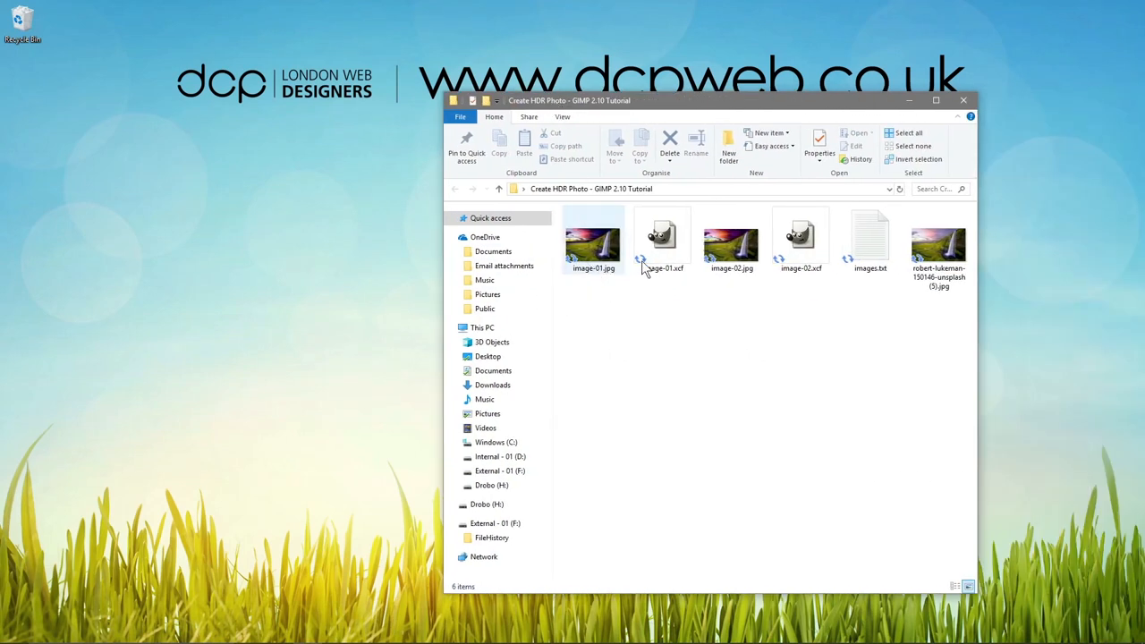
Open image-02.jpg in Photos beside the original waterfall photo for comparison
double_click(593, 240)
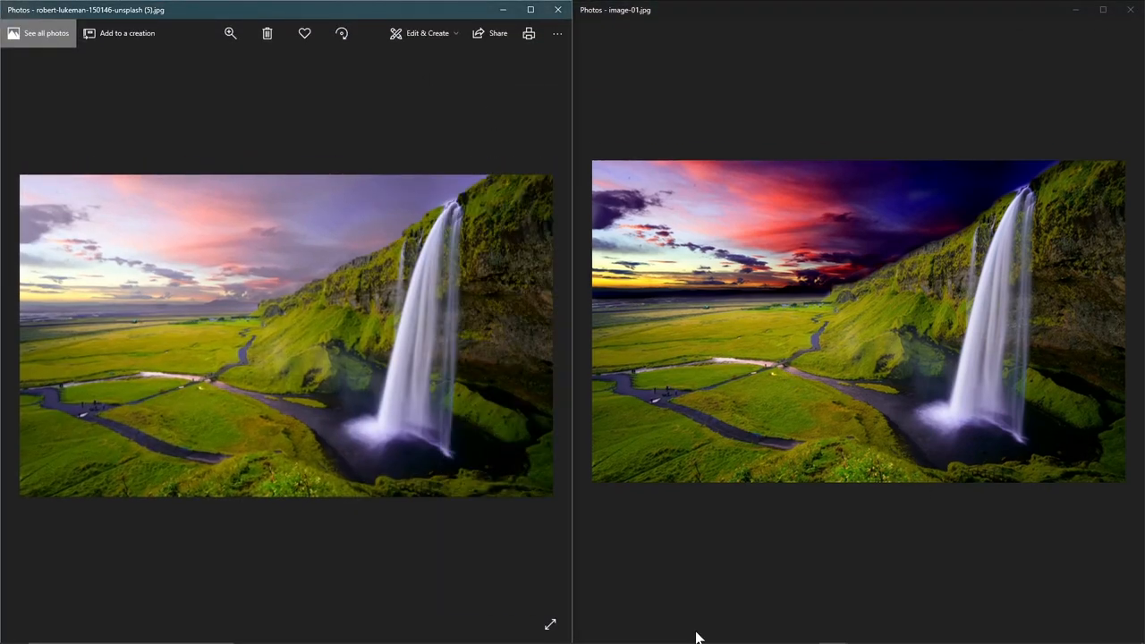
mouse_move(689, 326)
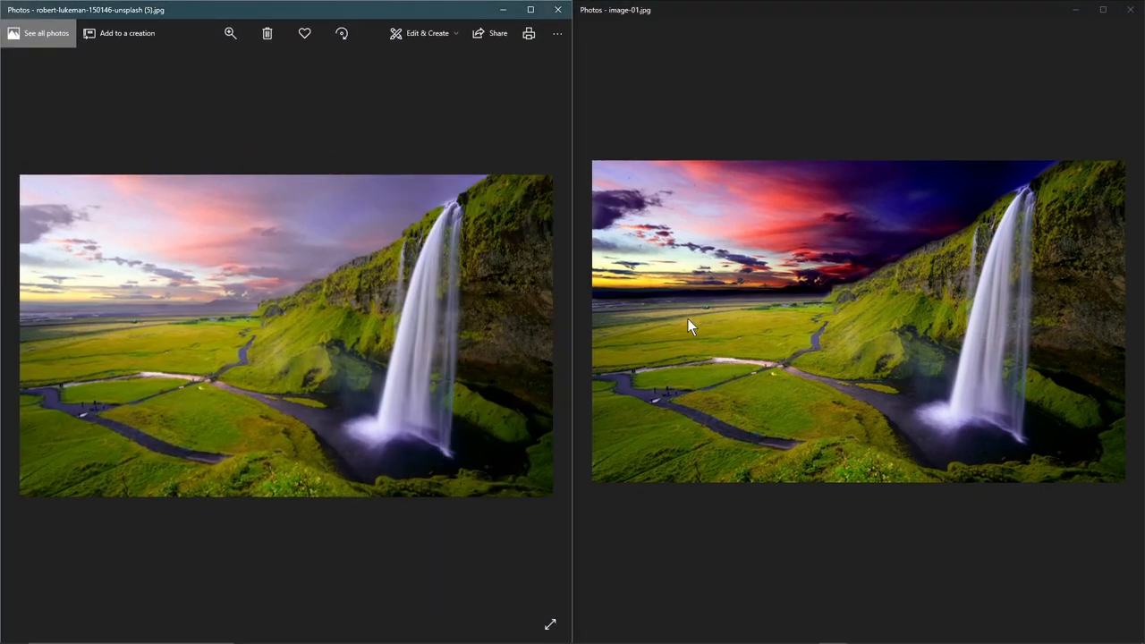
mouse_move(799, 307)
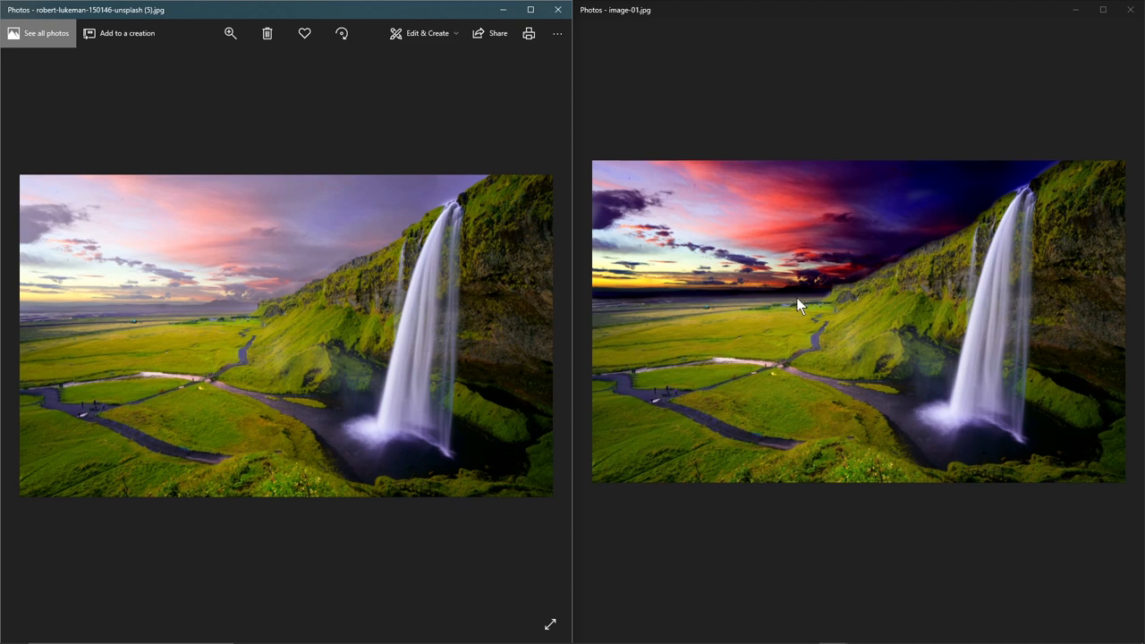
mouse_move(942, 224)
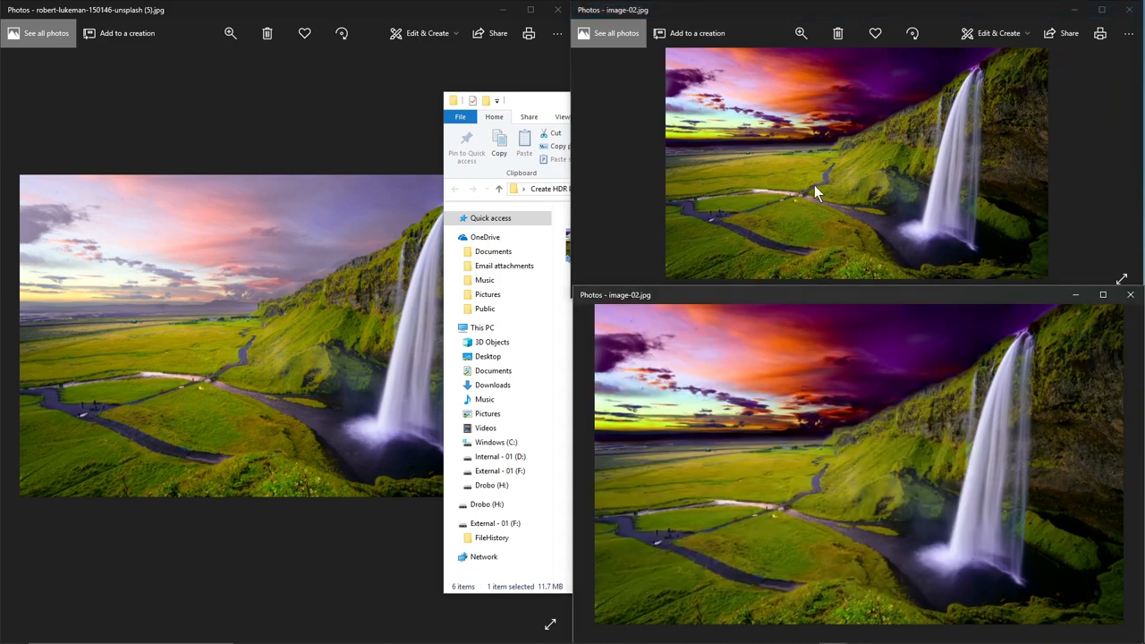
mouse_move(808, 290)
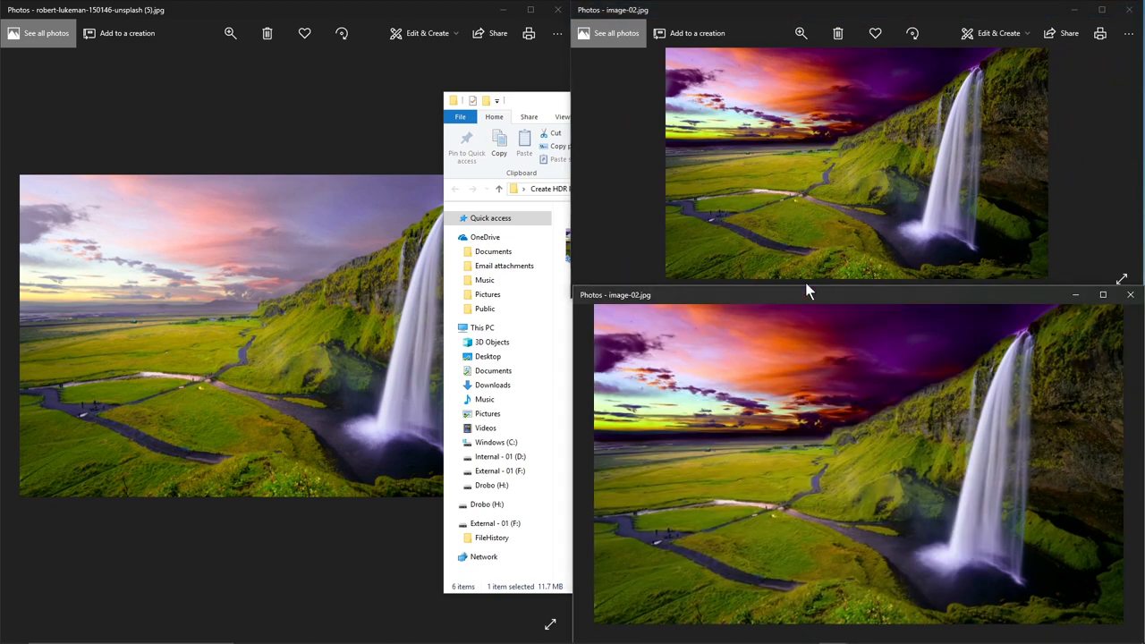
mouse_move(957, 182)
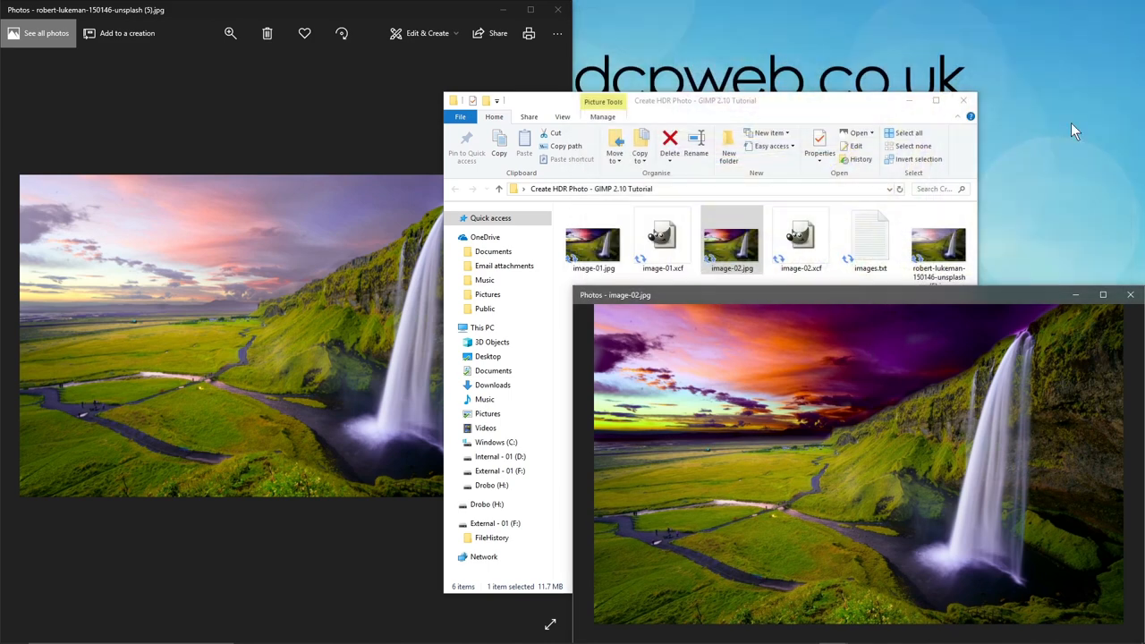
mouse_move(895, 288)
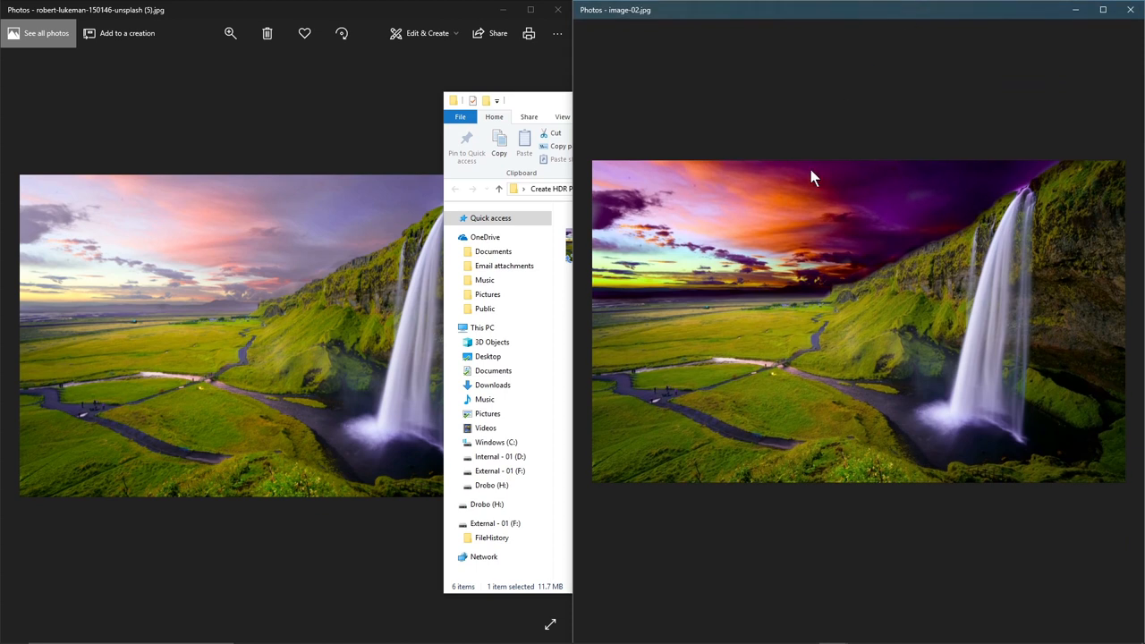
mouse_move(1069, 170)
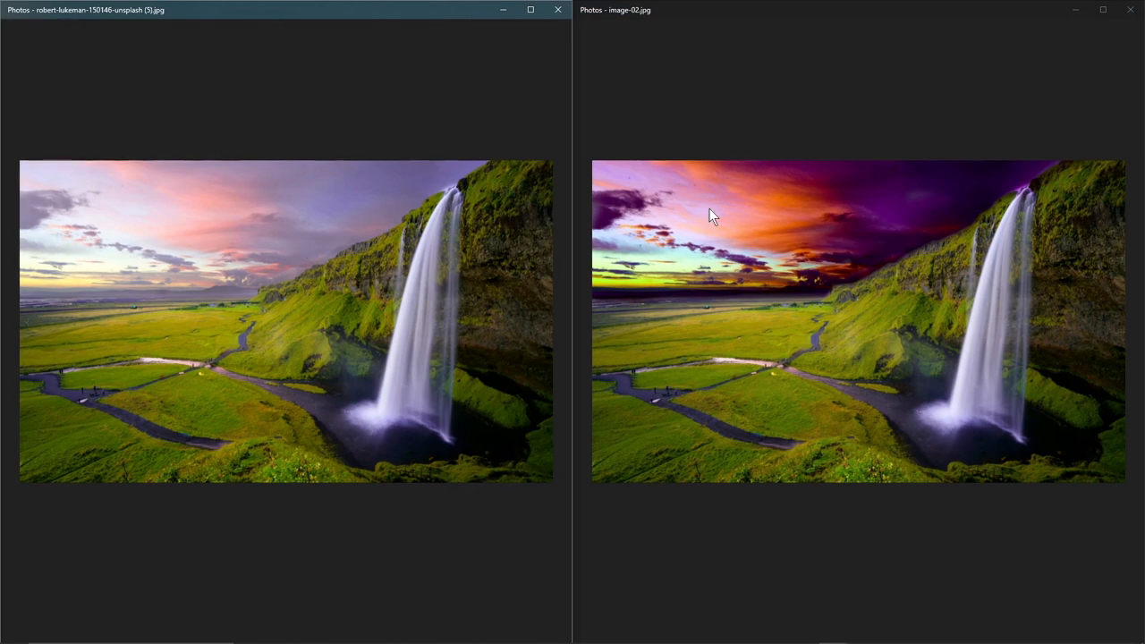
mouse_move(808, 231)
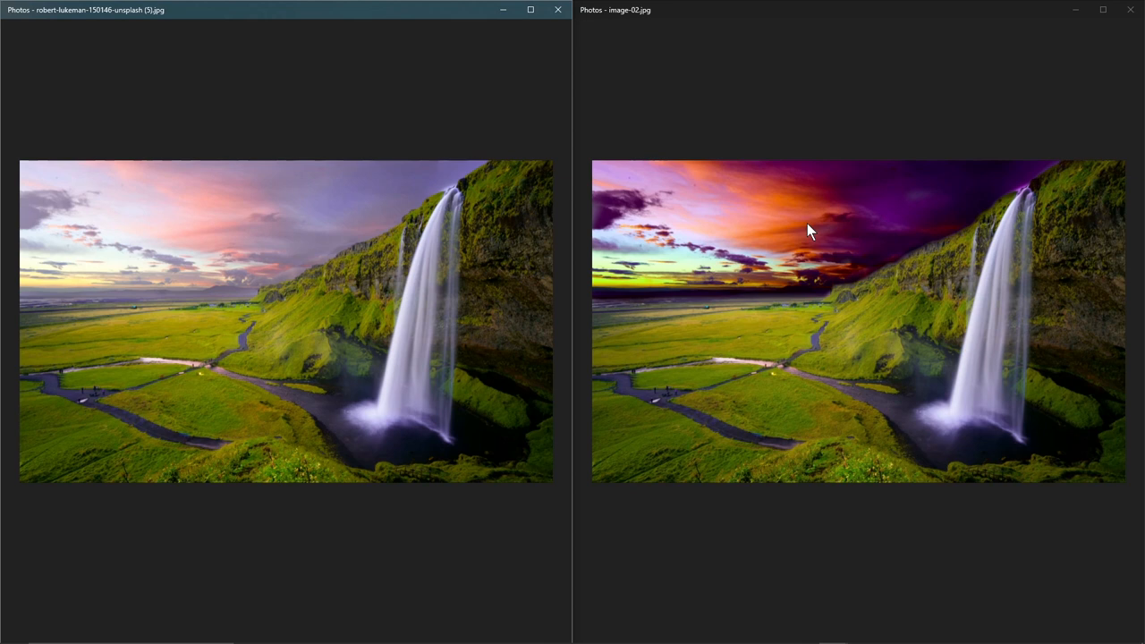
mouse_move(765, 236)
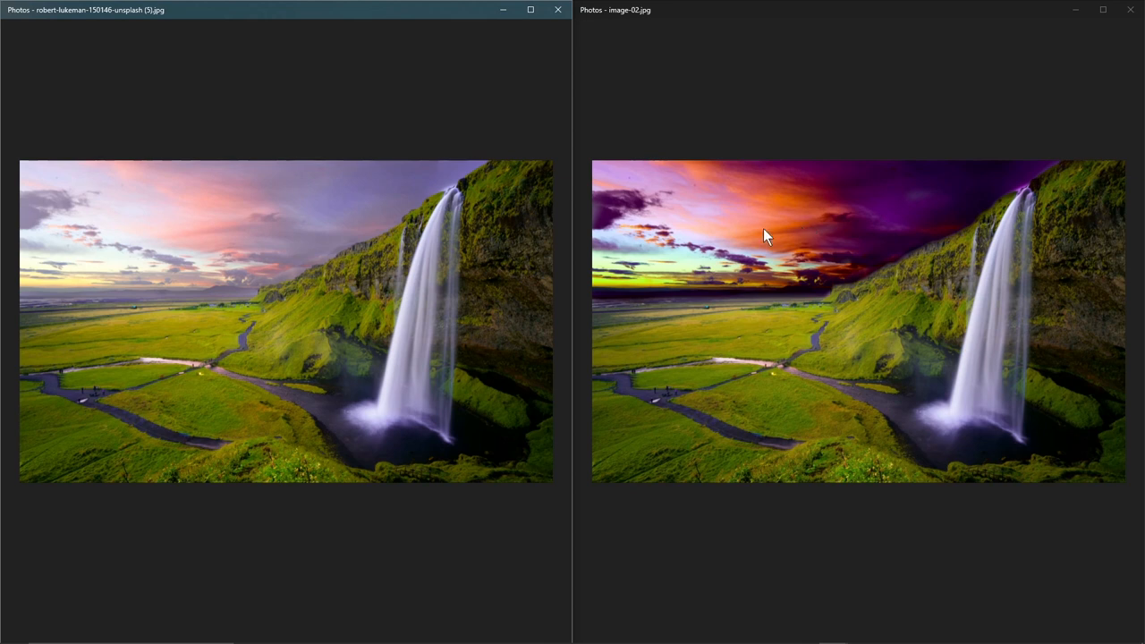
mouse_move(631, 191)
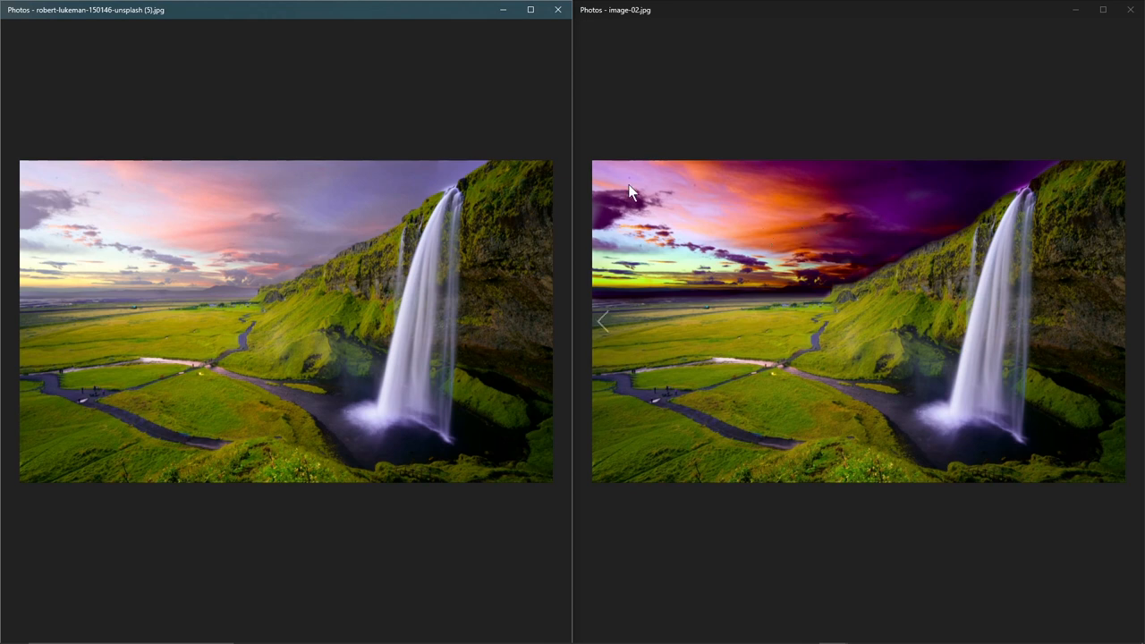
mouse_move(89, 260)
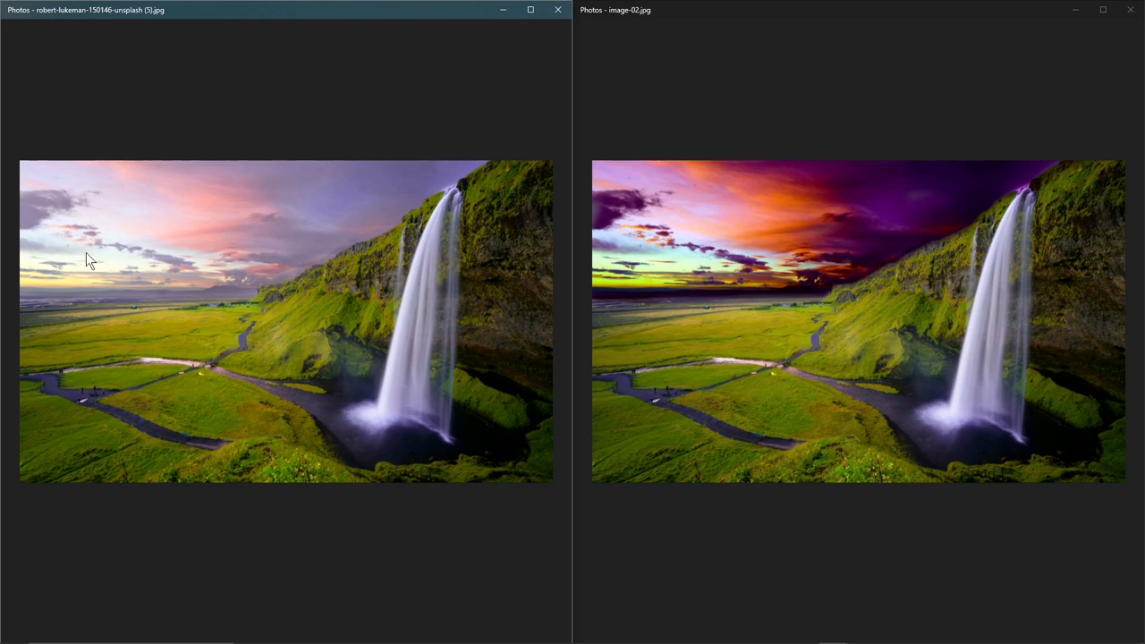
mouse_move(770, 250)
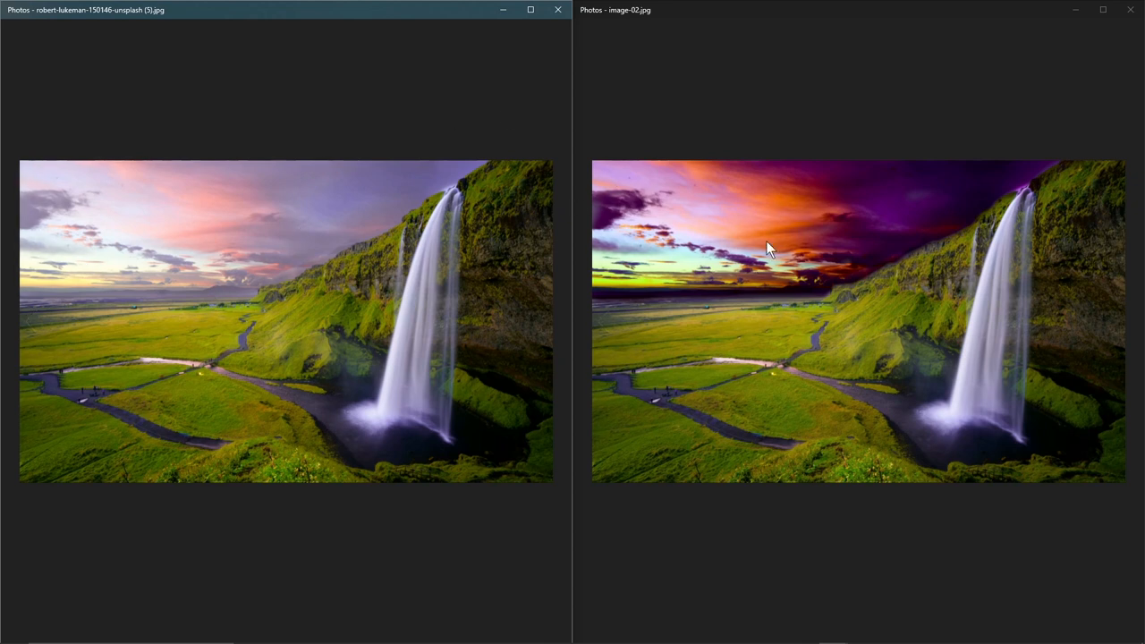
mouse_move(768, 216)
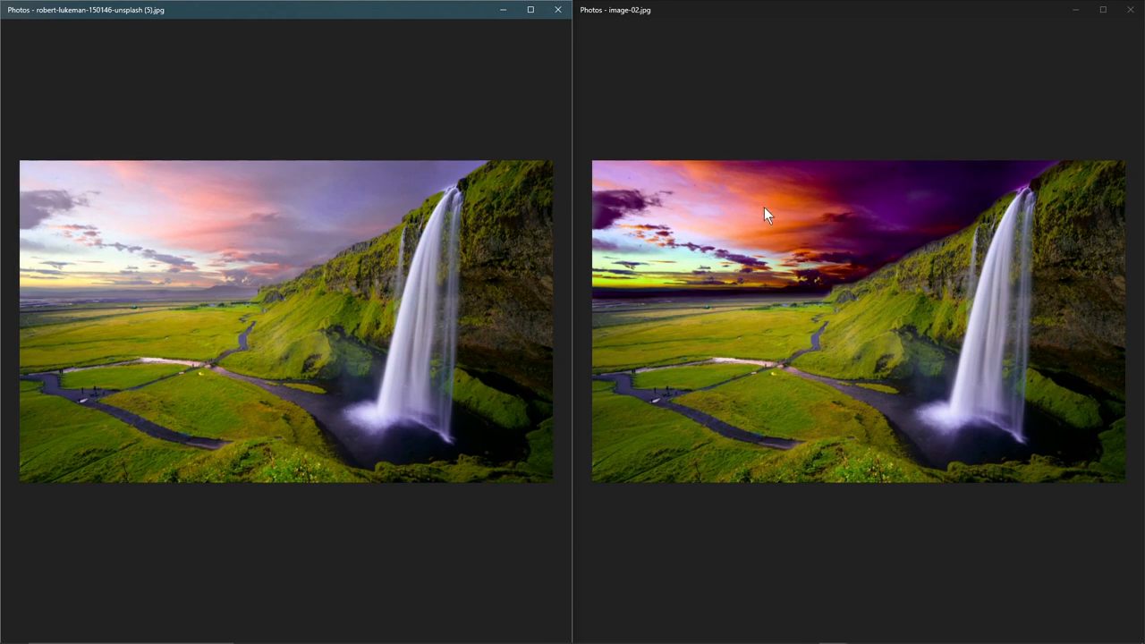
mouse_move(622, 115)
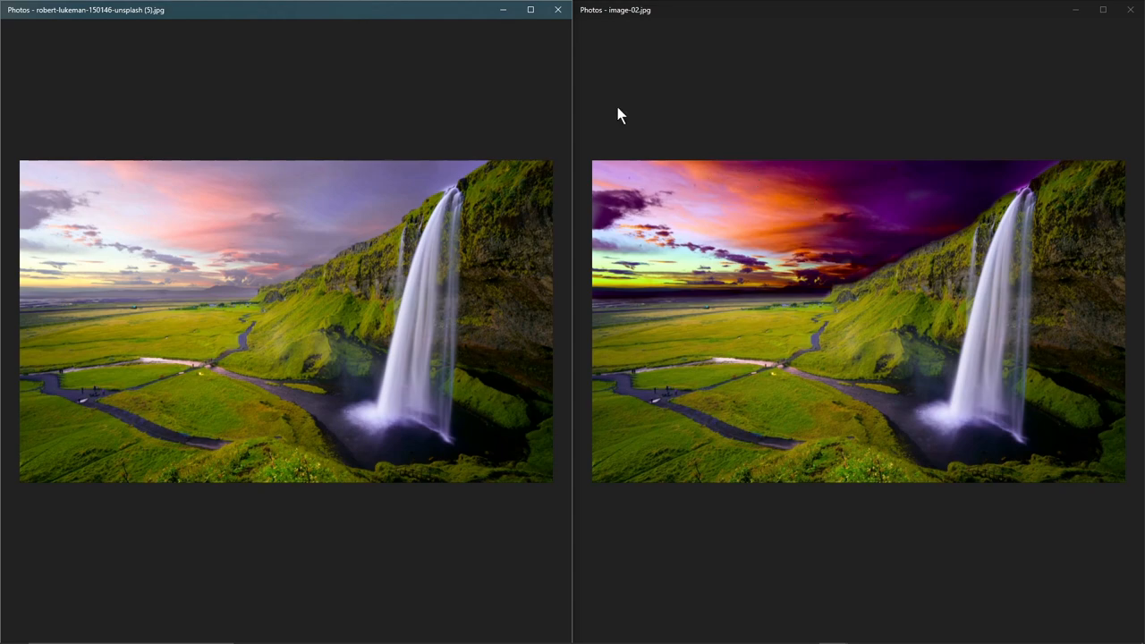
Close the original photo's Photos window, leaving only image-02.jpg open
left_click(557, 10)
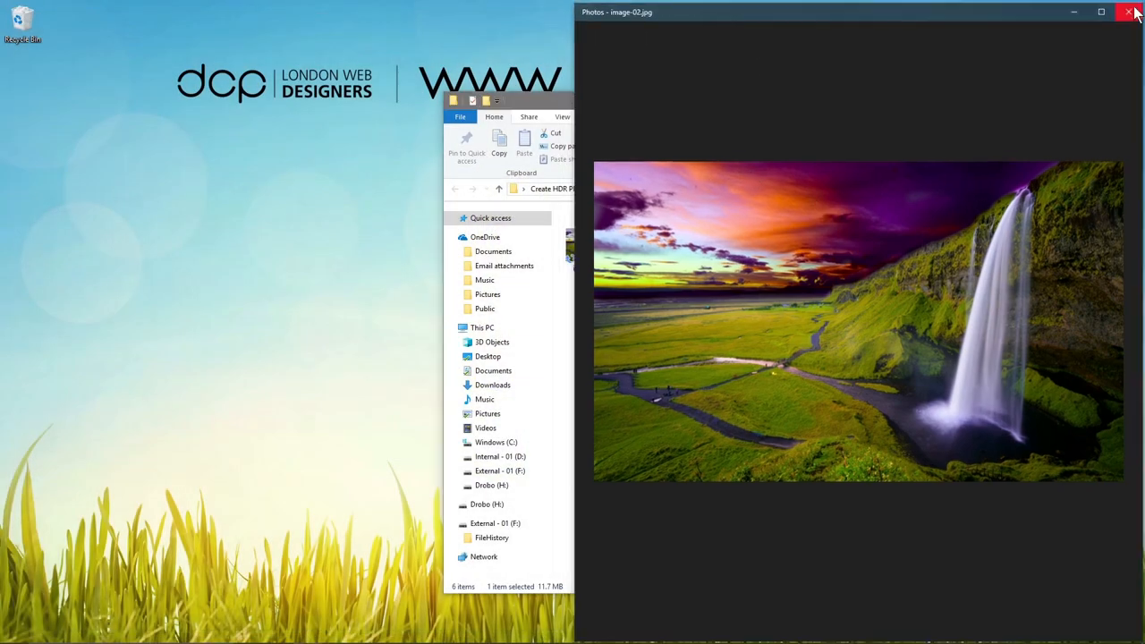